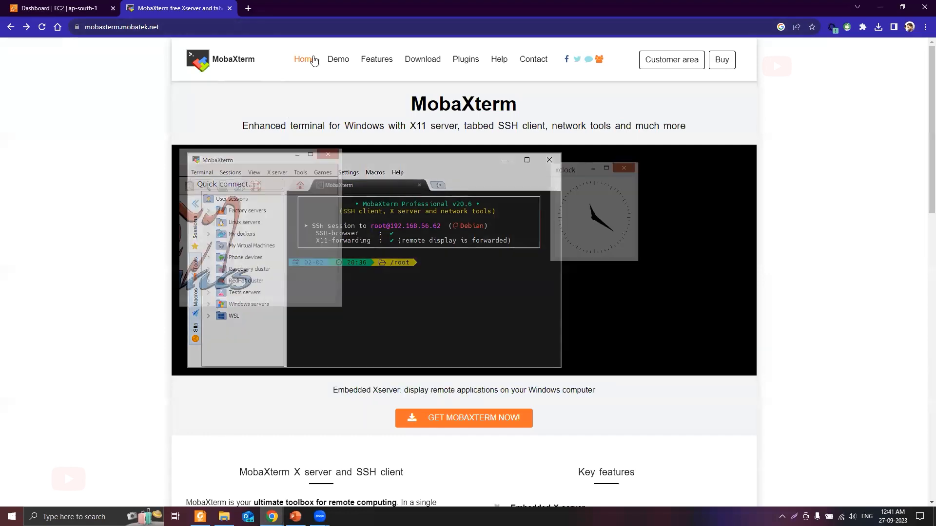
- Scroll the MobaXterm home page, then follow GET MOBAXTERM NOW! to the download page
scroll(down, 3)
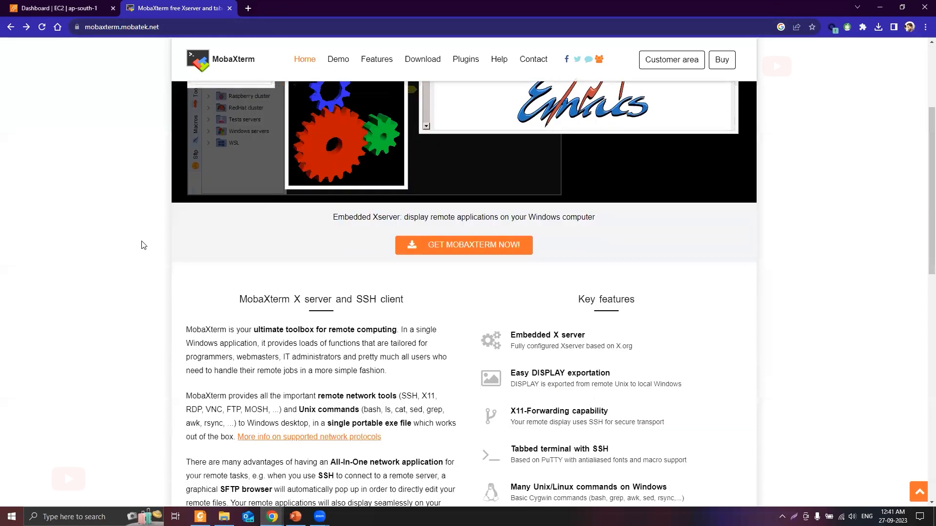
scroll(down, 3)
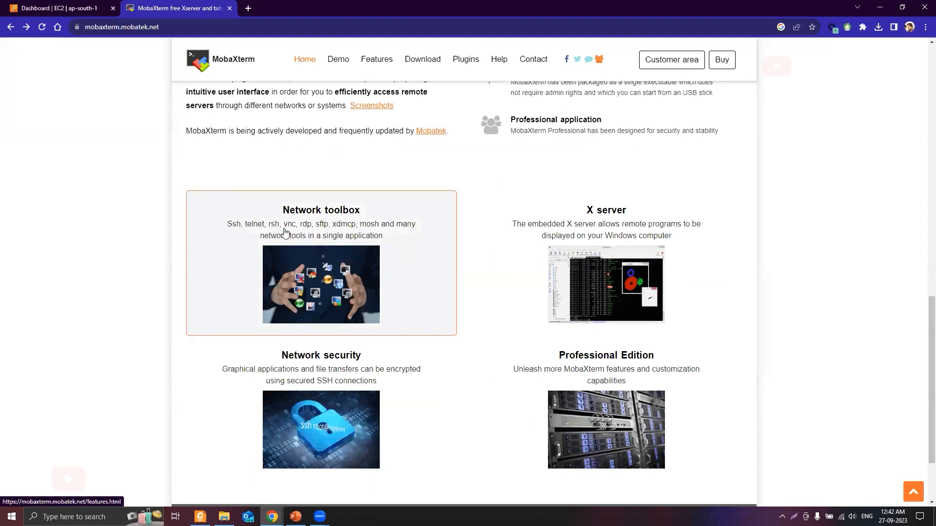
mouse_move(245, 234)
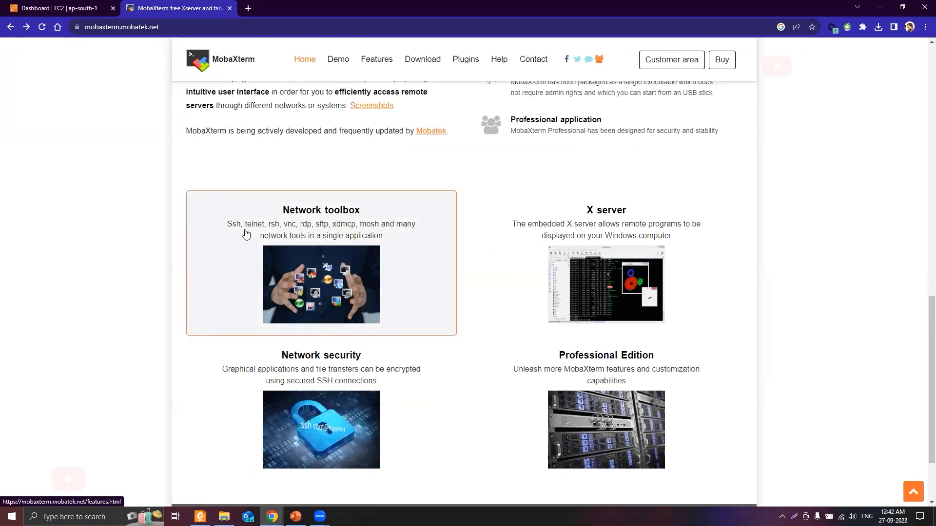
mouse_move(322, 231)
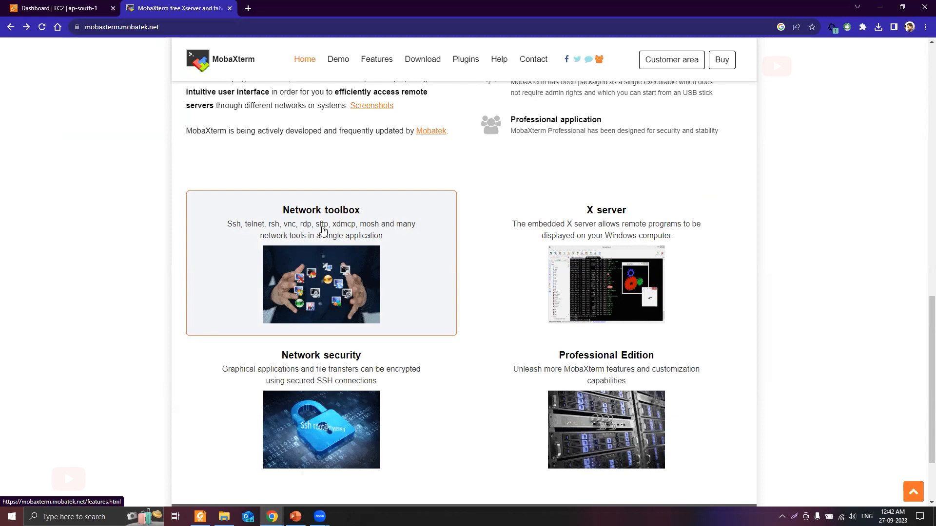
mouse_move(143, 266)
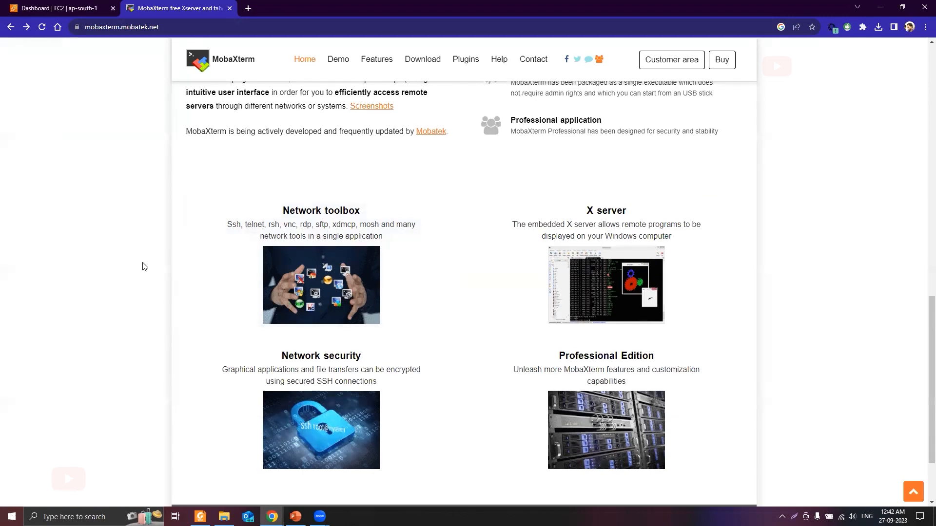
scroll(up, 3)
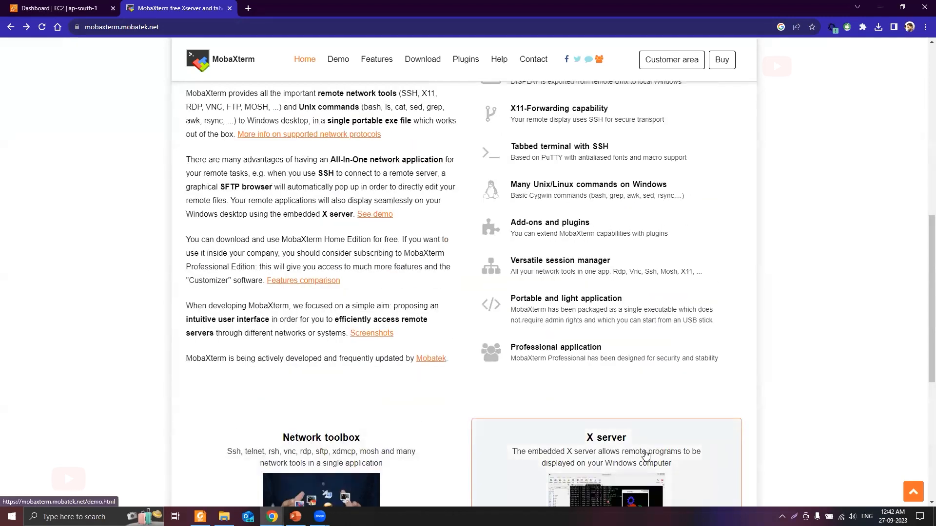
scroll(up, 3)
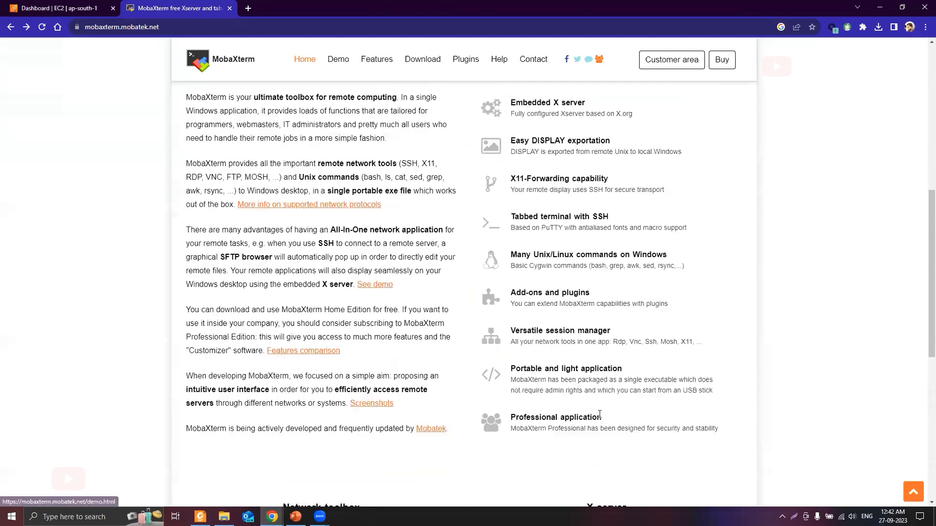
scroll(up, 3)
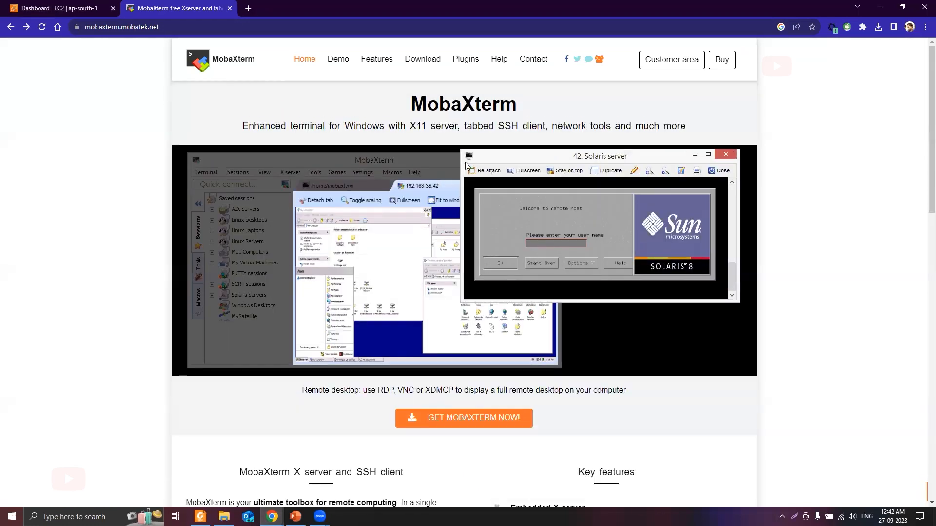
click(428, 59)
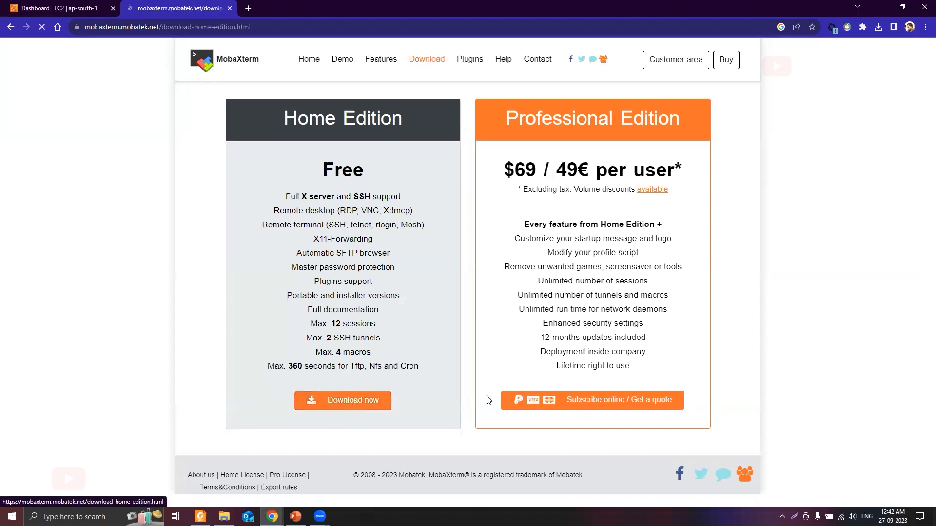
- Download the free Home Edition installer, the MobaXterm_Installer_v23.2 ZIP archive
click(342, 400)
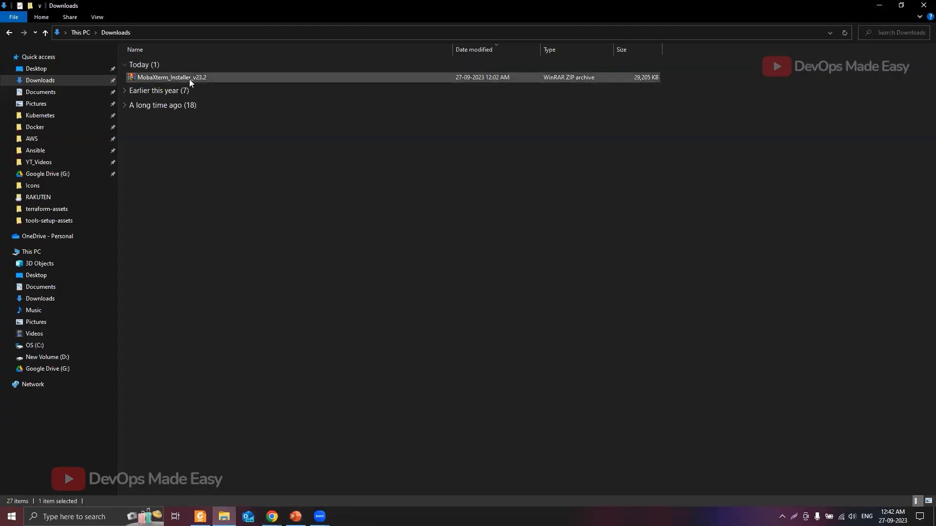
- Open the downloaded ZIP archive and launch the MobaXterm .msi installer
double_click(171, 77)
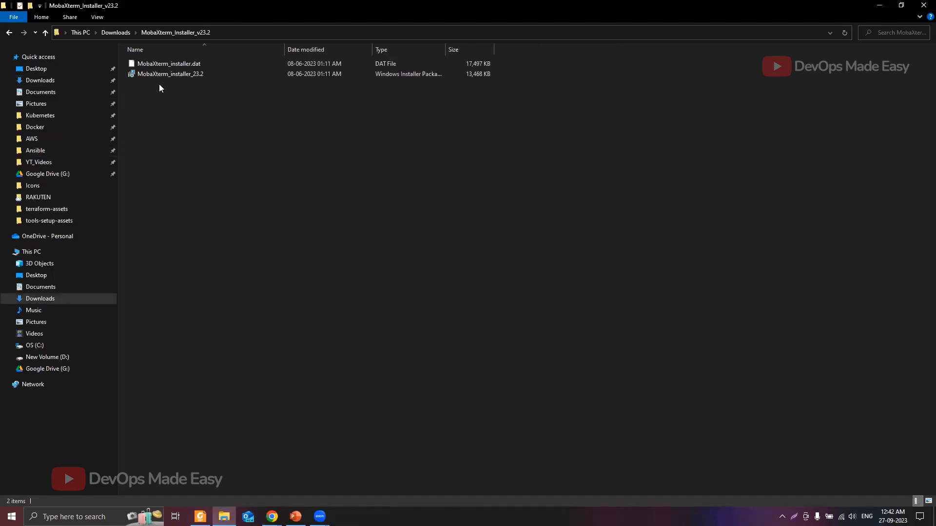
click(170, 74)
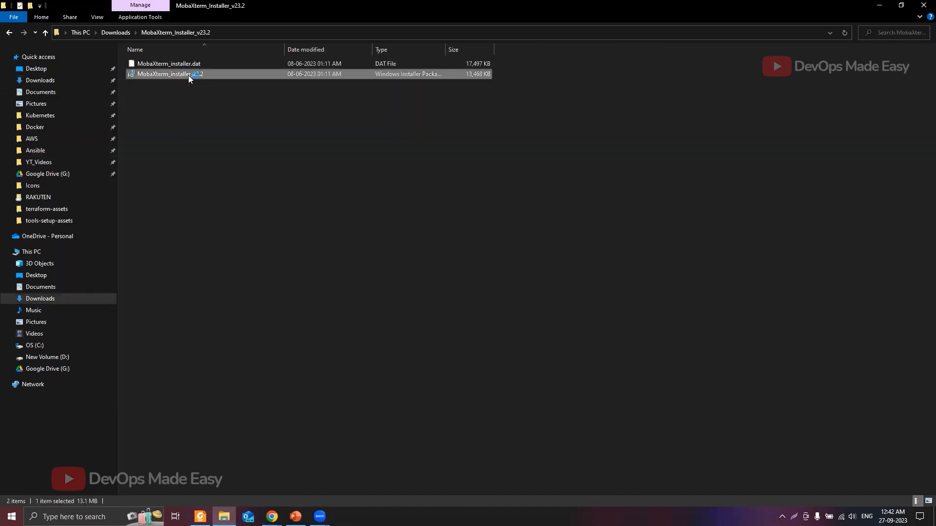
double_click(170, 74)
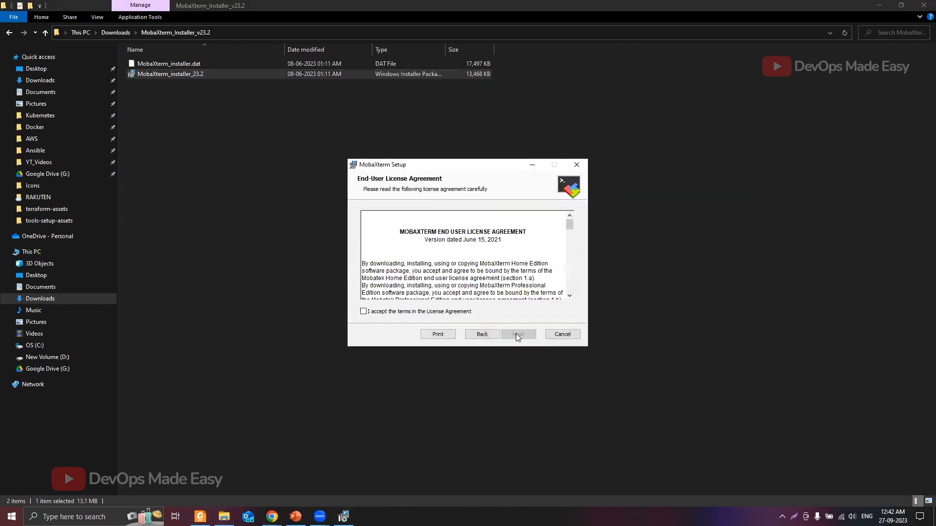
- Accept the license, keep the default Program Files folder, install, and finish setup
click(517, 333)
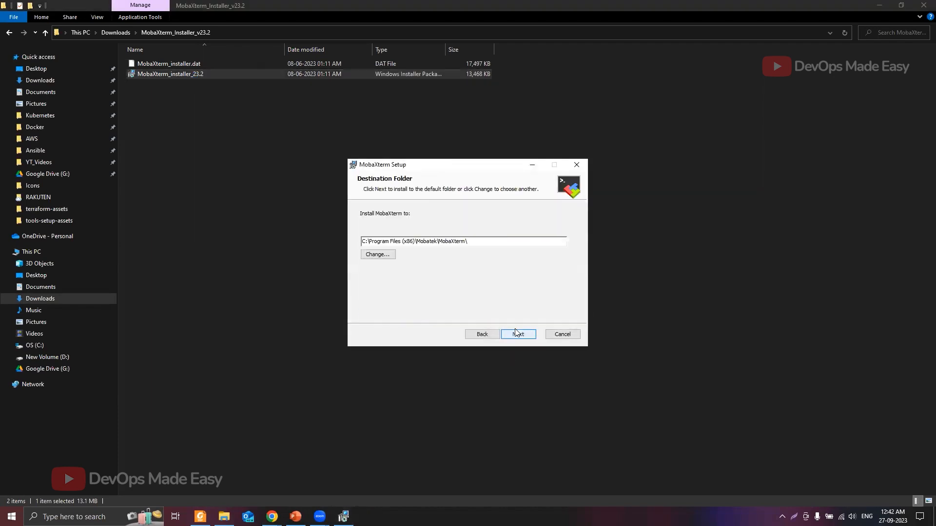
click(518, 333)
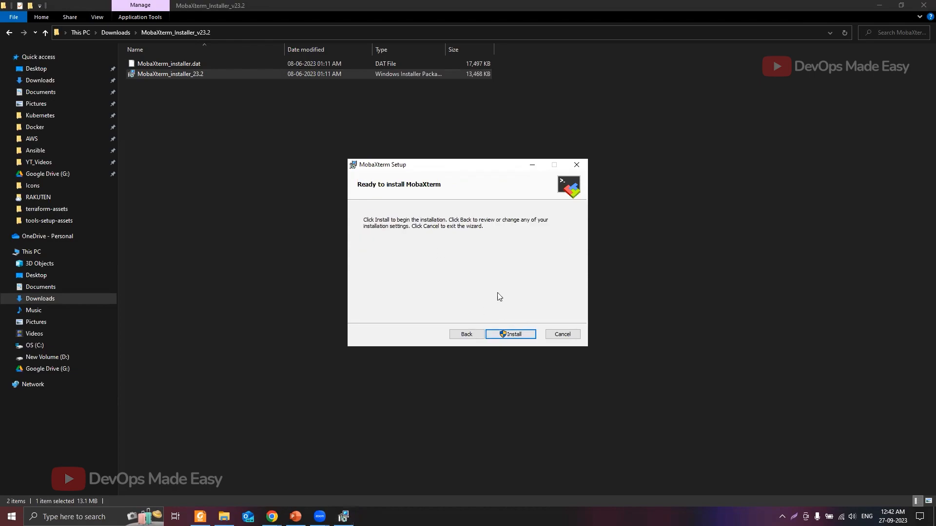
click(509, 334)
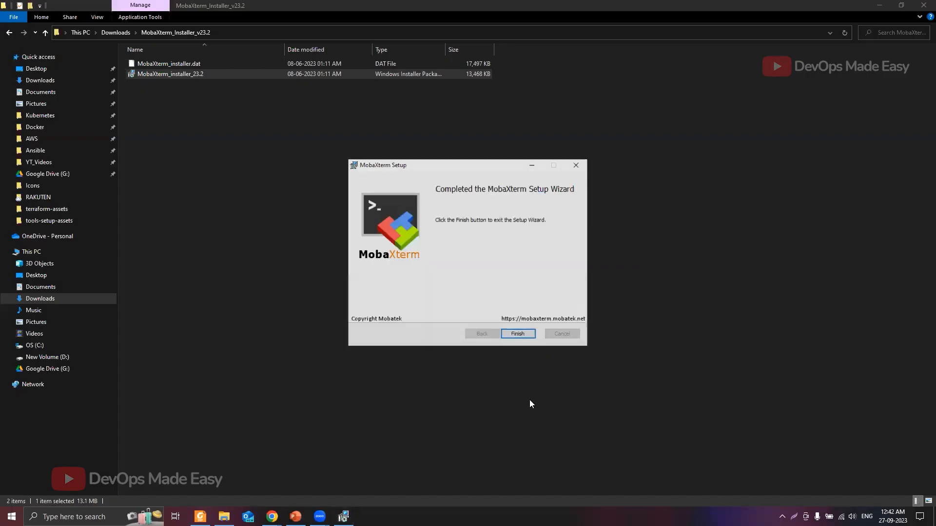
click(516, 333)
text(mob)
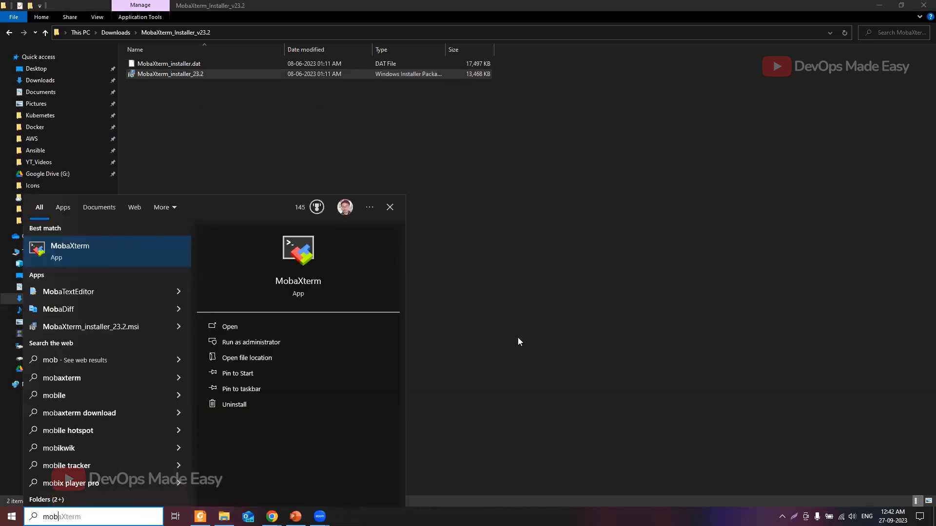
- Launch MobaXterm from Windows search and apply the Light theme
click(229, 327)
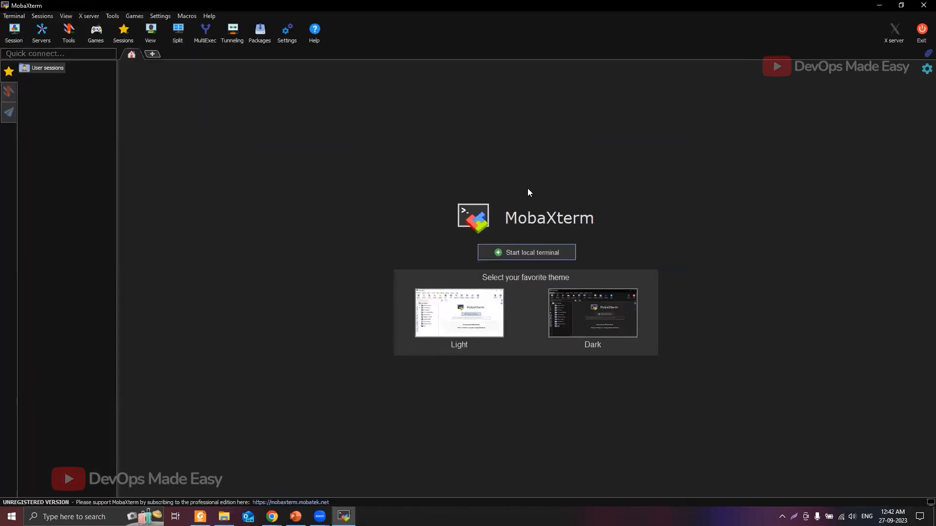
mouse_move(194, 76)
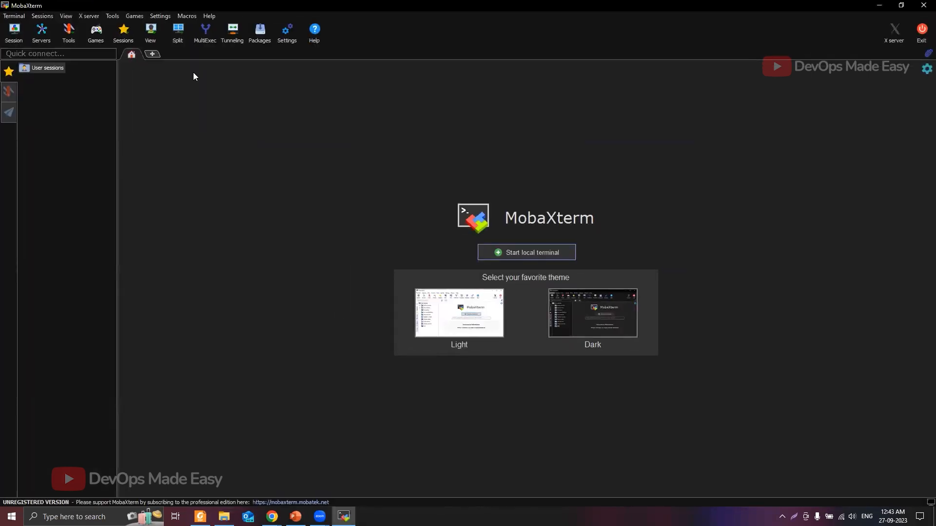
mouse_move(605, 332)
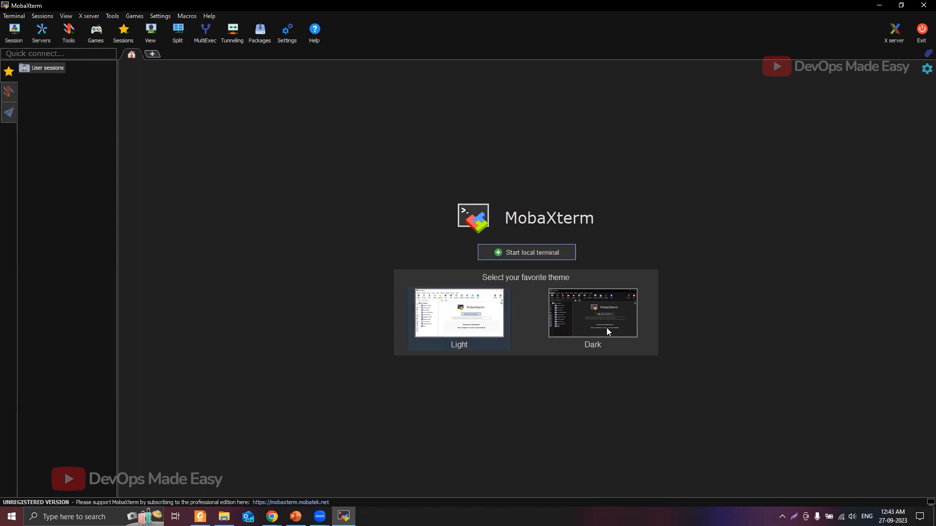
click(458, 315)
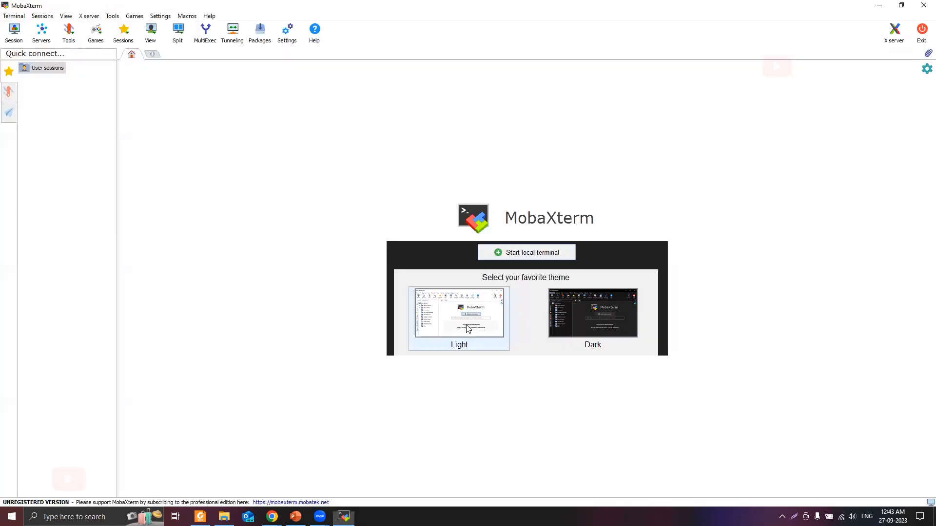
mouse_move(339, 334)
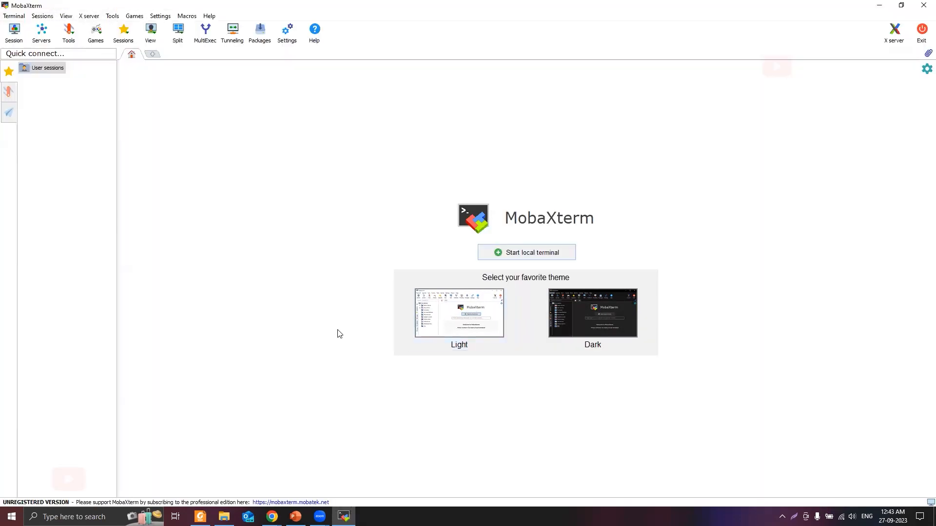
mouse_move(237, 194)
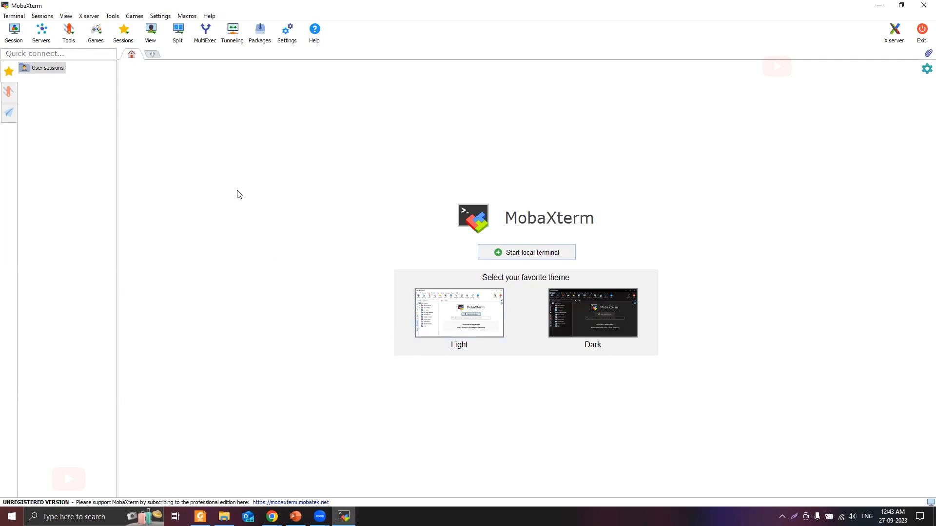
mouse_move(189, 116)
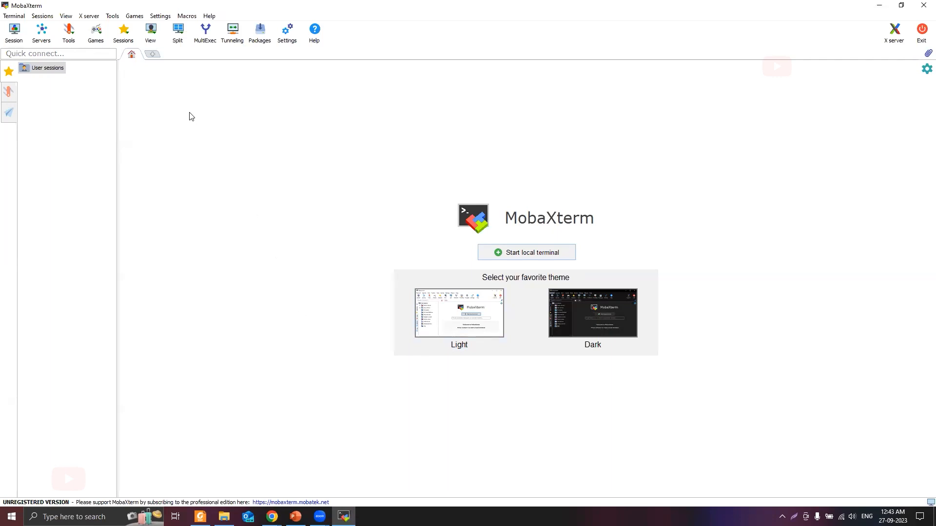
- Bring up Session settings, dismiss it without picking a type, then reopen it
click(13, 33)
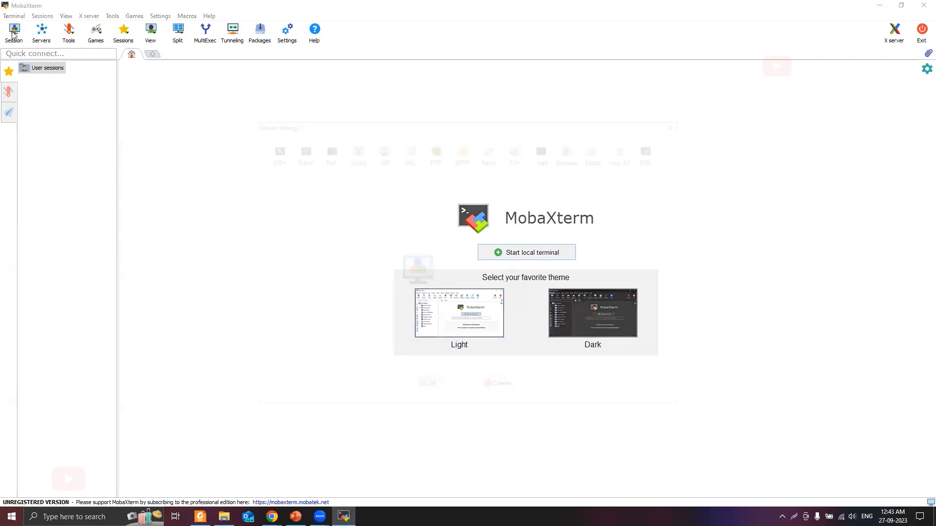
click(14, 33)
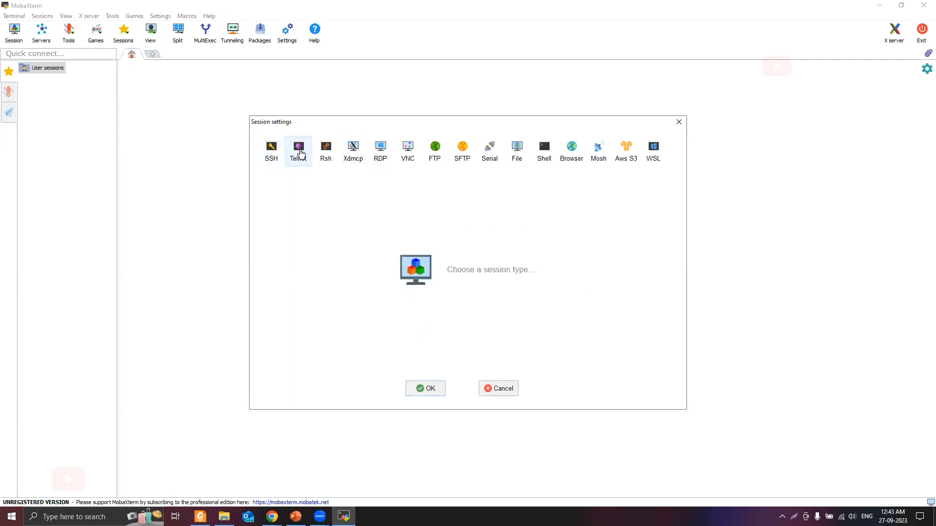
mouse_move(489, 149)
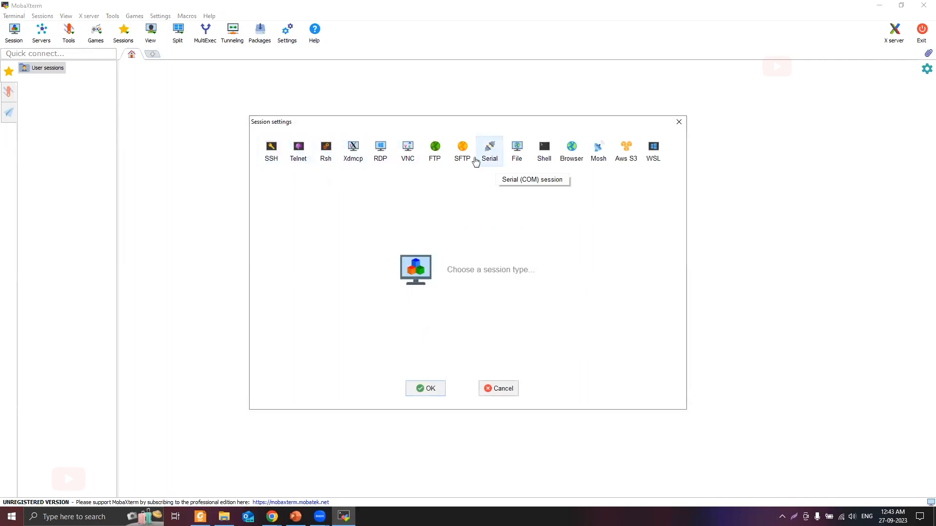
mouse_move(270, 148)
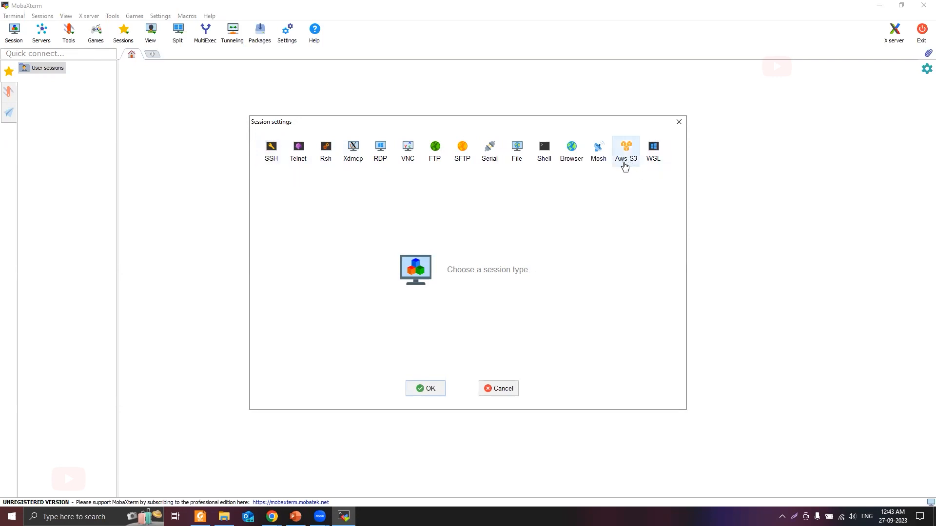
mouse_move(657, 171)
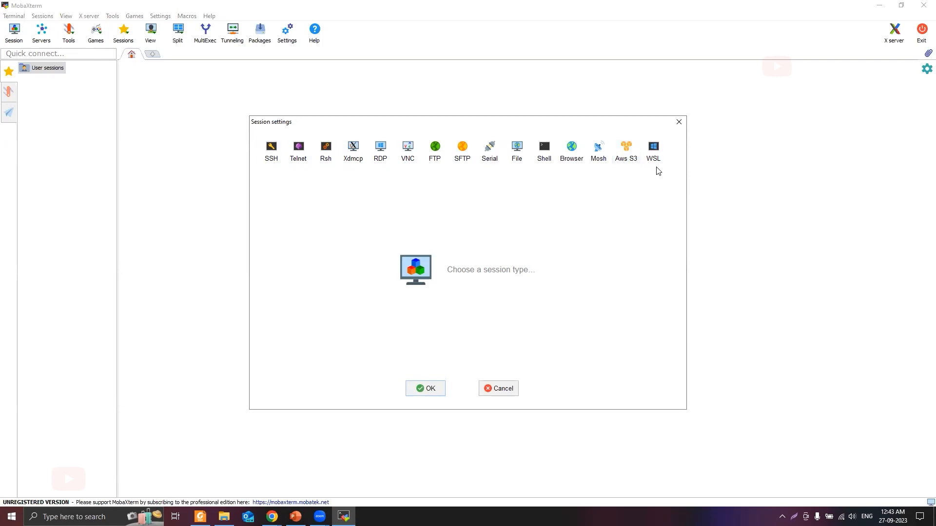
mouse_move(543, 149)
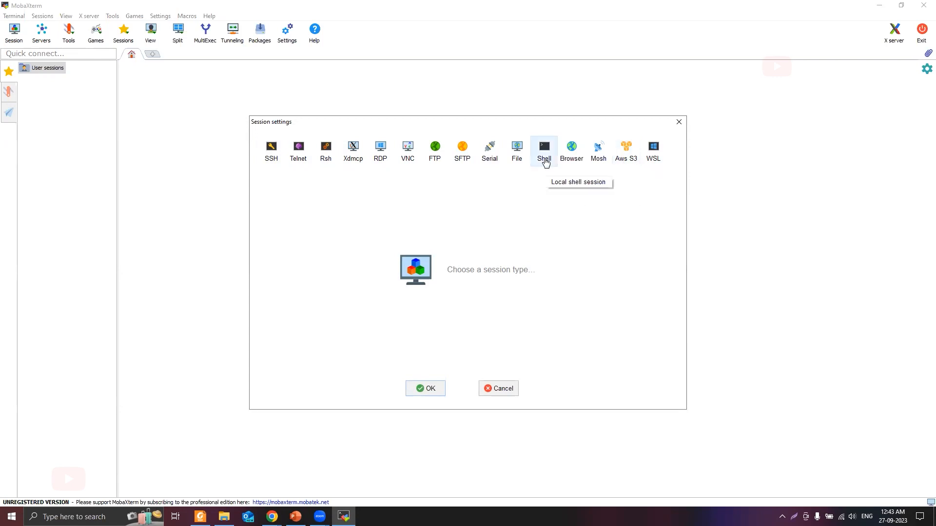
mouse_move(462, 148)
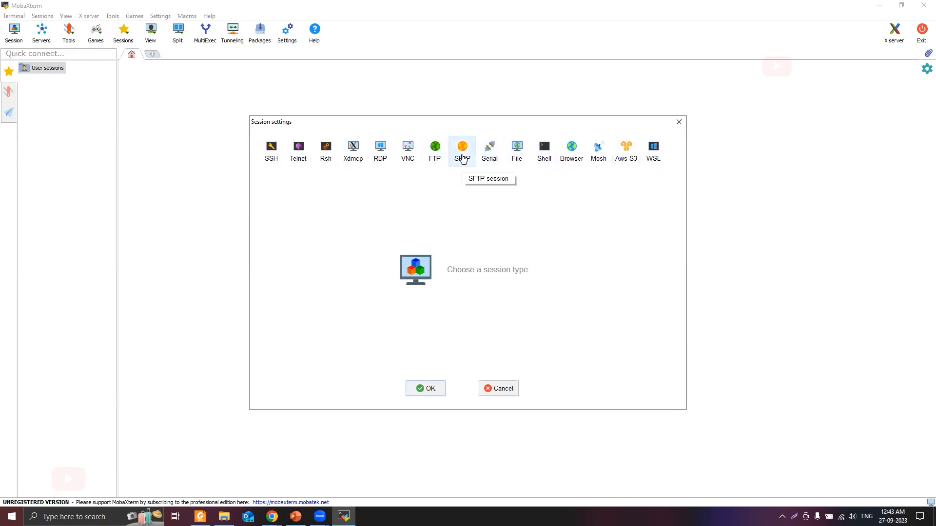
mouse_move(407, 147)
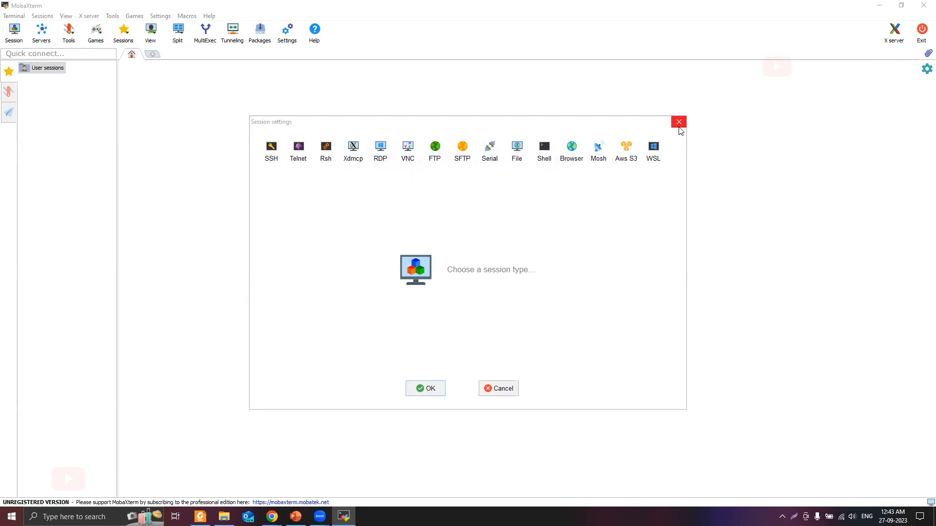
click(678, 122)
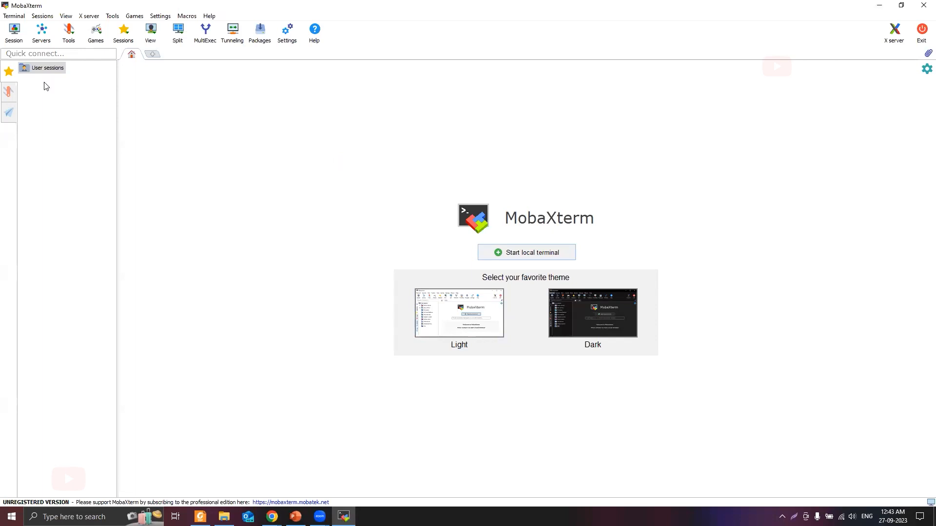
click(14, 32)
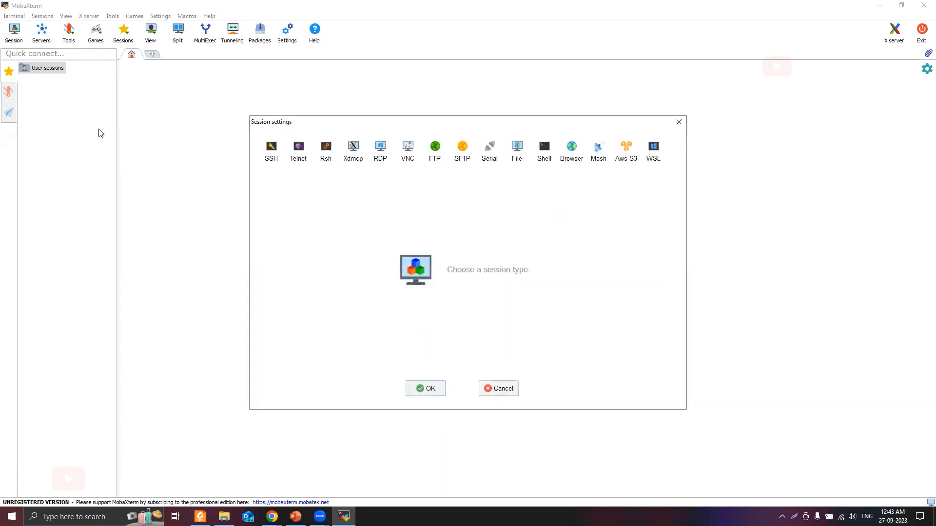
- Choose SSH as the session type, revealing Remote host, username and Port 22 fields
click(270, 148)
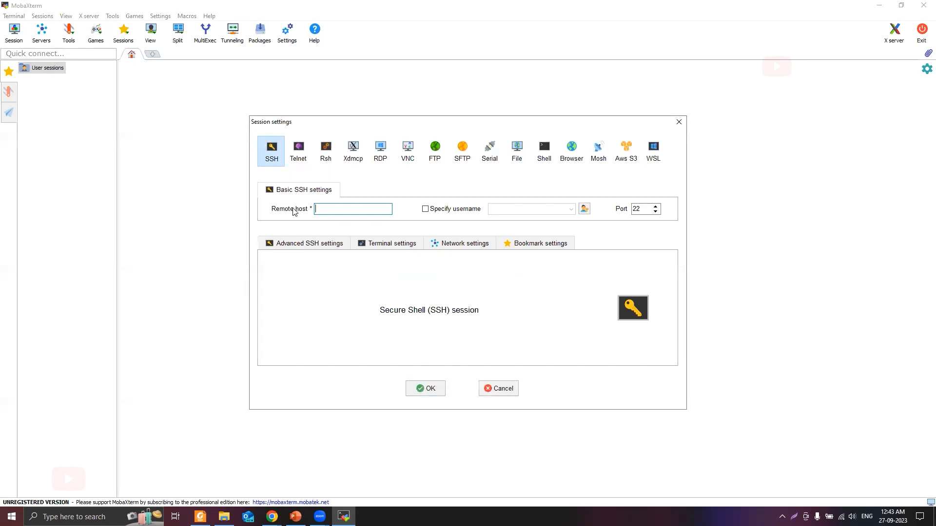
mouse_move(482, 218)
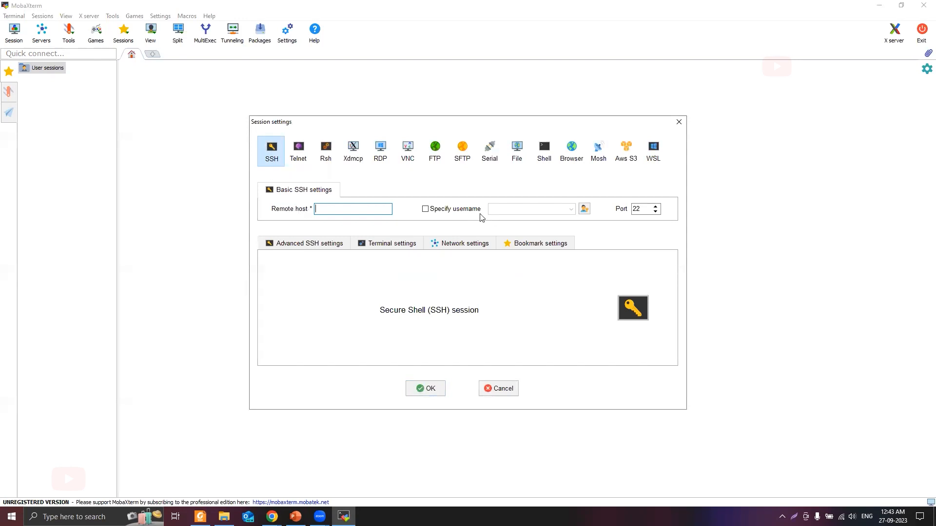
mouse_move(500, 218)
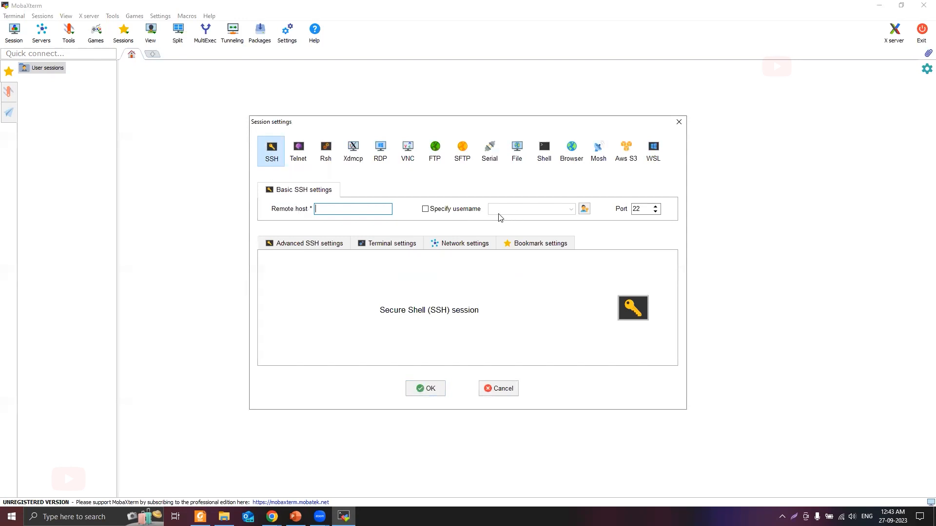
mouse_move(642, 209)
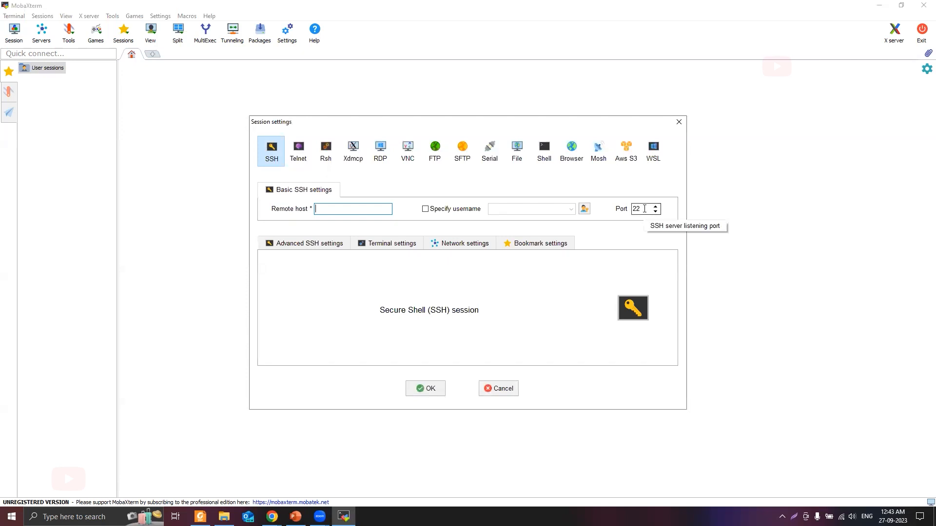
mouse_move(229, 208)
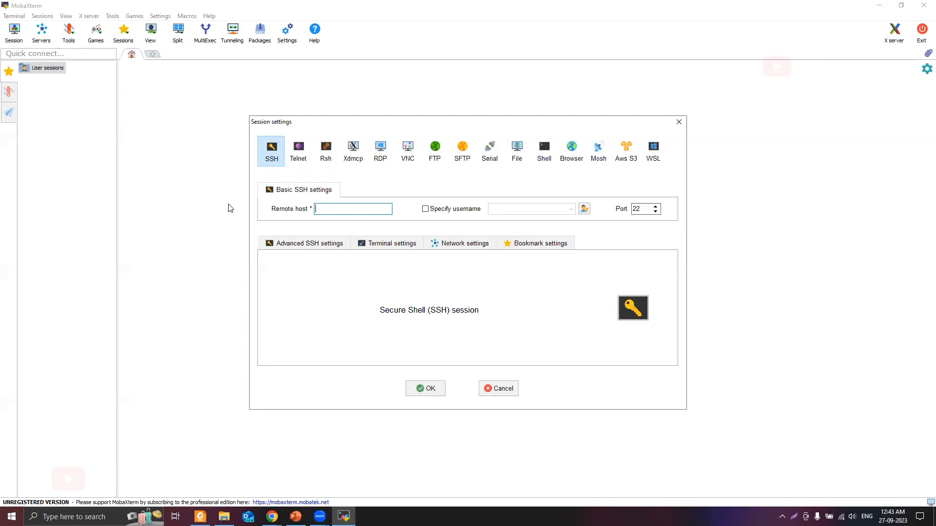
mouse_move(353, 208)
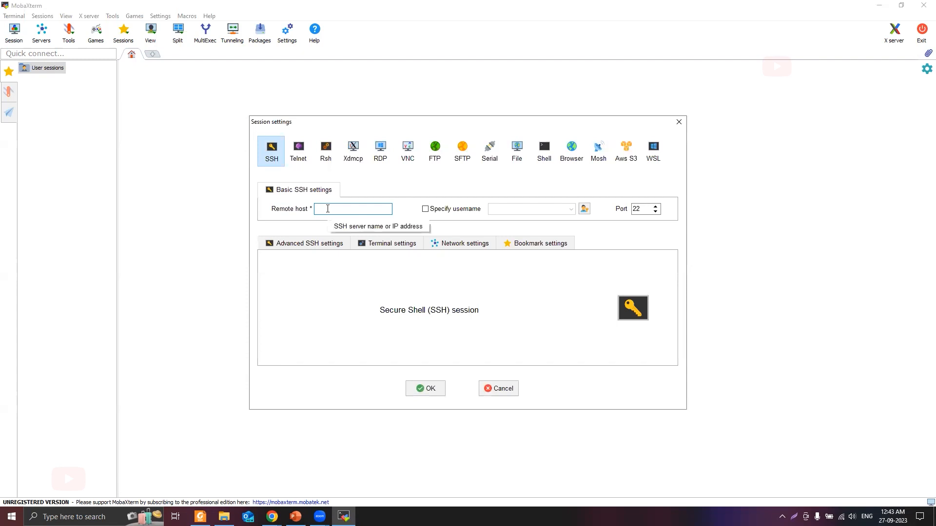
mouse_move(453, 223)
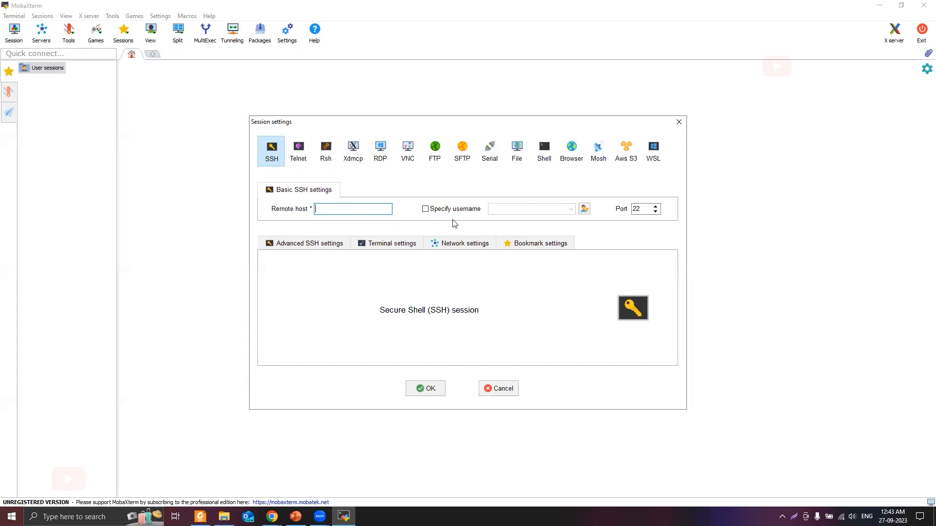
mouse_move(674, 132)
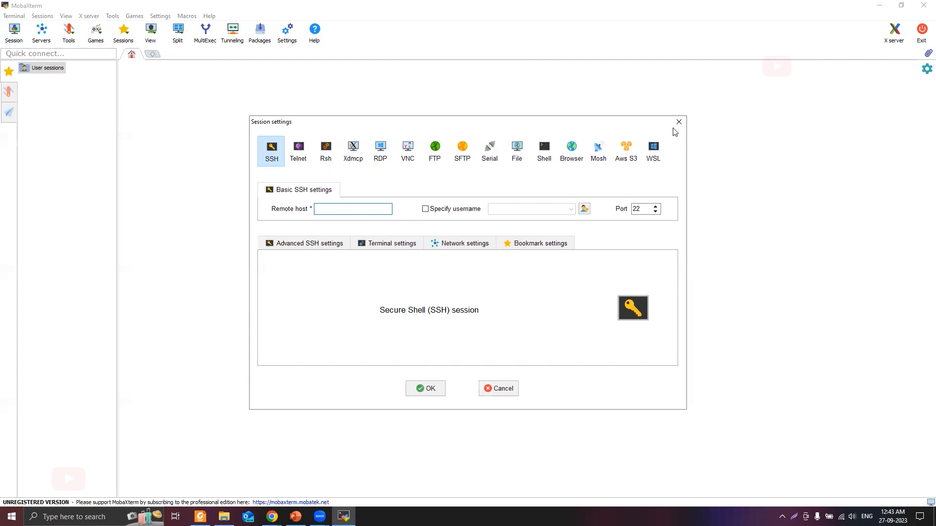
- Dismiss the SSH session dialog without a host and show the Settings menu
click(679, 122)
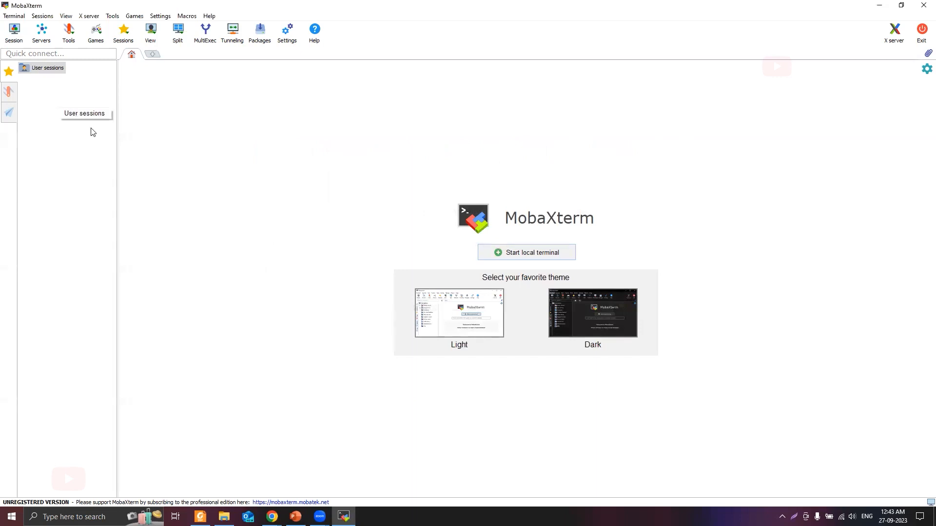
mouse_move(118, 159)
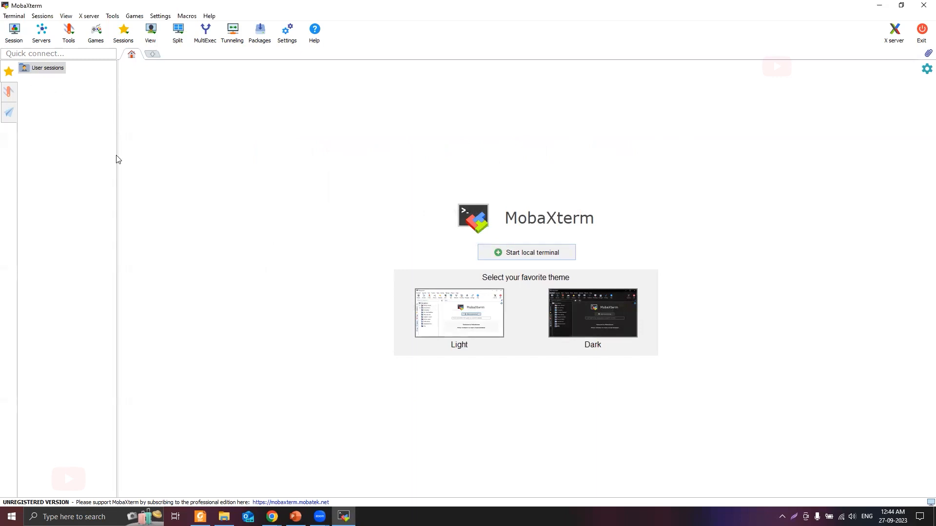
mouse_move(193, 201)
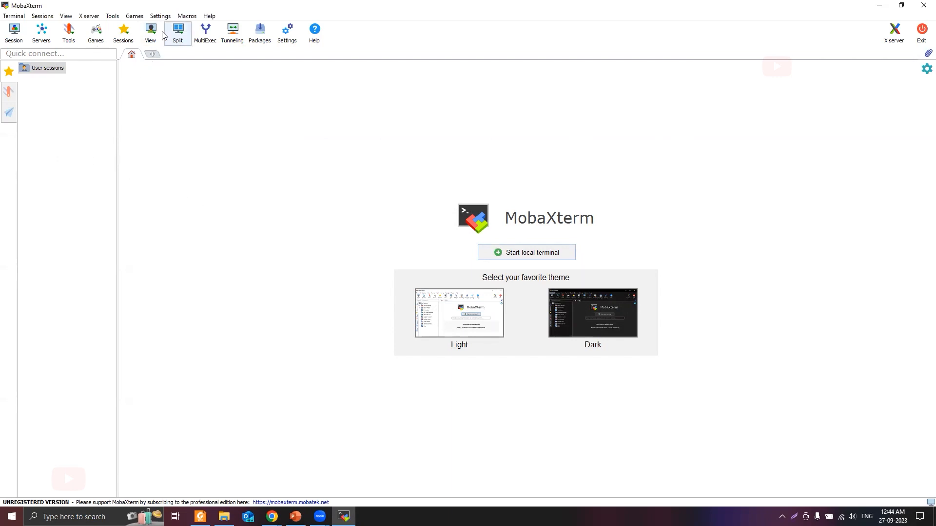
click(160, 16)
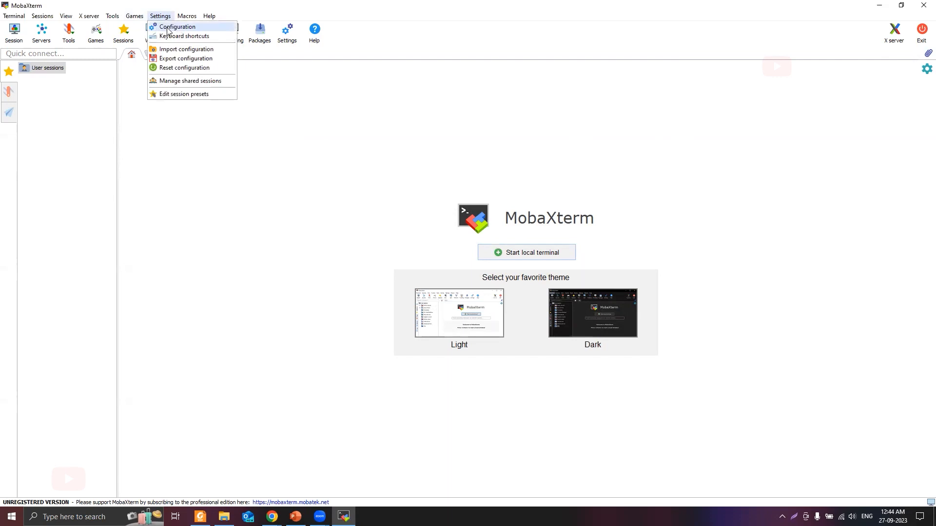
- In Configuration's Terminal tab, enable 'Paste using right-click' and open default terminal color settings
click(178, 26)
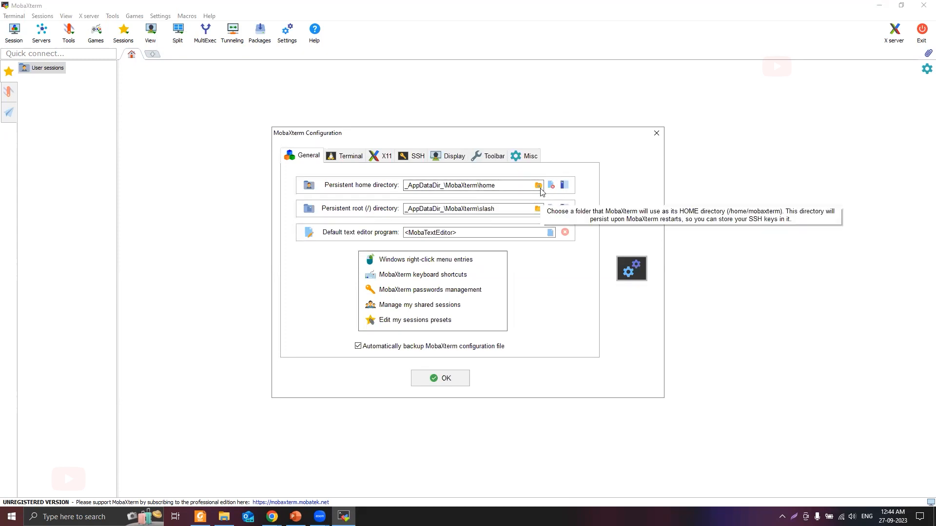
mouse_move(495, 243)
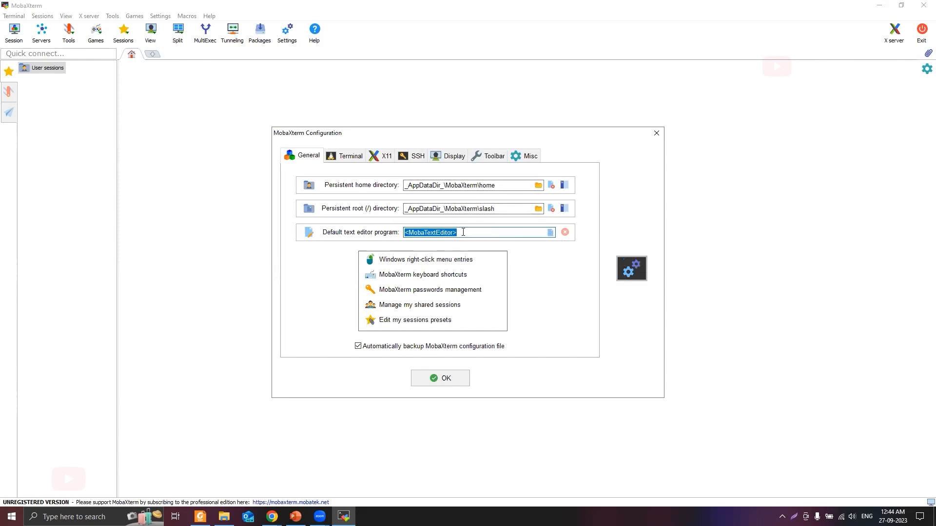
mouse_move(560, 241)
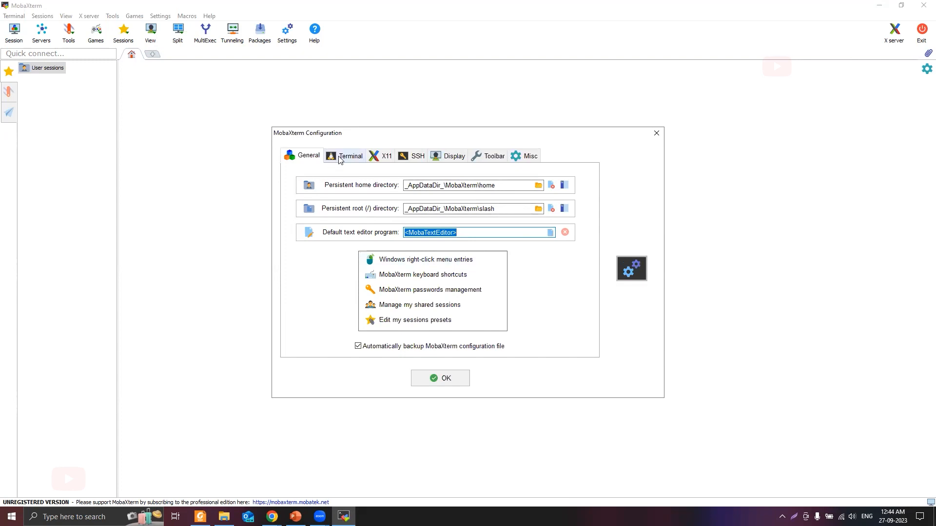
click(350, 156)
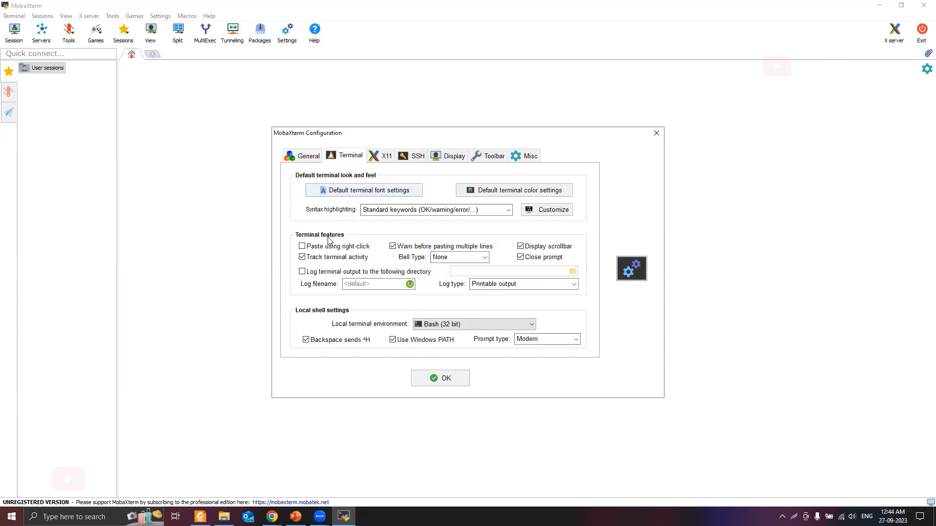
mouse_move(375, 273)
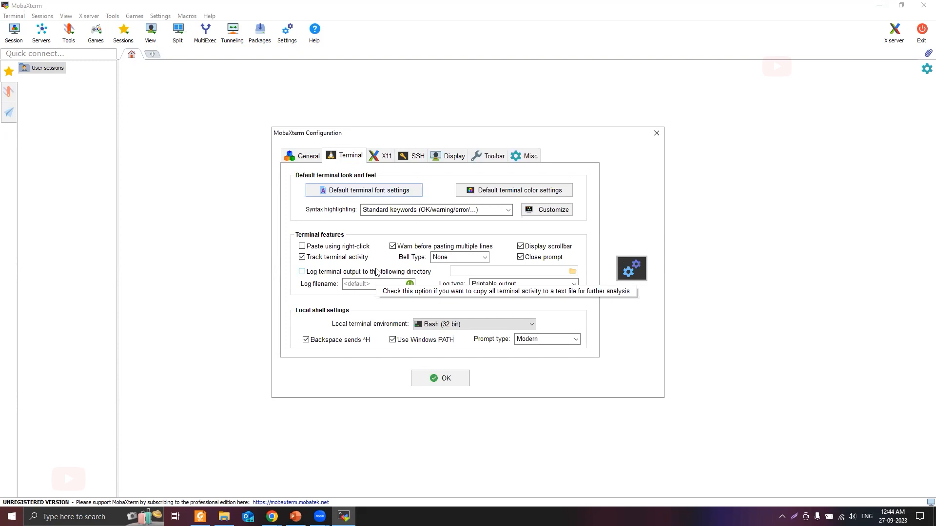
mouse_move(219, 278)
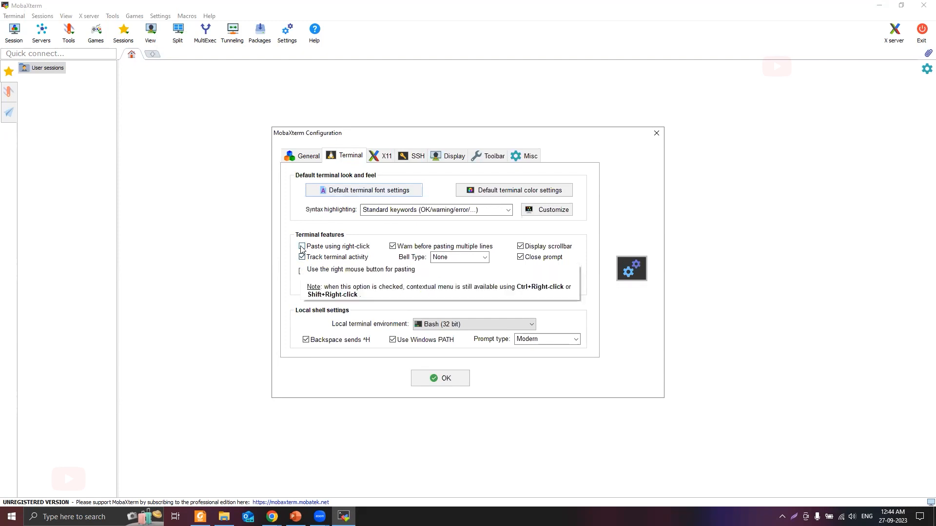
click(302, 246)
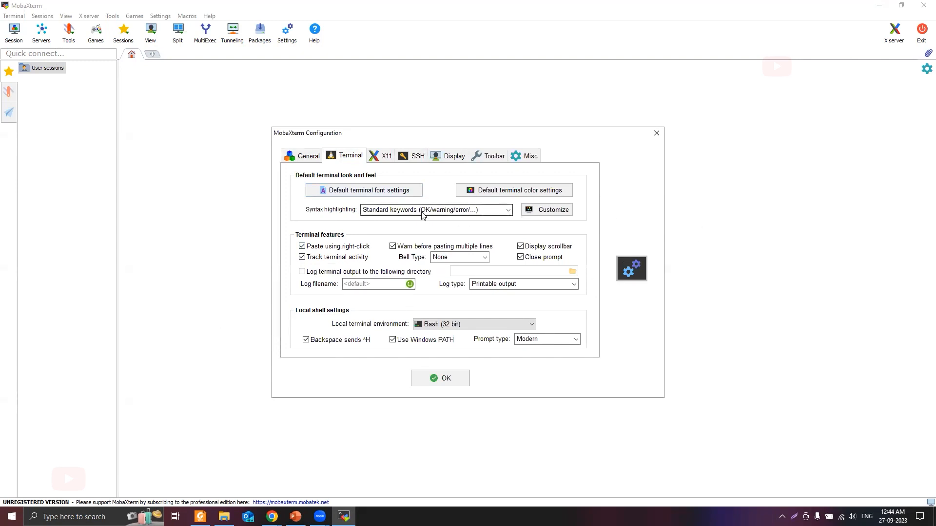
click(513, 190)
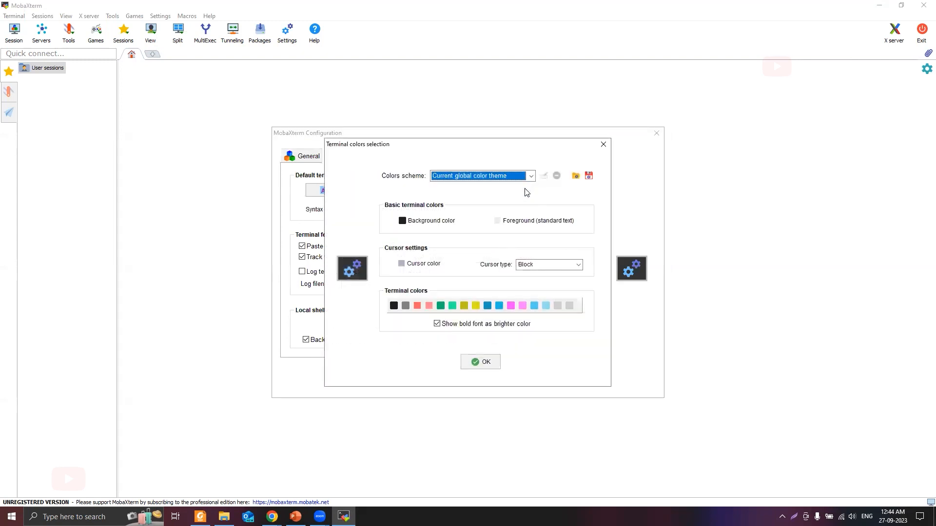
mouse_move(461, 276)
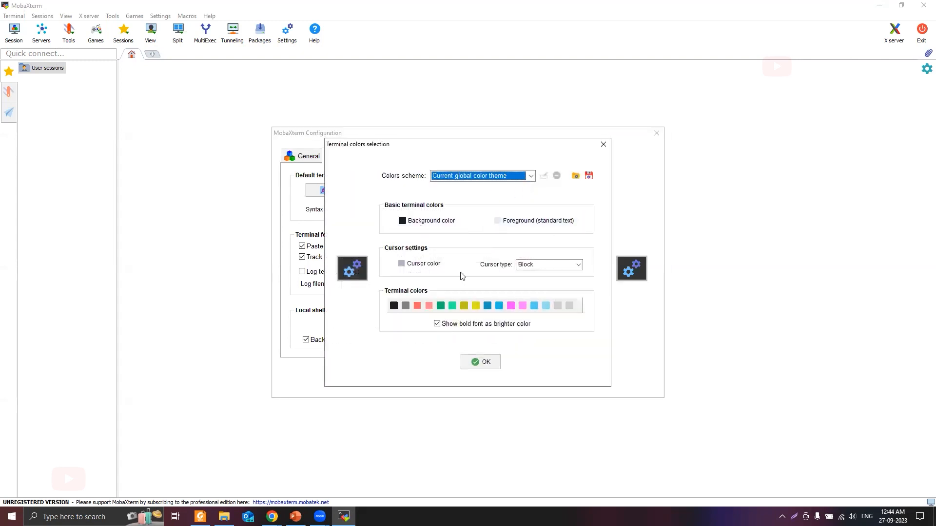
mouse_move(499, 191)
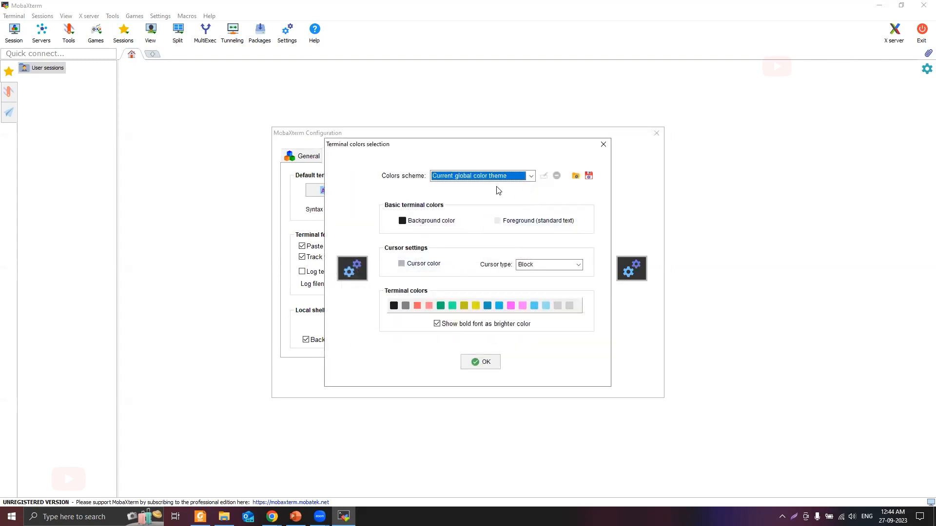
- Set the terminal colors scheme to 'Dark background / Light text', confirm, and show X11 settings
click(529, 176)
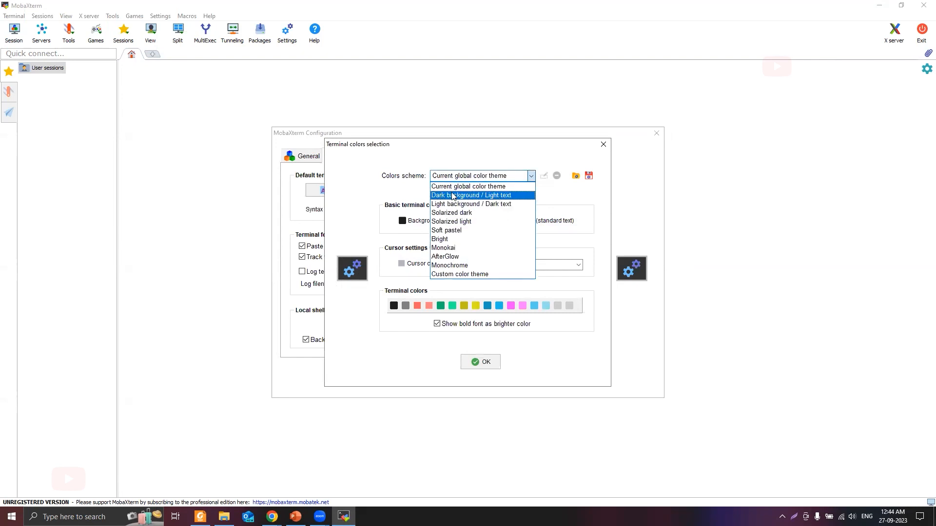
click(472, 195)
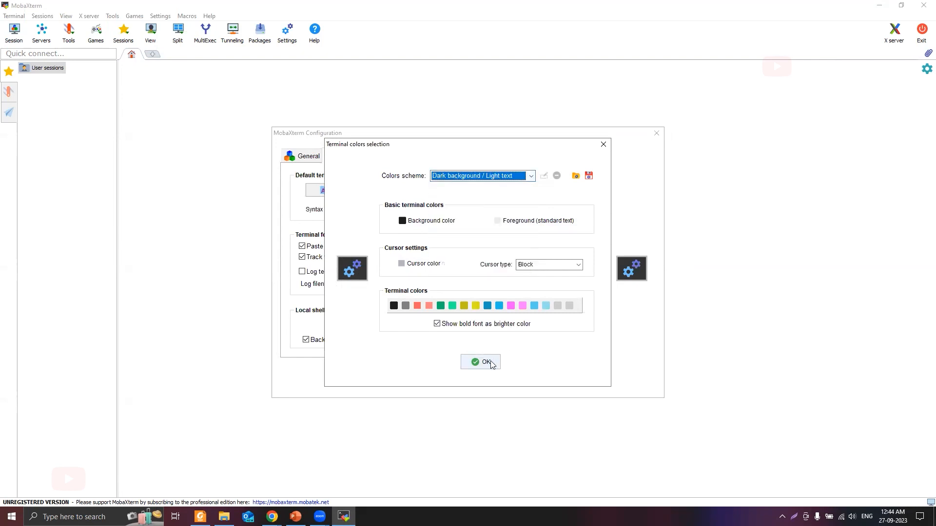
click(480, 362)
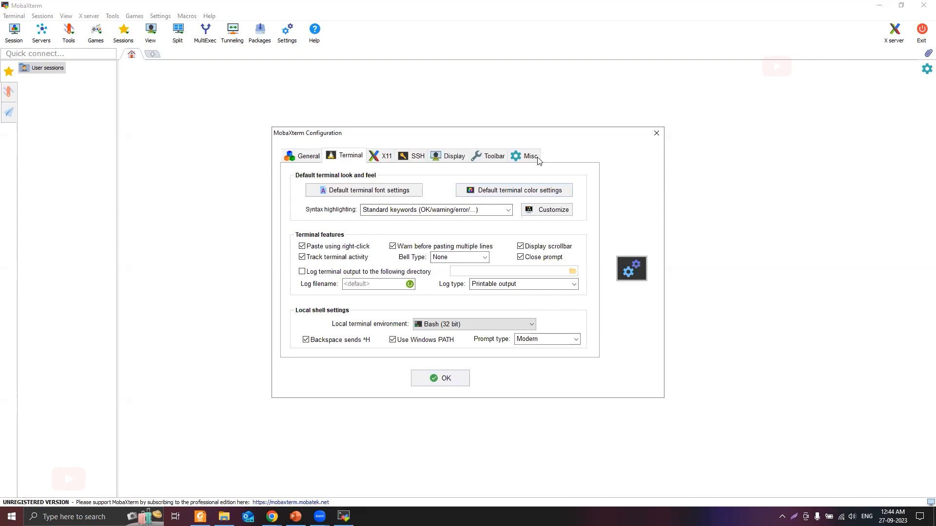
click(384, 156)
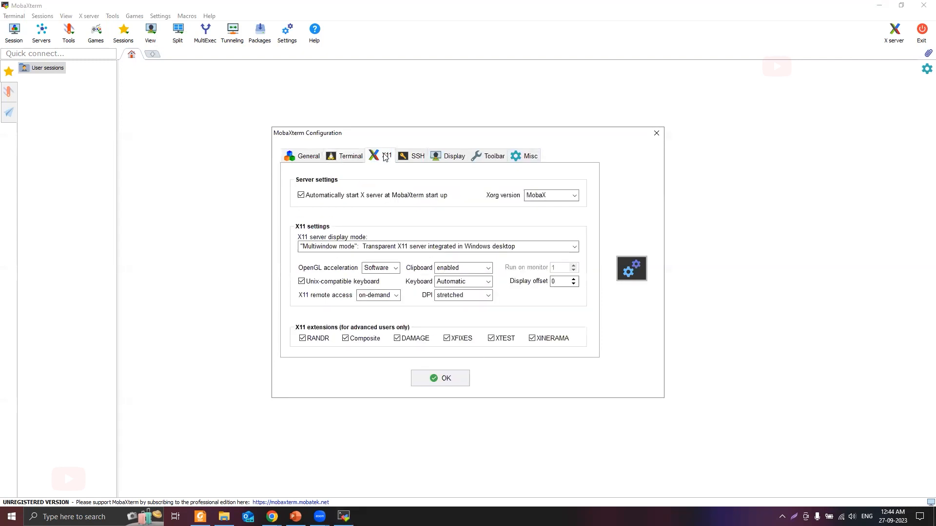
- Browse the SSH, Display and Terminal tabs, keep the Windows bright theme skin, and save
click(416, 156)
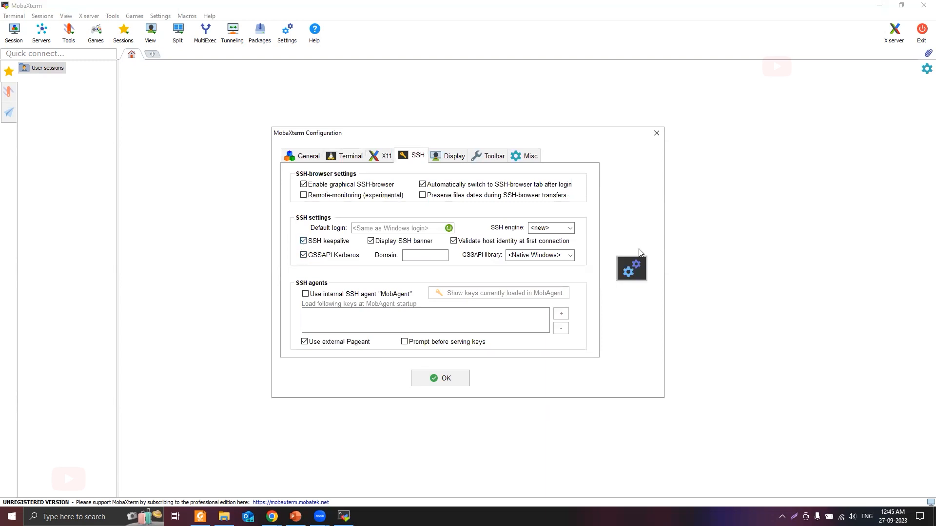
mouse_move(574, 176)
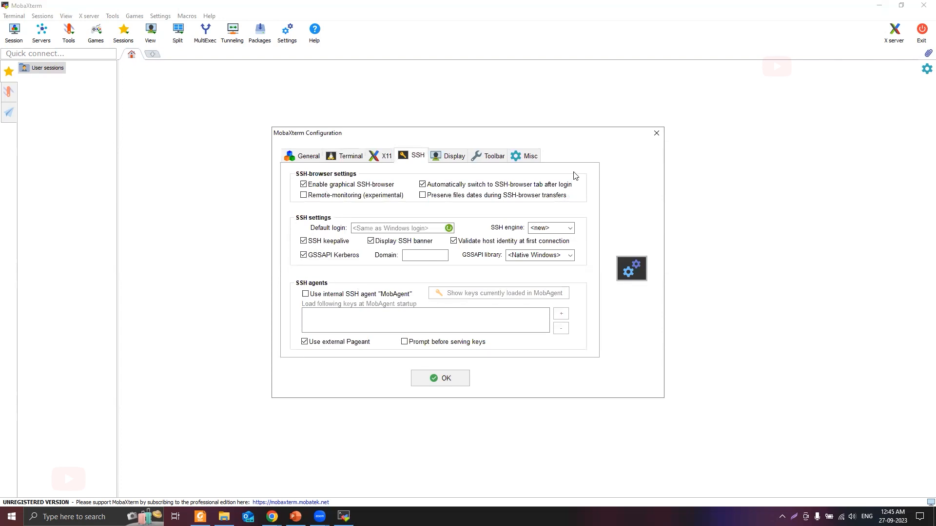
click(454, 156)
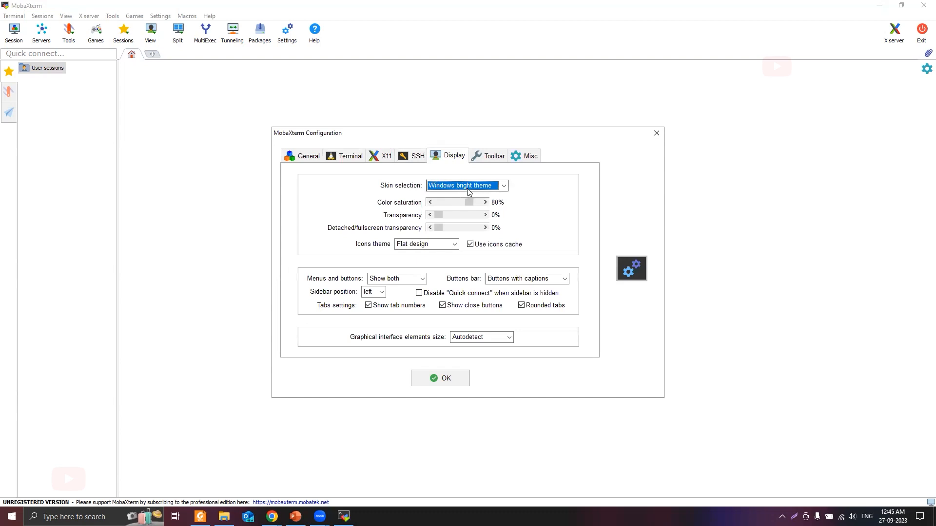
click(503, 185)
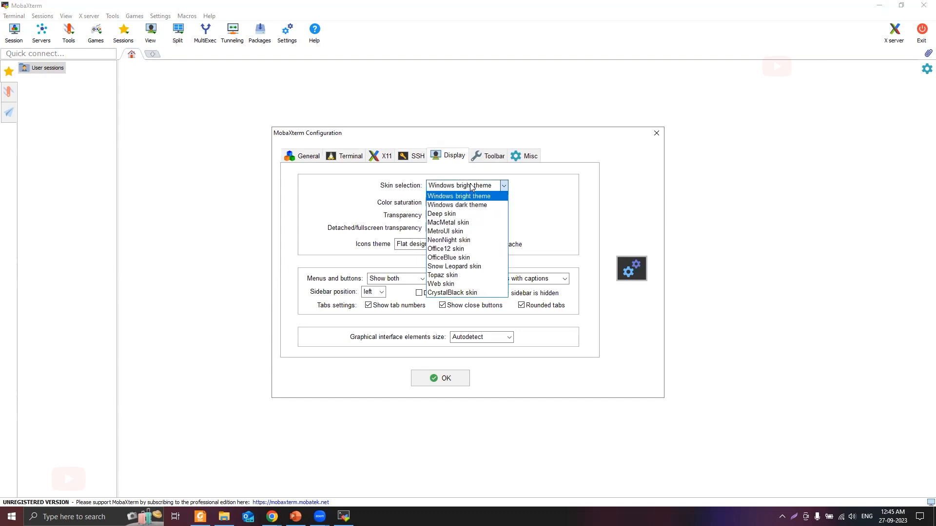
click(460, 196)
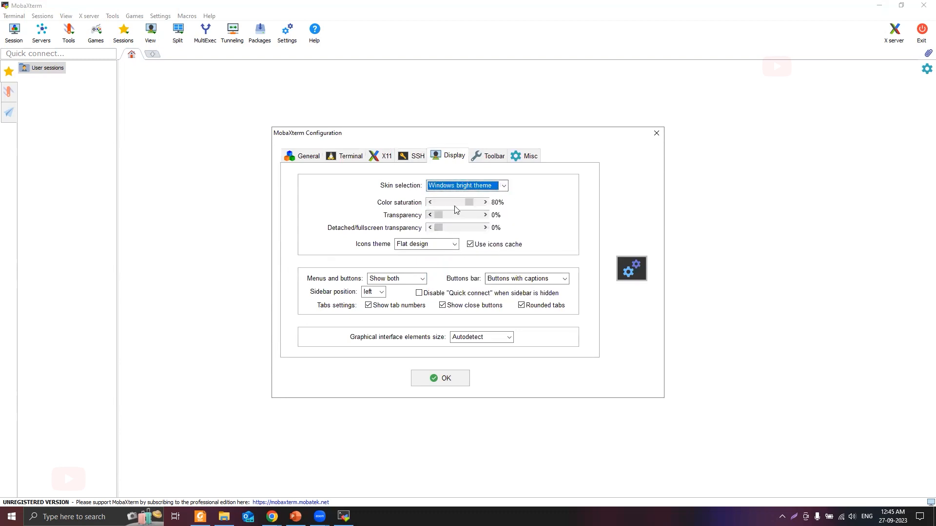
mouse_move(392, 185)
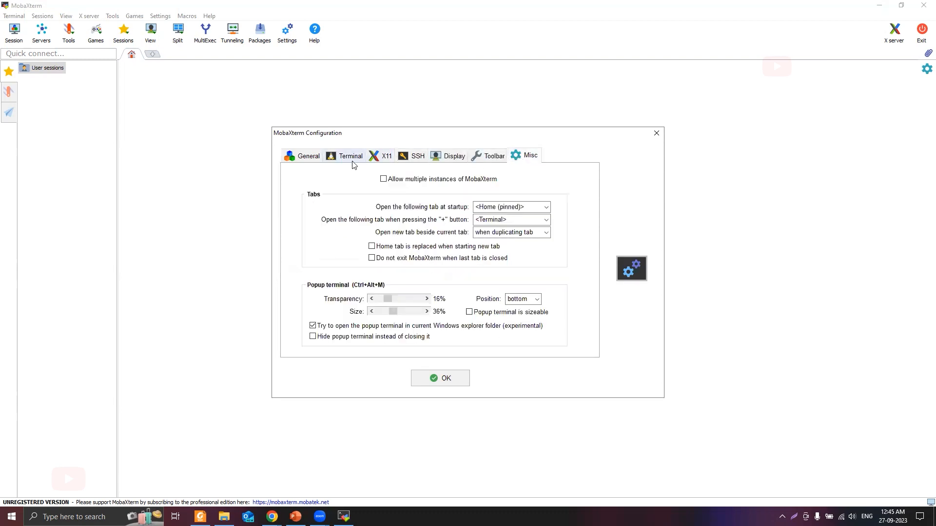
click(351, 156)
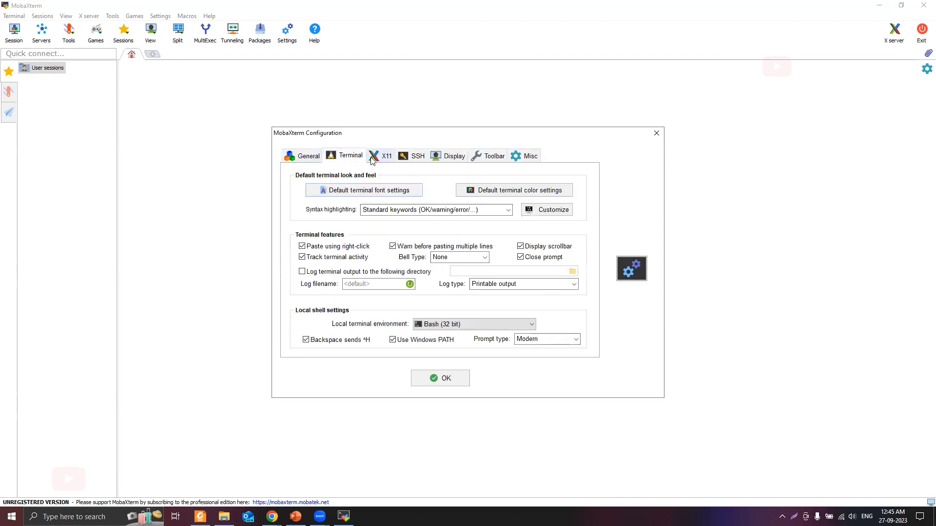
click(439, 378)
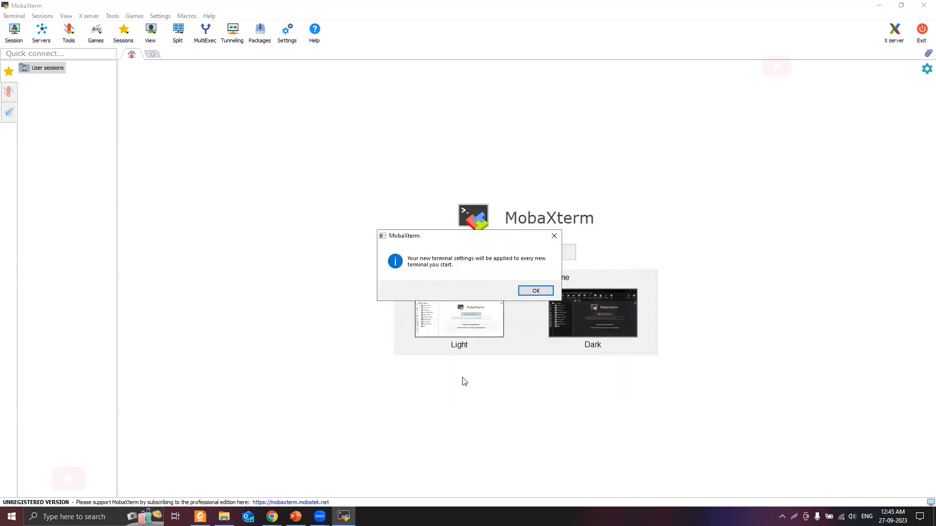
- Dismiss MobaXterm's new terminal settings notice with OK
click(535, 291)
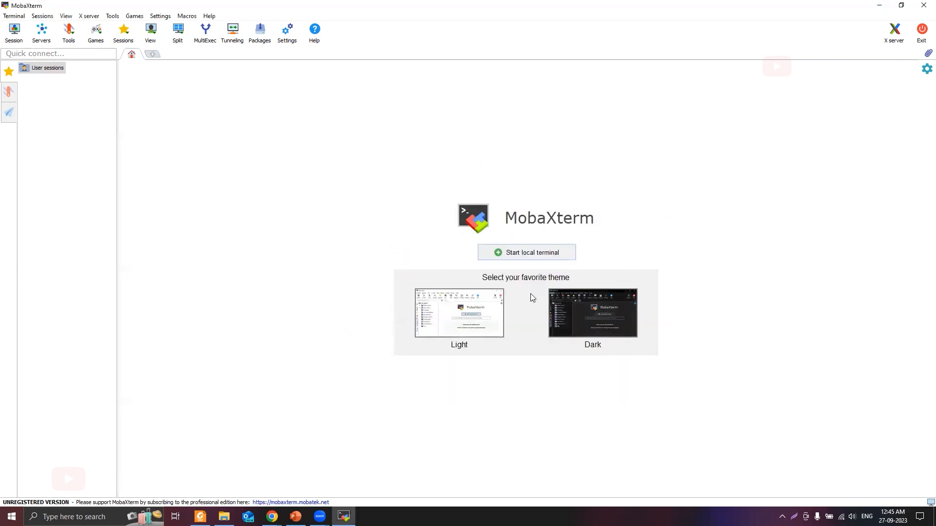
mouse_move(924, 6)
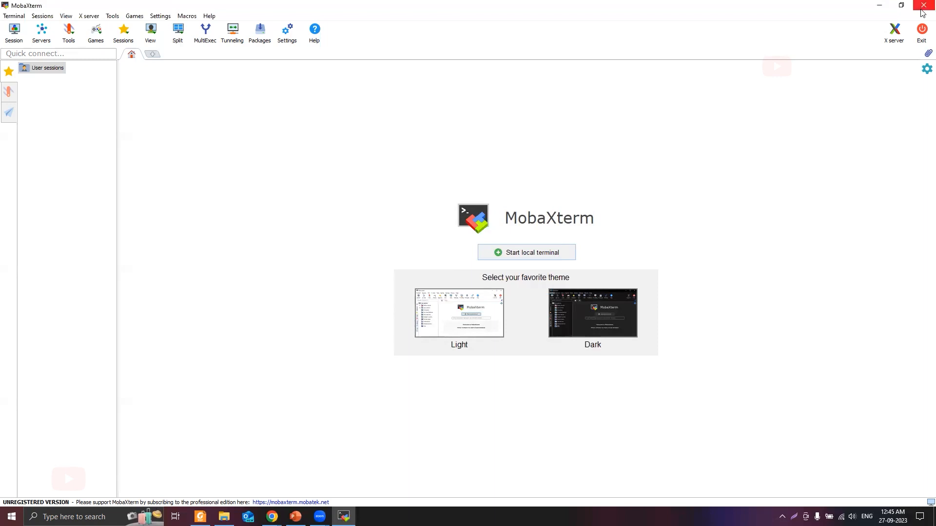
mouse_move(928, 12)
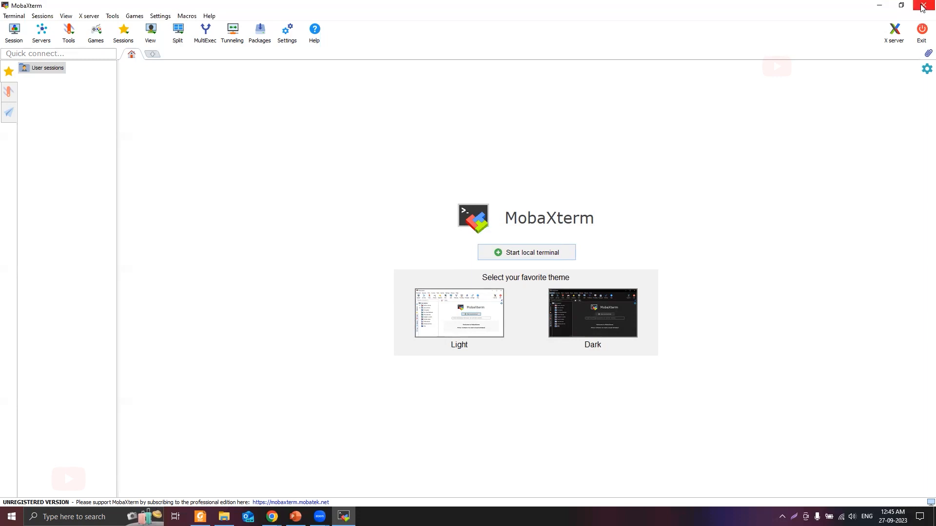
mouse_move(223, 278)
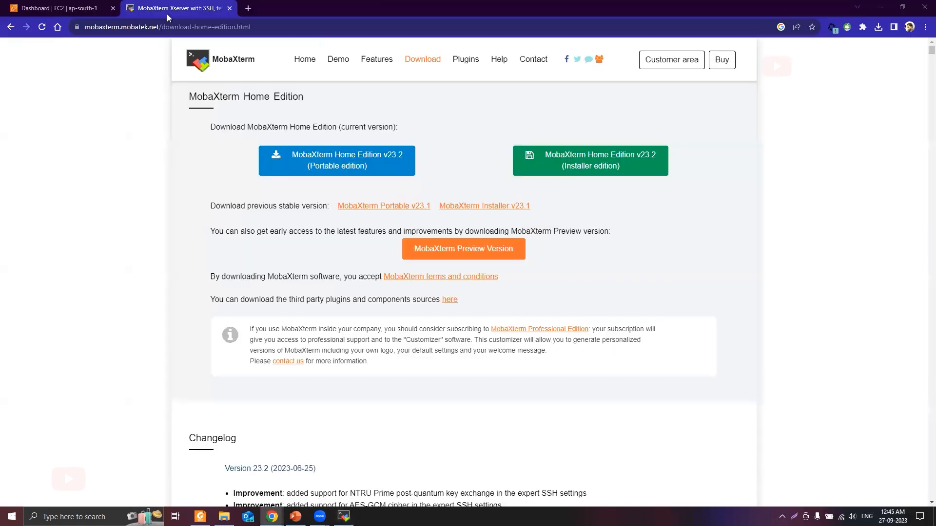
- Go to the 'Dashboard | EC2' tab and start the Launch instance form
click(60, 7)
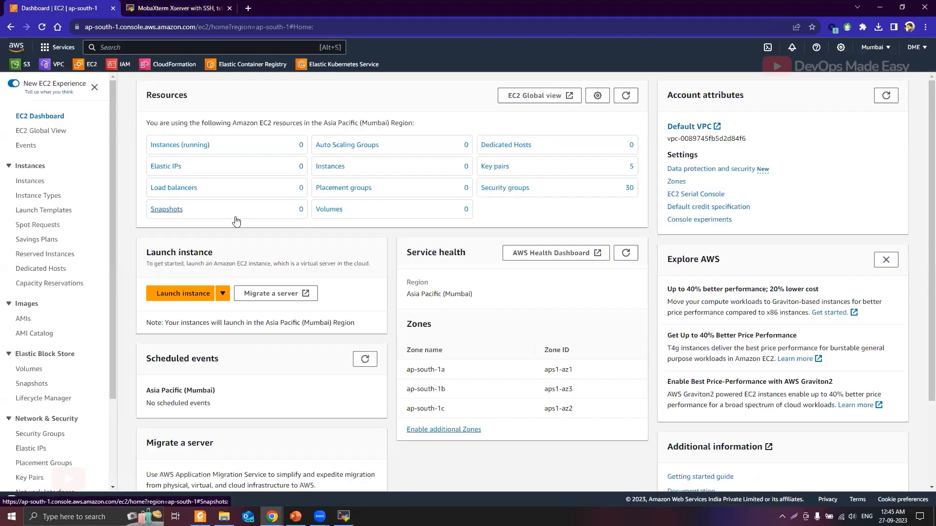
mouse_move(221, 117)
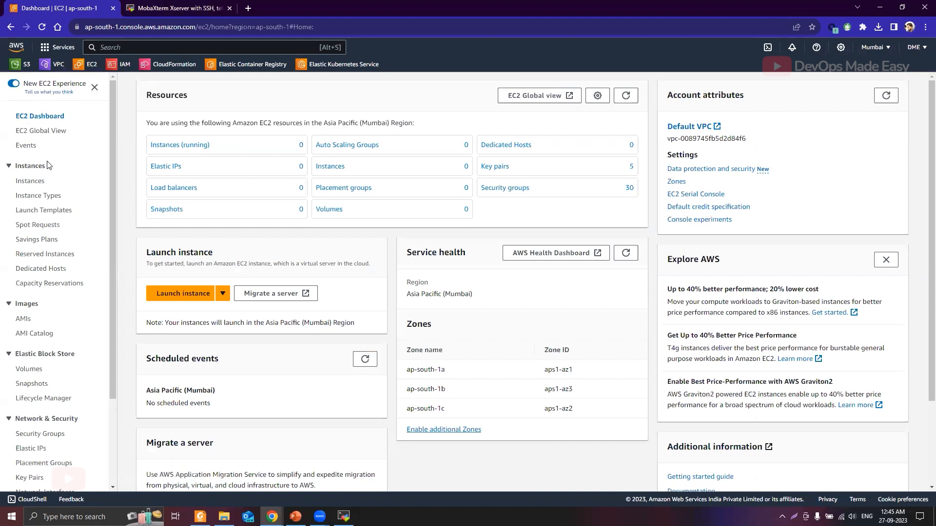
mouse_move(188, 138)
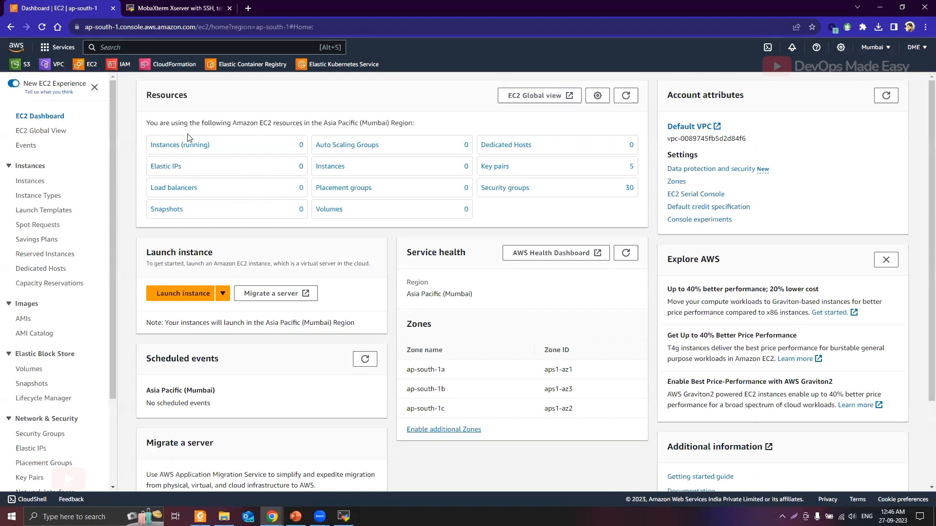
mouse_move(415, 207)
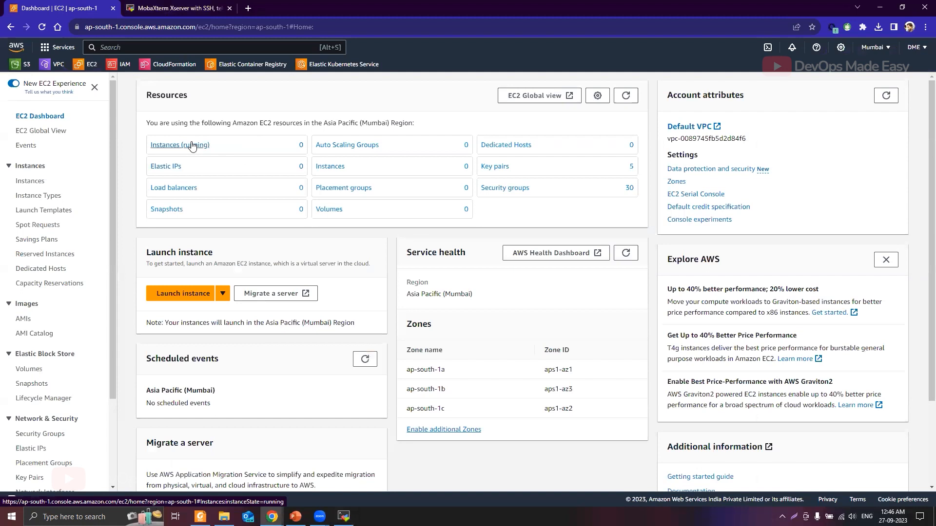
mouse_move(158, 138)
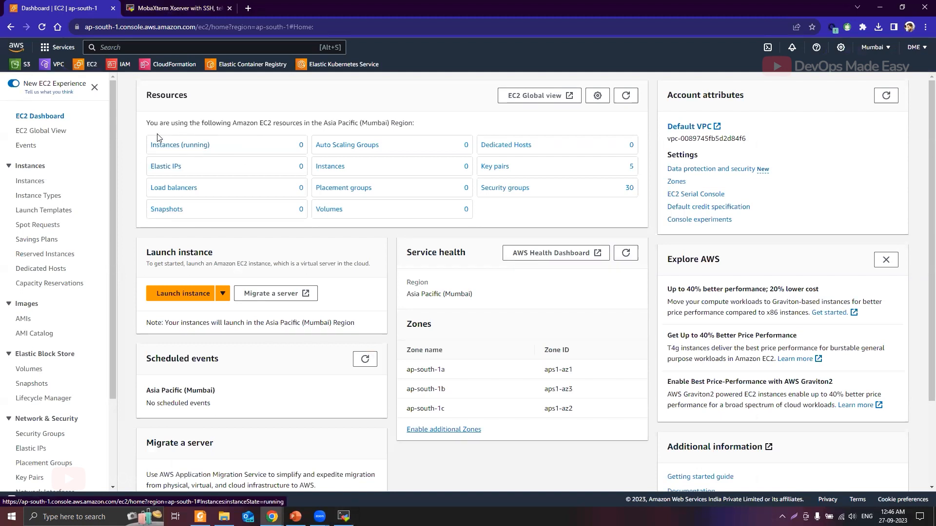
click(181, 293)
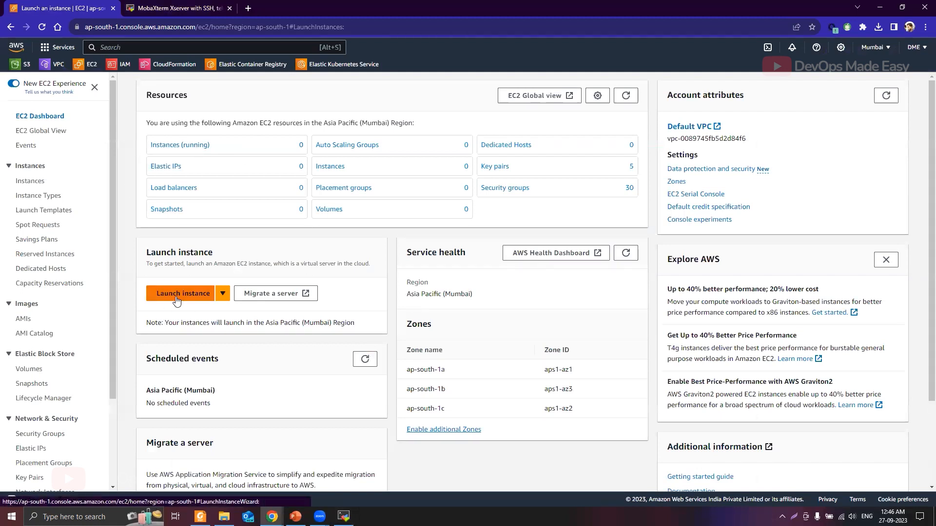
click(182, 293)
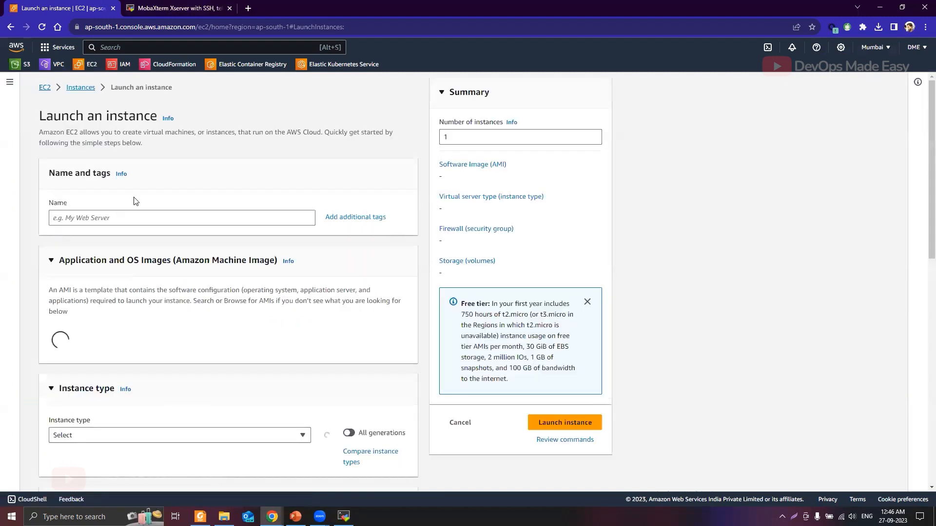
- Scroll the launch form past the Amazon Linux 2023 and t2.micro defaults to Key pair
click(181, 217)
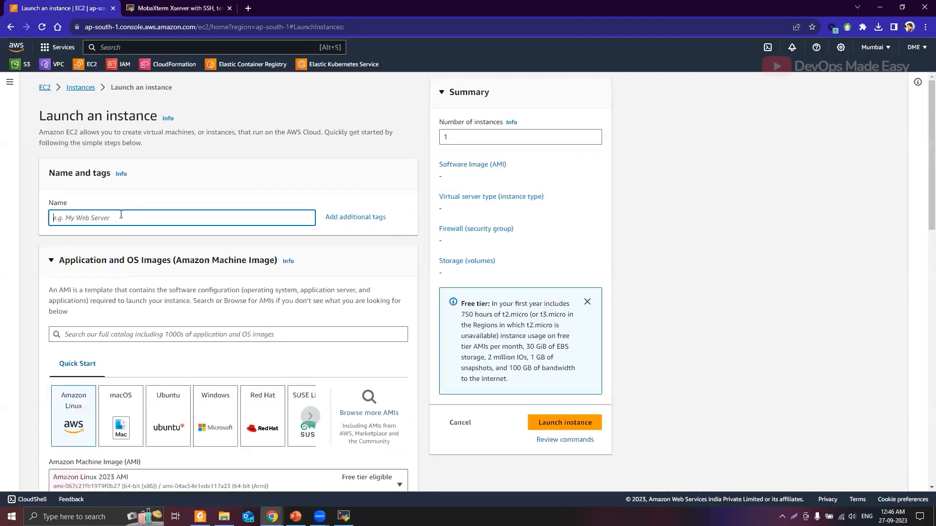
scroll(down, 3)
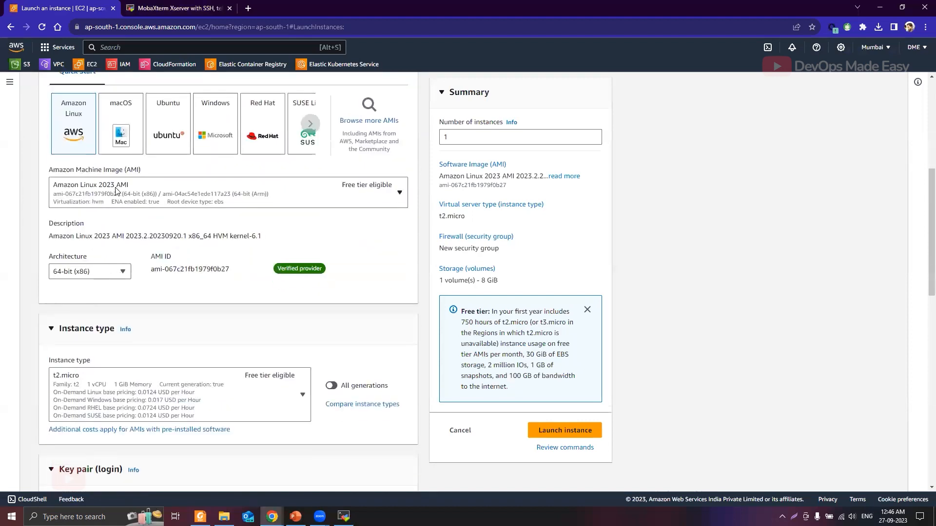
mouse_move(136, 195)
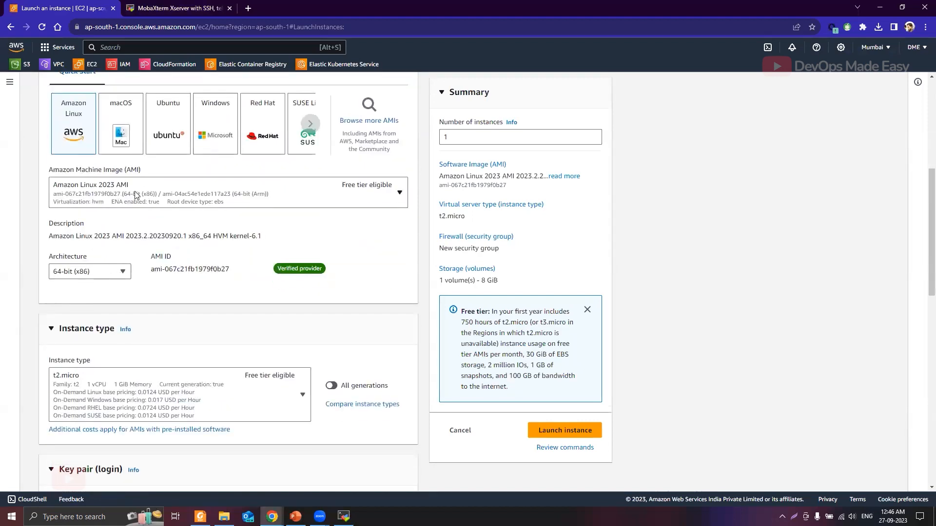
scroll(down, 3)
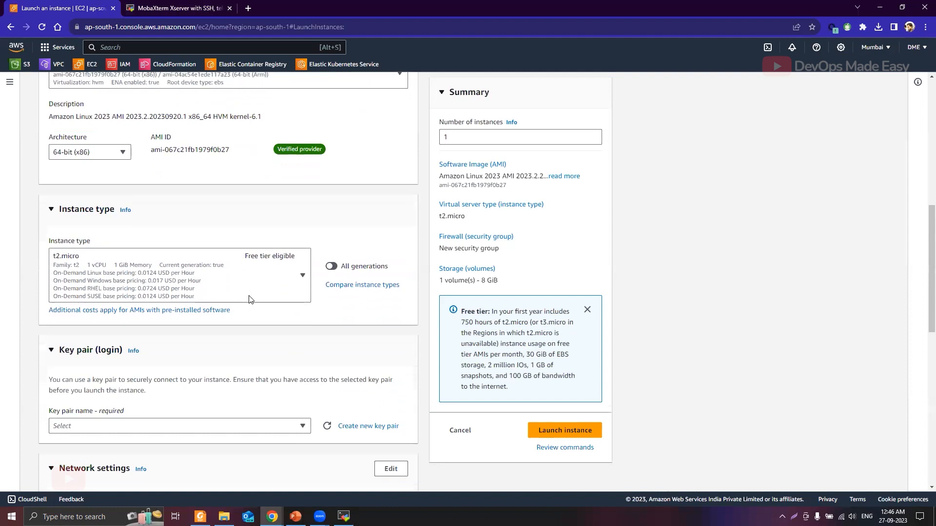
scroll(down, 3)
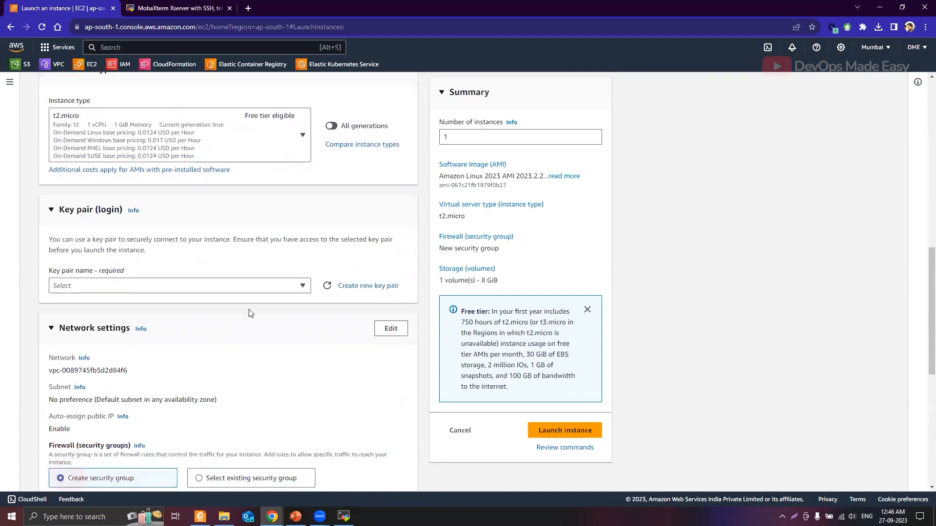
mouse_move(128, 224)
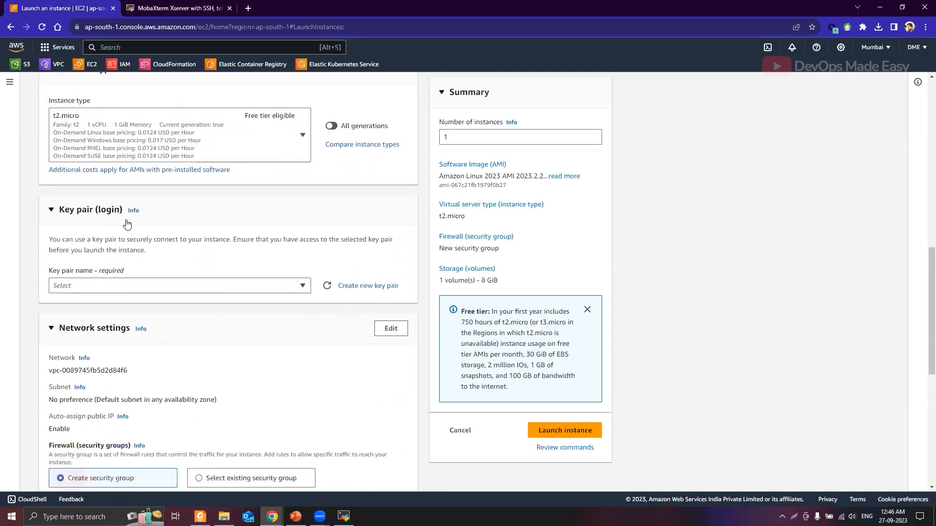
mouse_move(381, 305)
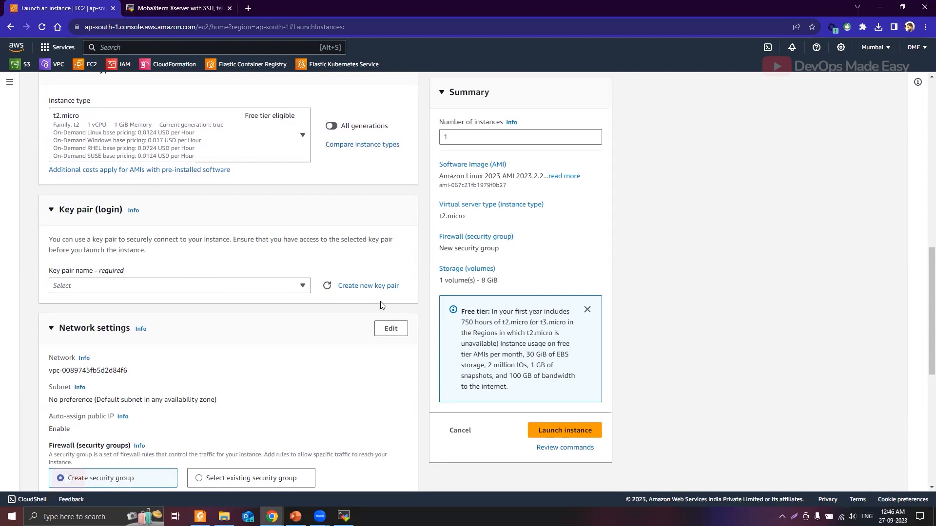
mouse_move(607, 205)
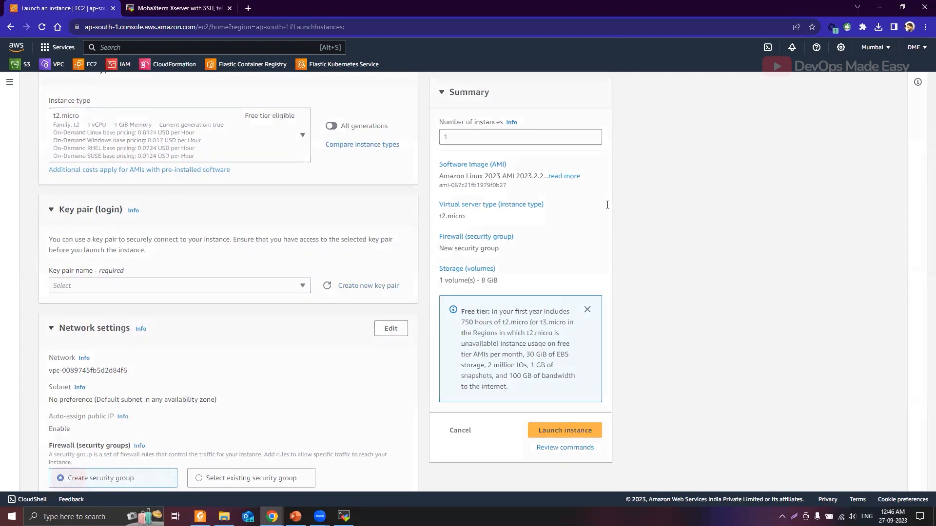
- Create a new RSA key pair named 'test' and save test.pem
click(367, 285)
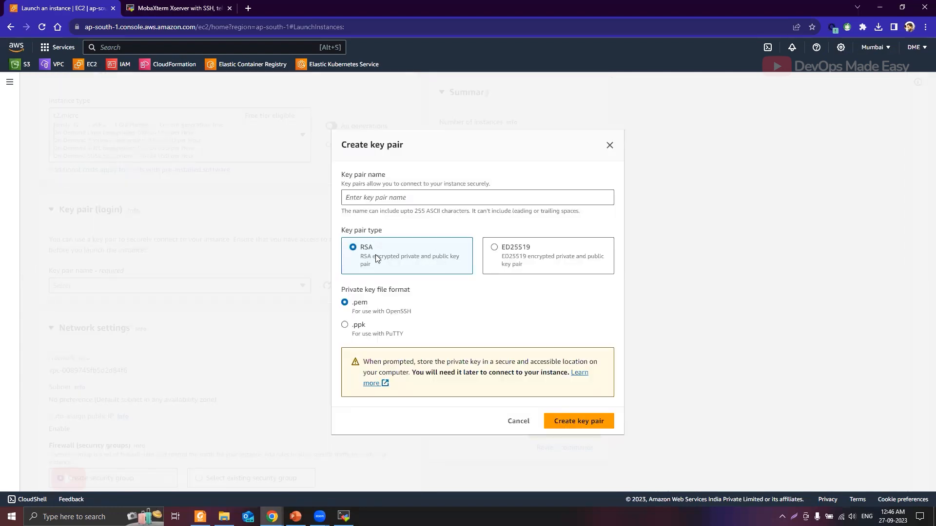
click(476, 197)
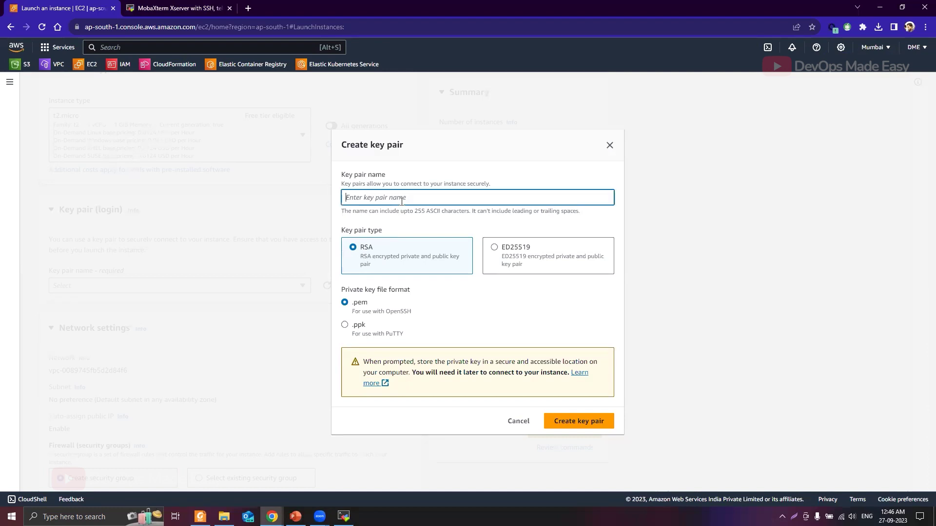
text(test)
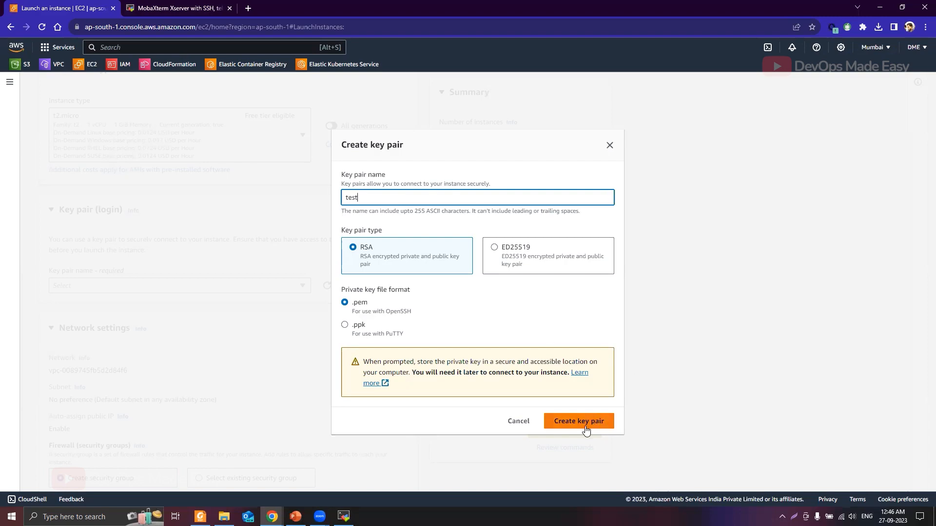
click(577, 421)
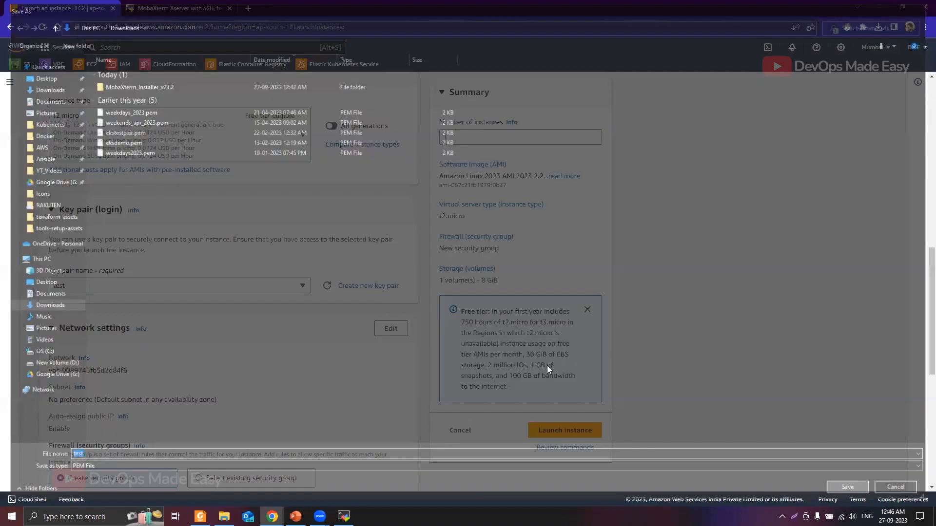
click(847, 486)
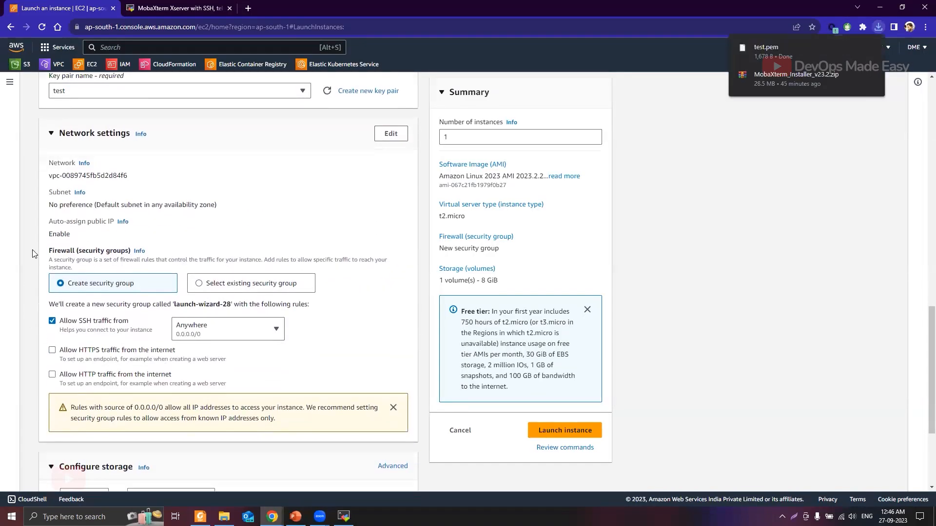
mouse_move(83, 325)
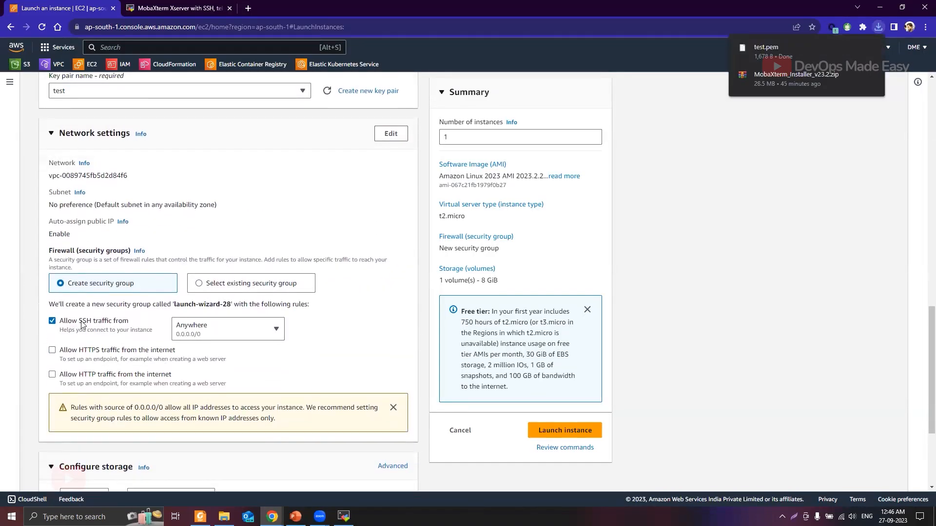
scroll(down, 3)
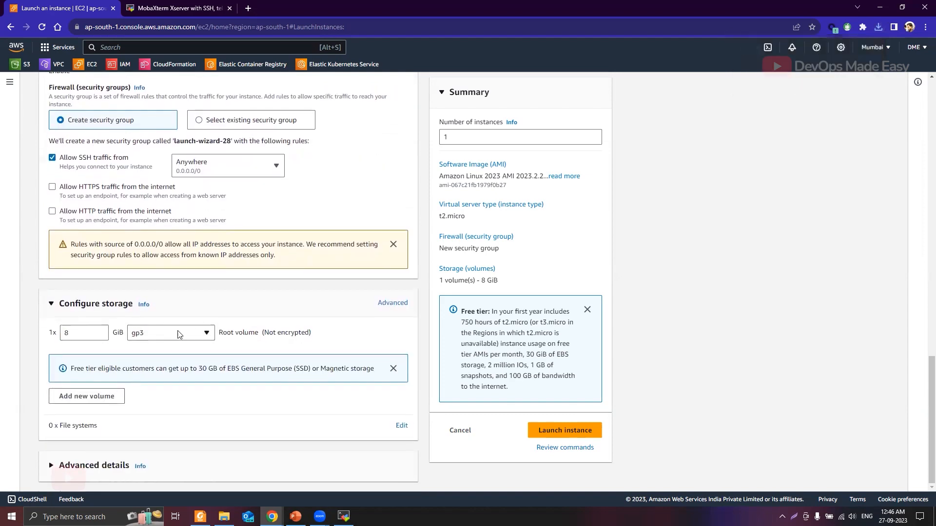
mouse_move(534, 407)
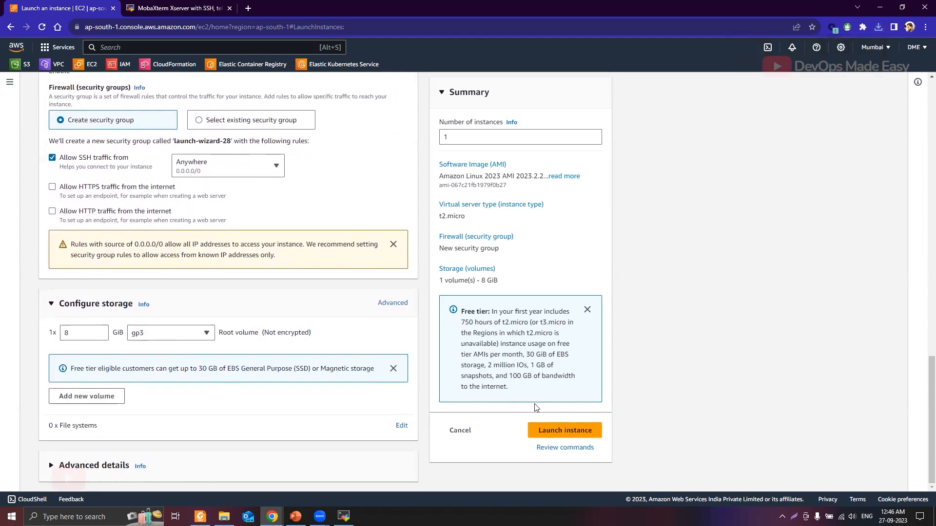
click(564, 430)
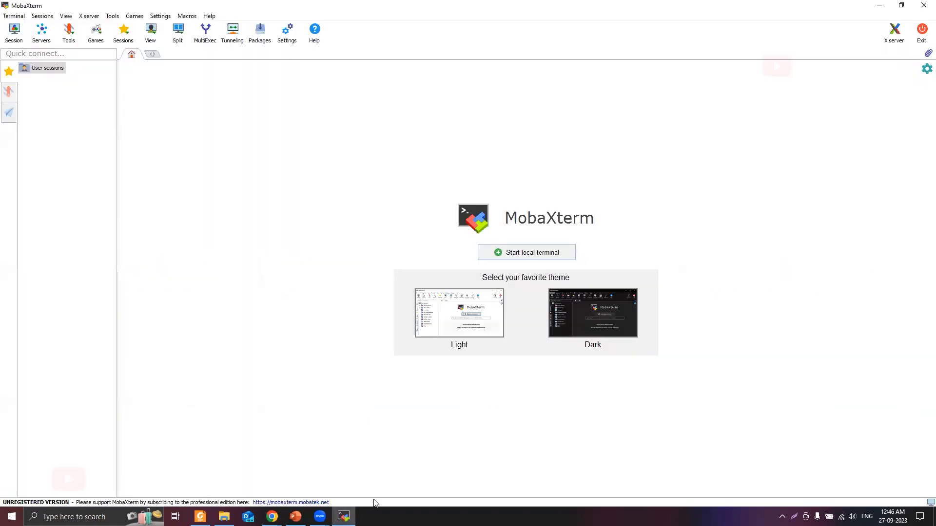
- Open the Session settings dialog and close it without creating a session
click(13, 32)
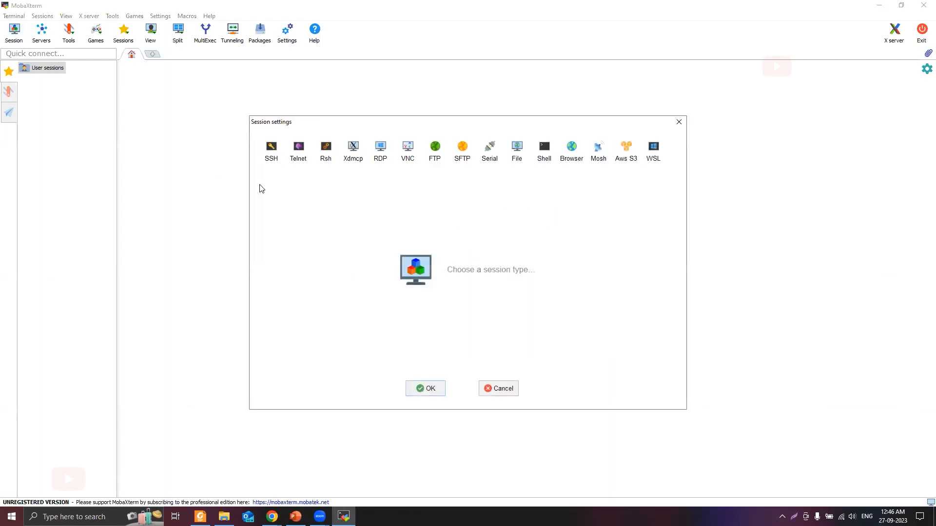
mouse_move(298, 149)
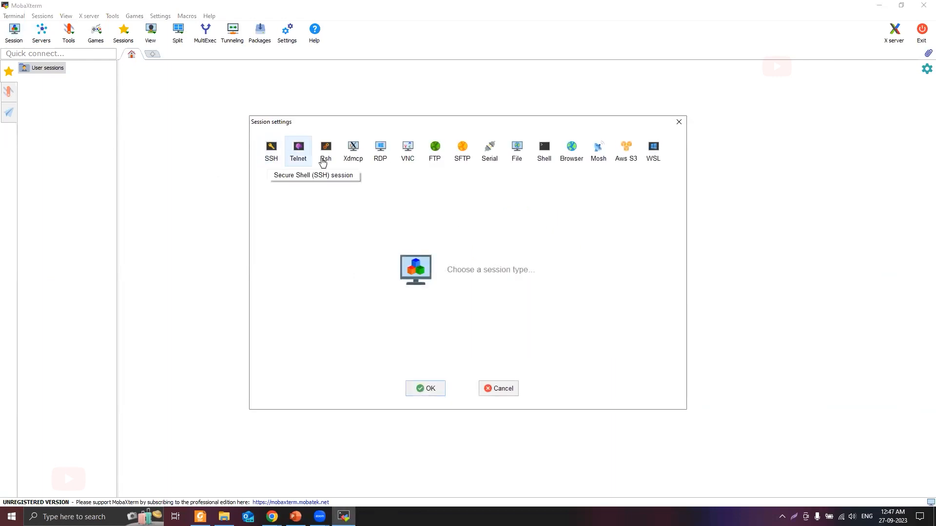
click(497, 388)
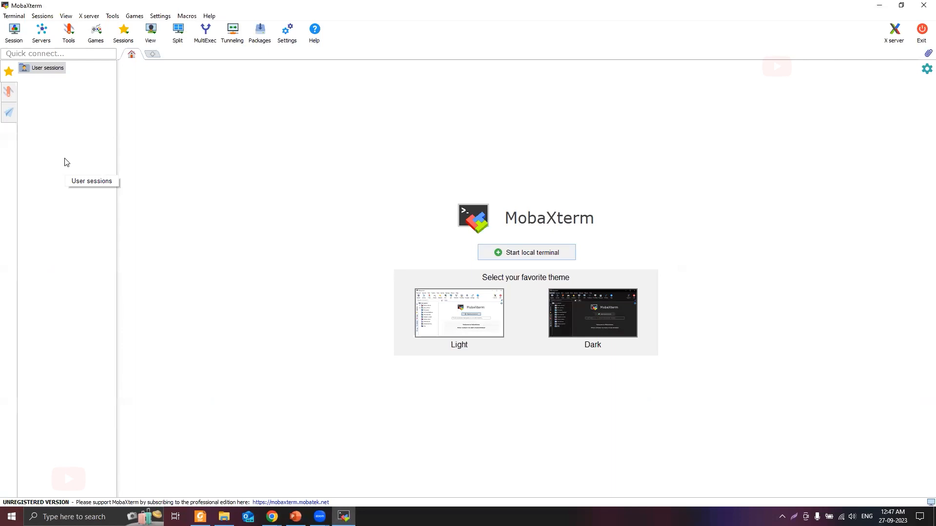
mouse_move(69, 106)
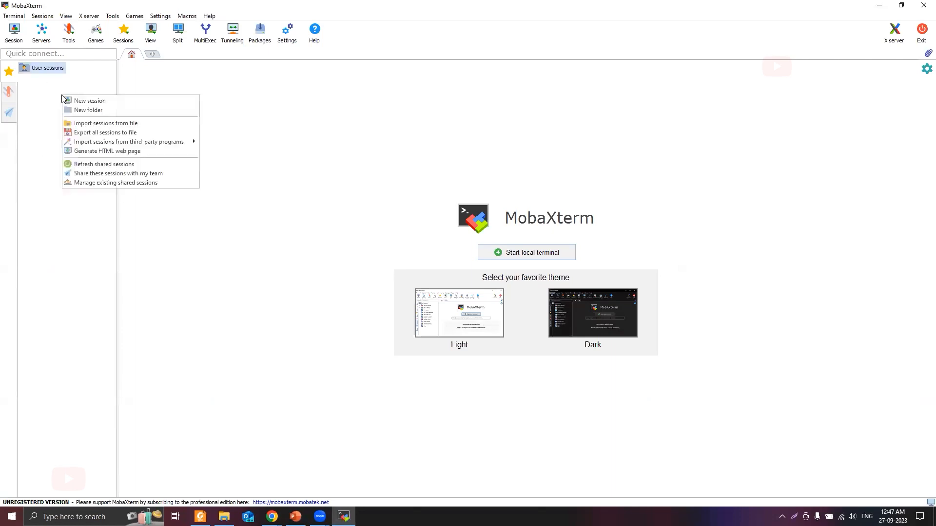
mouse_move(89, 101)
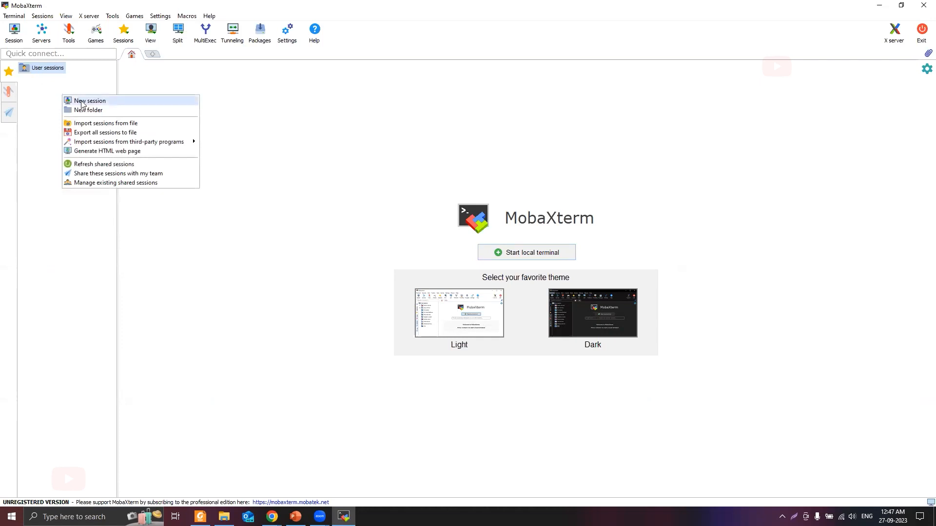
- Create a session folder named 'AWS' under User sessions
click(128, 104)
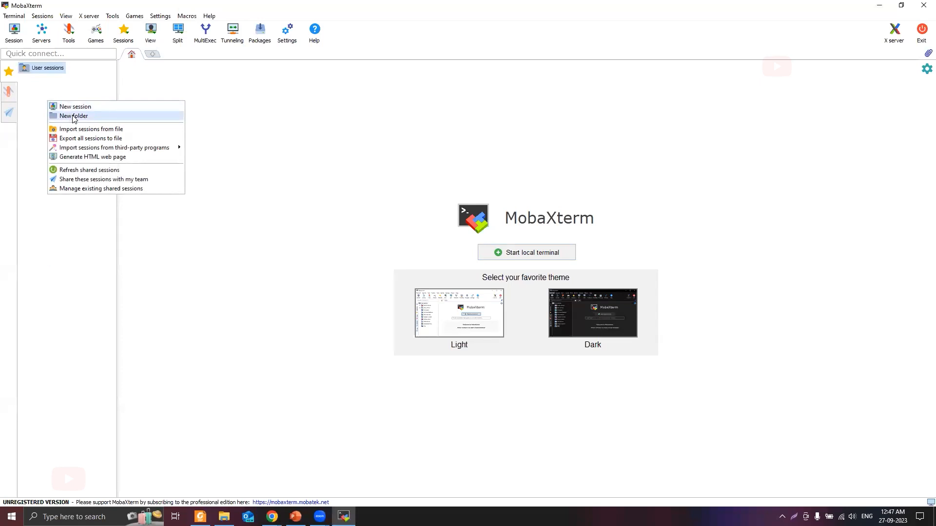
click(73, 116)
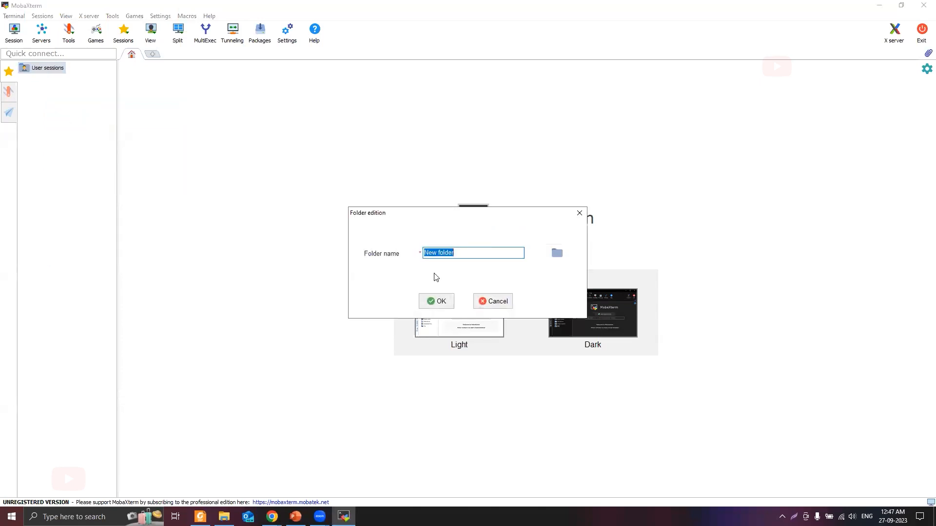
text(AWS)
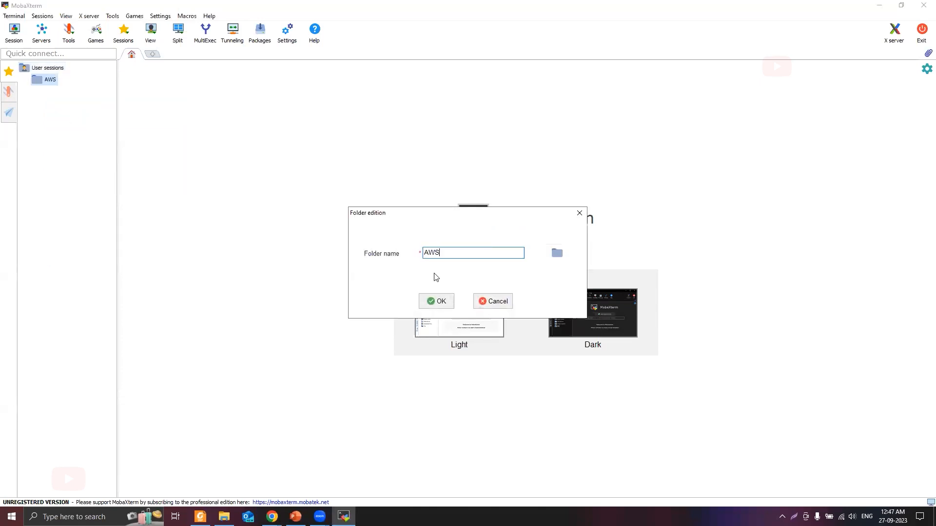
click(436, 300)
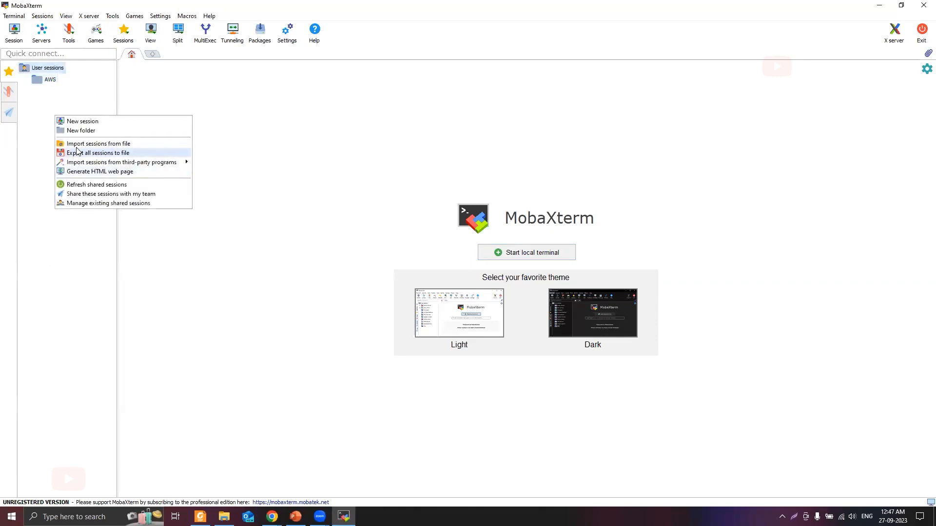
- Create a second session folder named 'Azure'
click(80, 130)
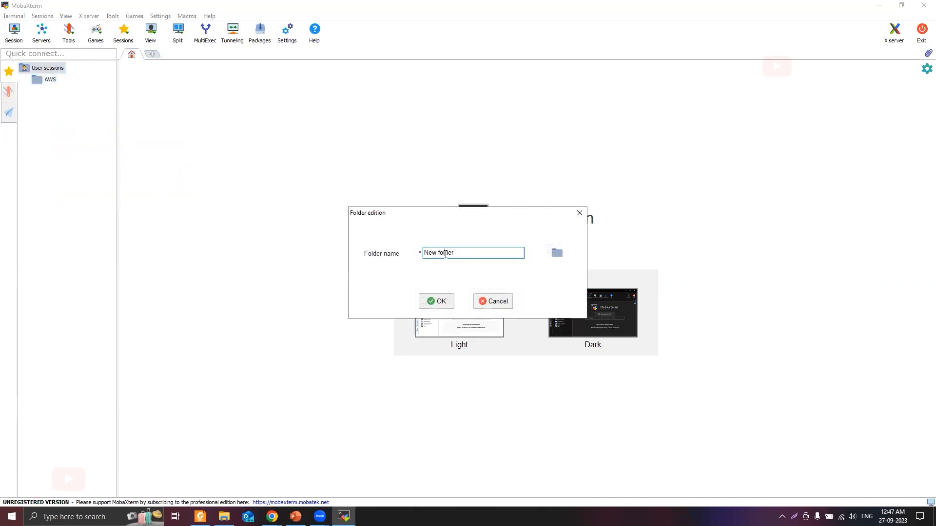
triple_click(471, 253)
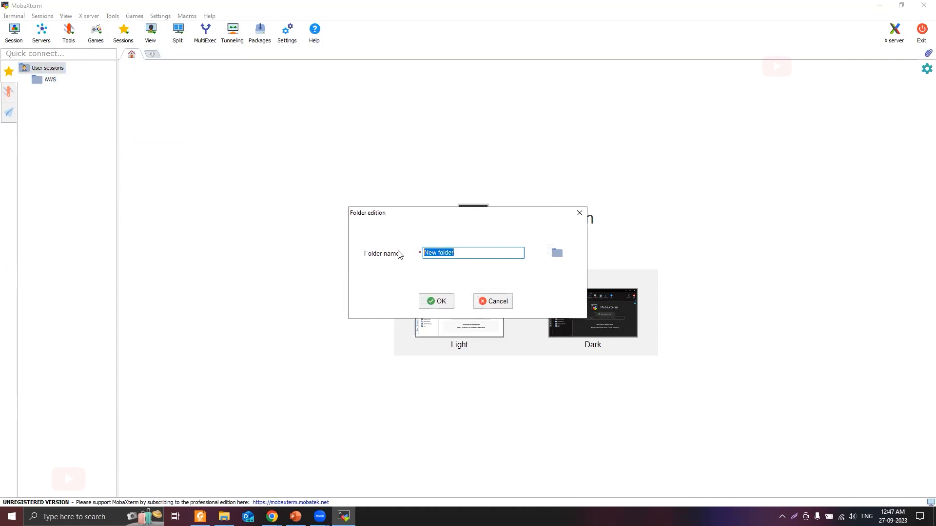
text(Azur)
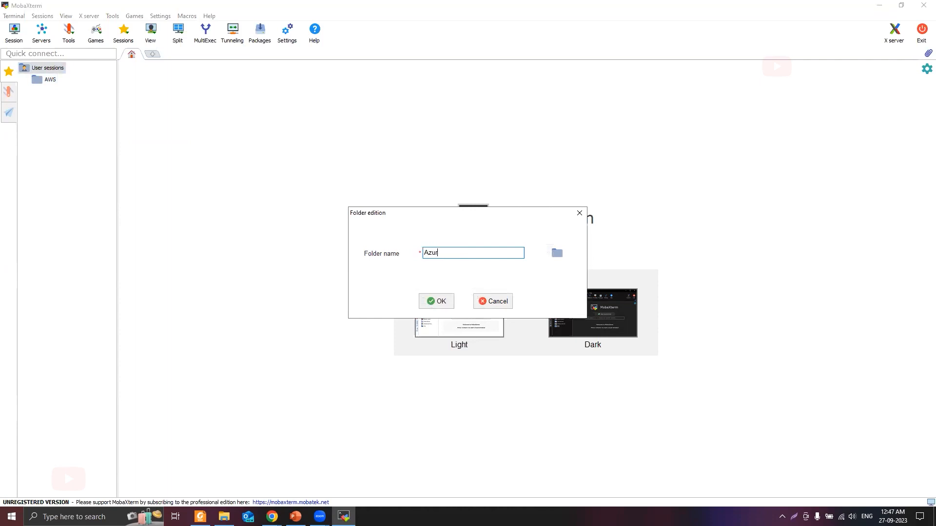
click(435, 301)
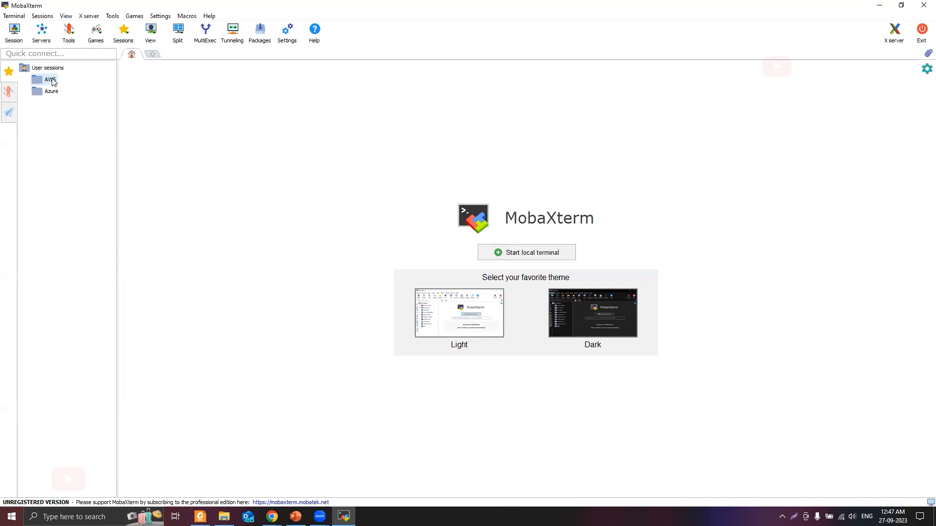
- Start a new SSH session from the AWS folder's menu, then go back to Chrome
right_click(51, 79)
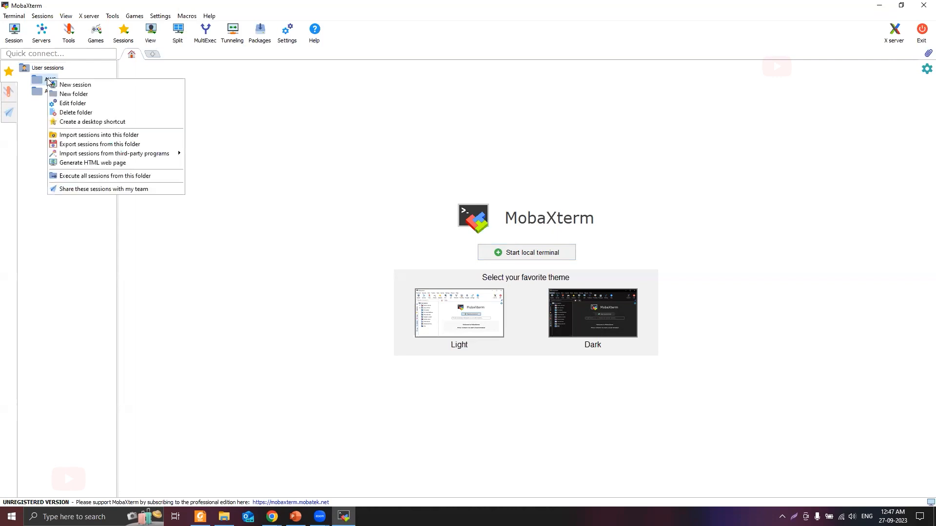
mouse_move(72, 94)
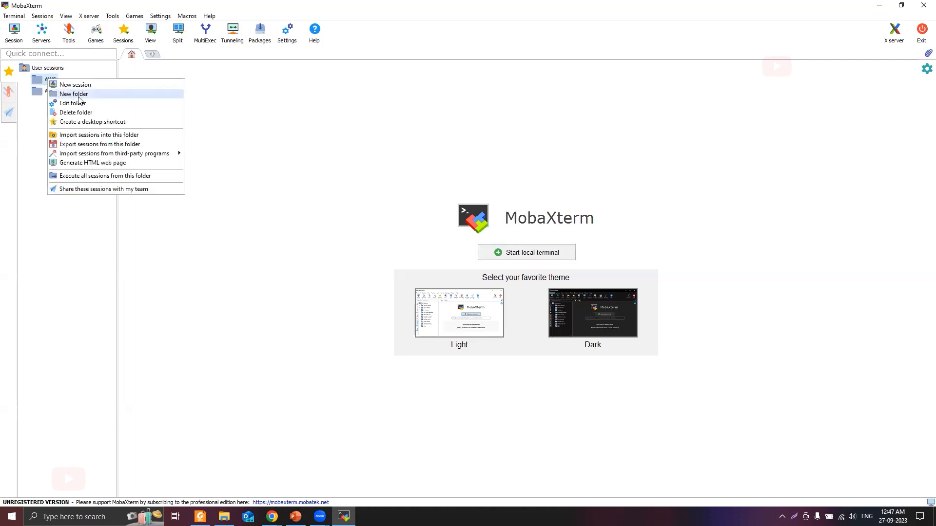
mouse_move(58, 95)
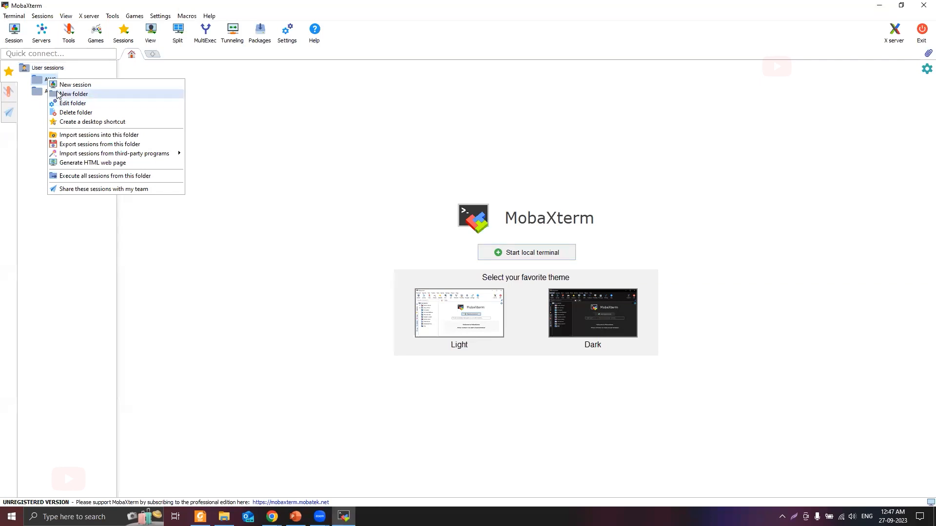
mouse_move(67, 84)
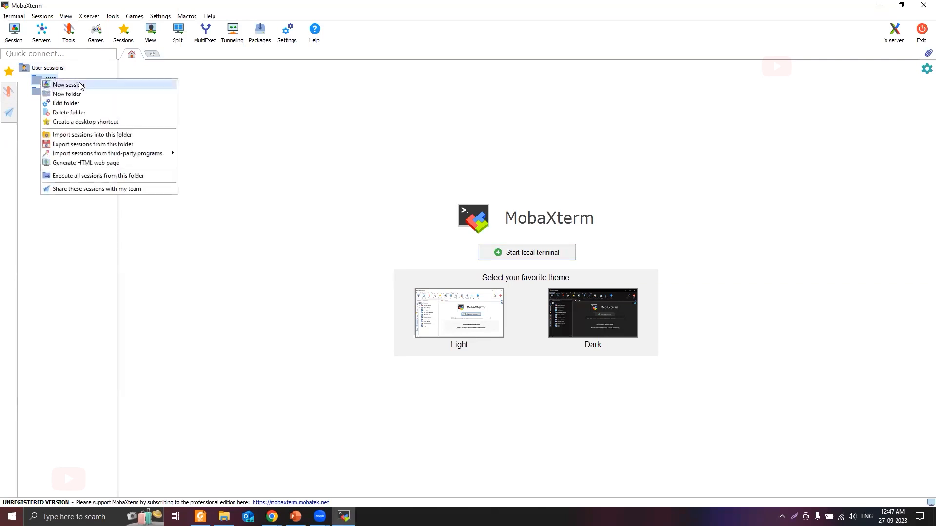
click(67, 85)
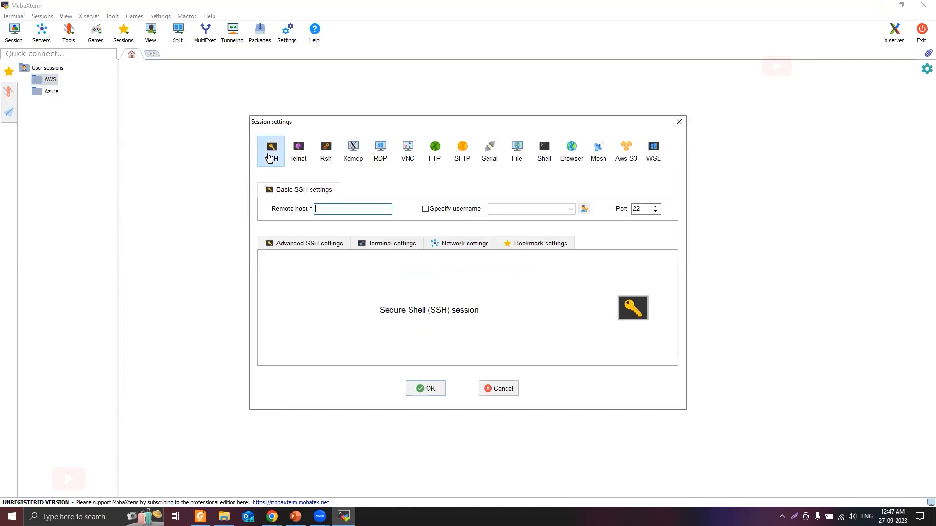
mouse_move(268, 506)
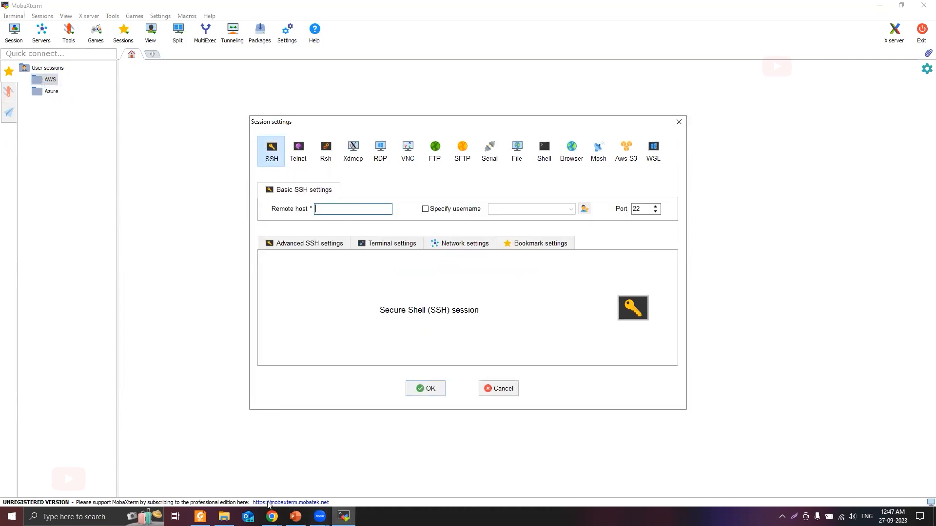
click(271, 521)
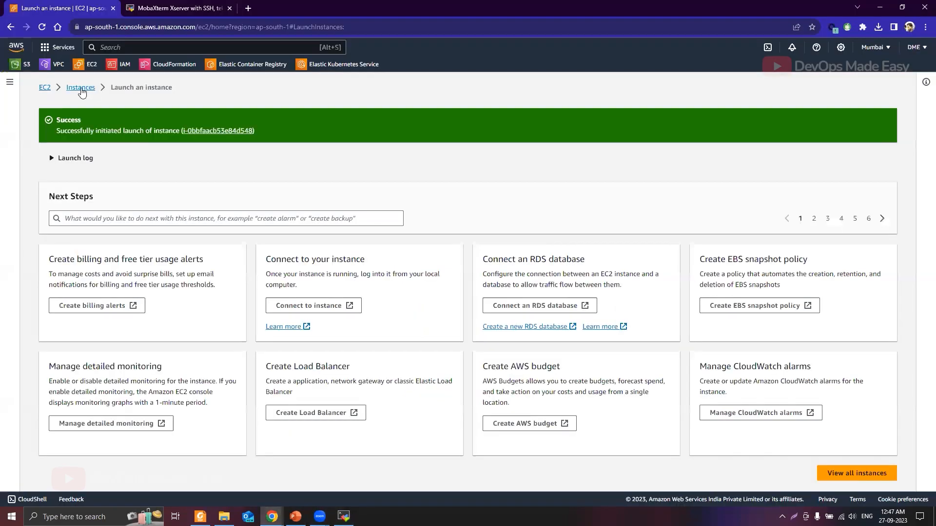
- Open the EC2 Instances list and copy the running instance's public IPv4 address
click(81, 88)
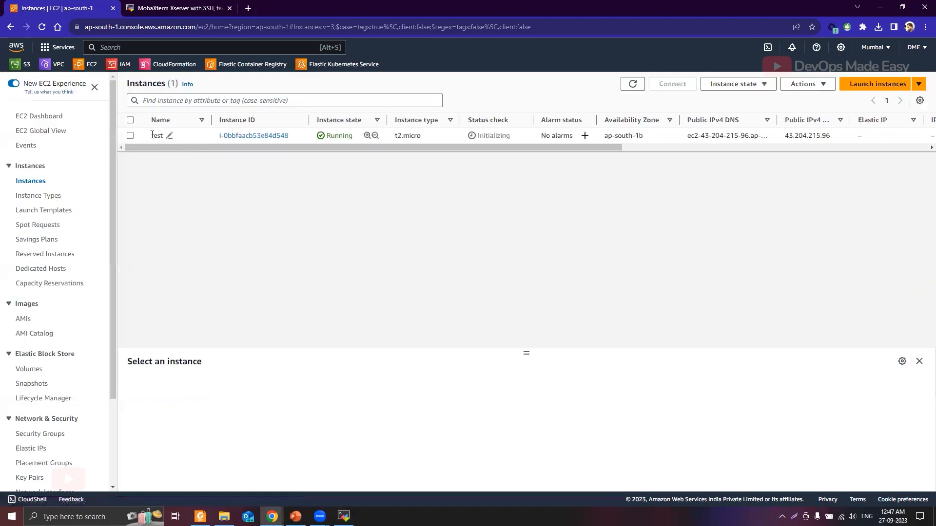
click(157, 135)
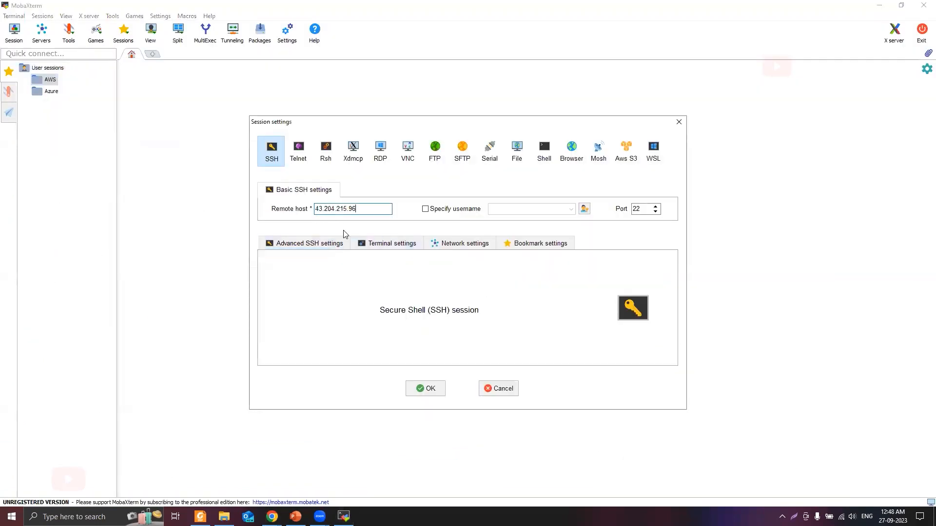
- Enable Specify username and enter 'ec2-user' for the SSH session
click(425, 209)
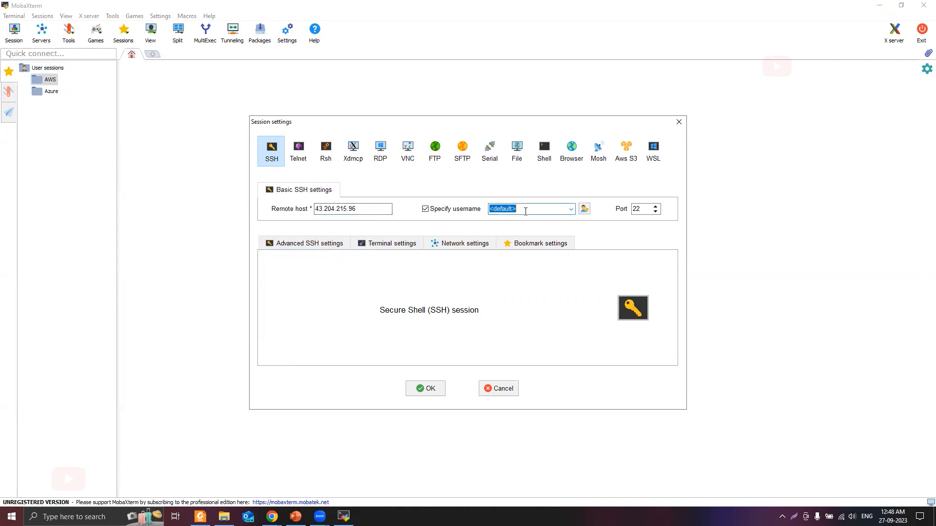
text(ec2-user)
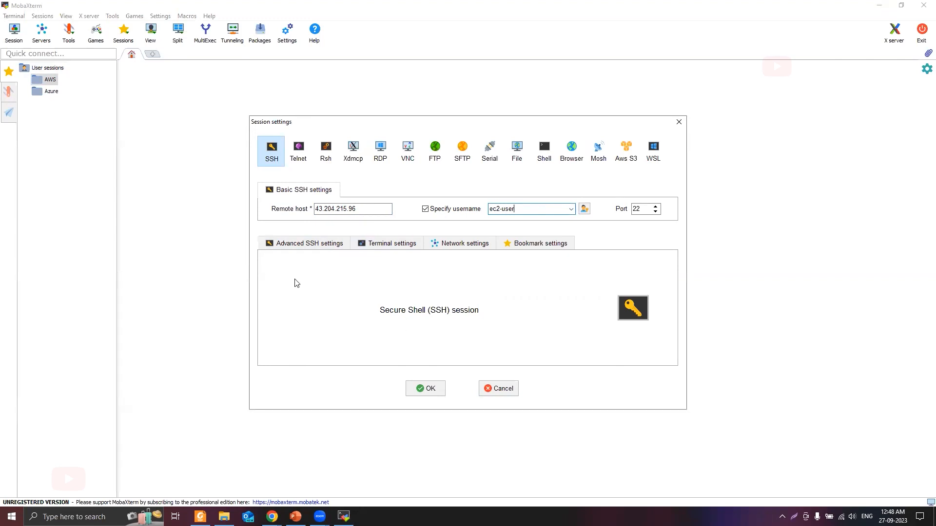
- In Advanced SSH settings, enable Use private key and select test.pem
click(309, 243)
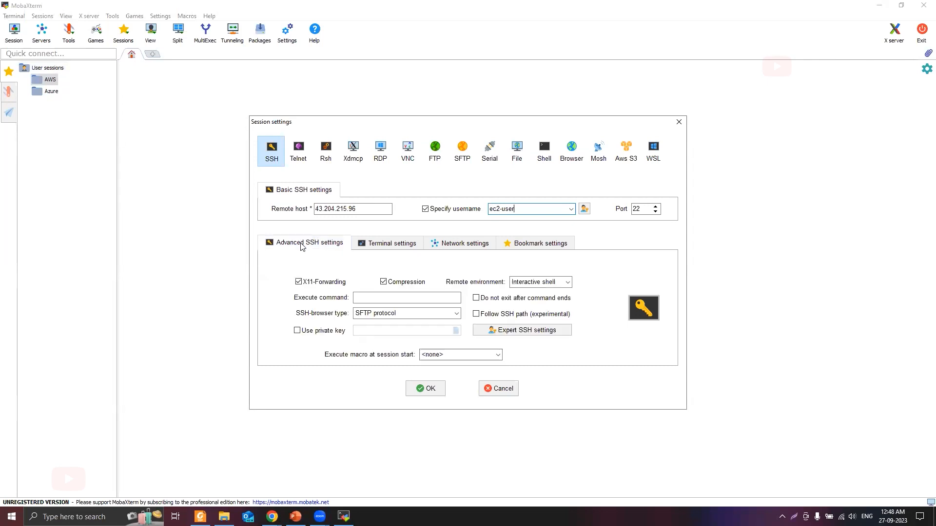
mouse_move(340, 352)
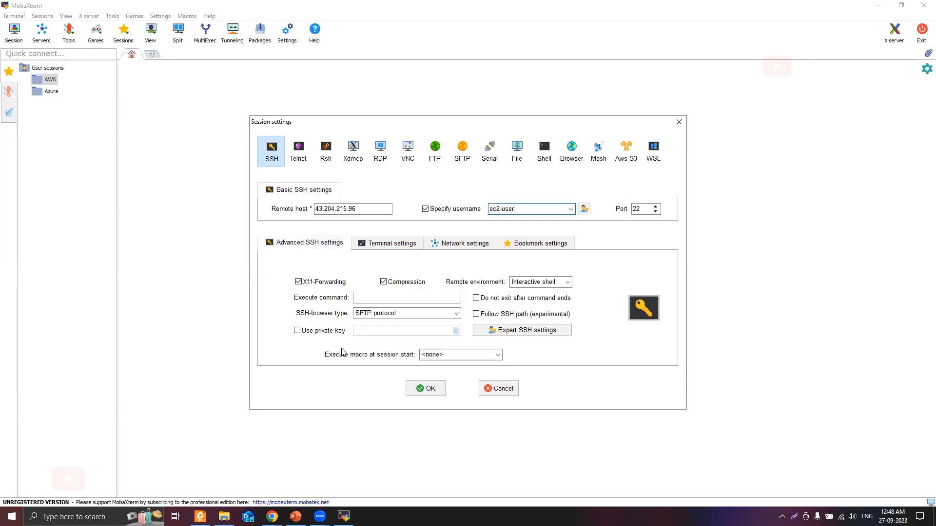
click(297, 330)
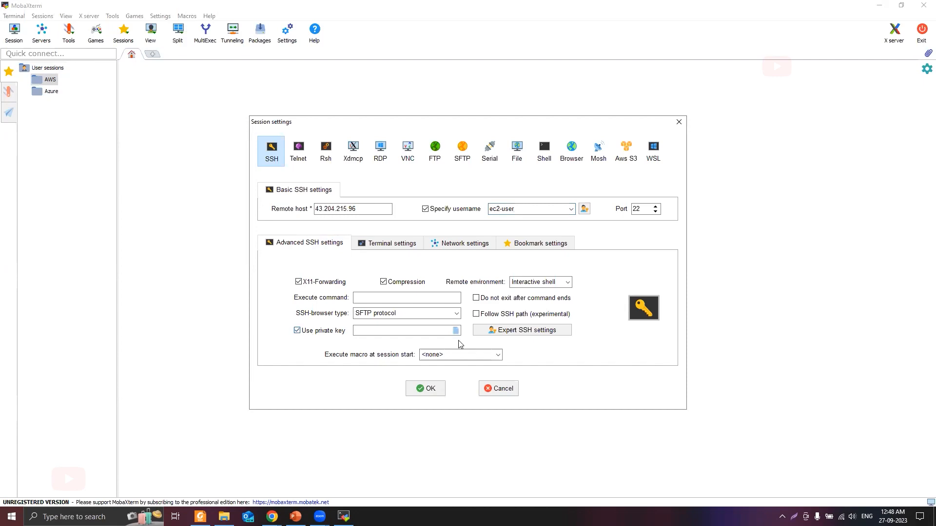
click(453, 330)
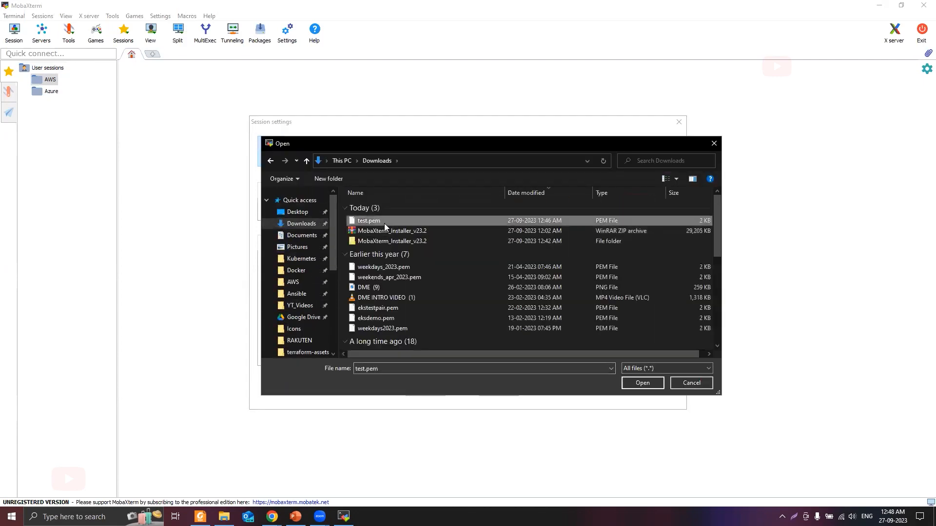
click(642, 383)
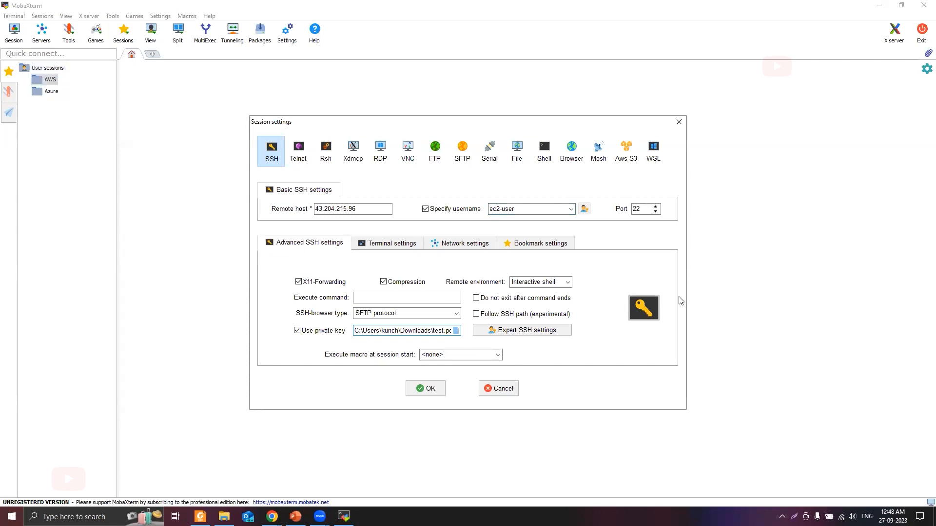
- Save the session and accept the server's host key to connect
click(425, 388)
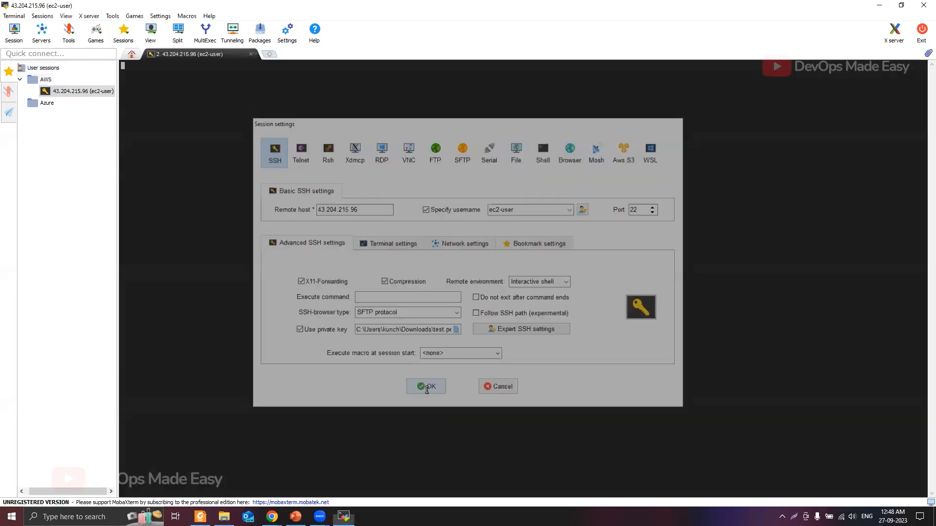
click(426, 386)
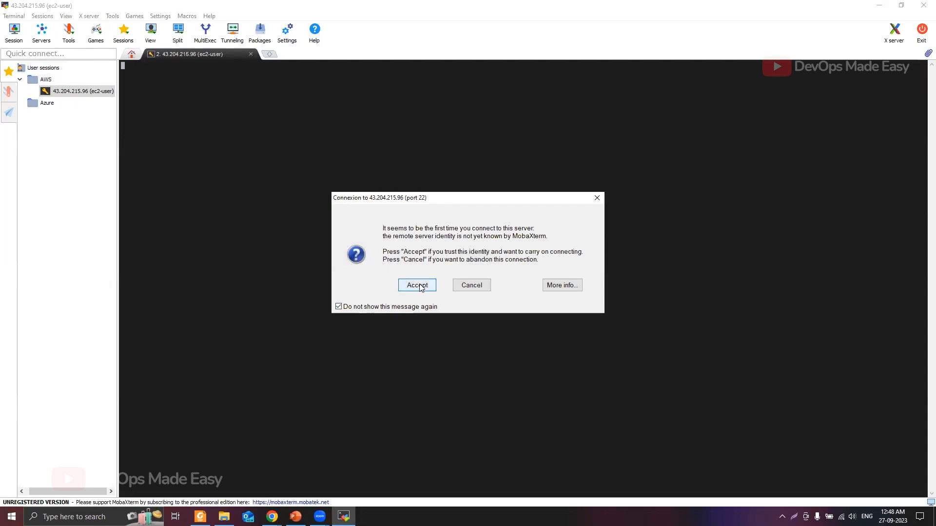
click(416, 285)
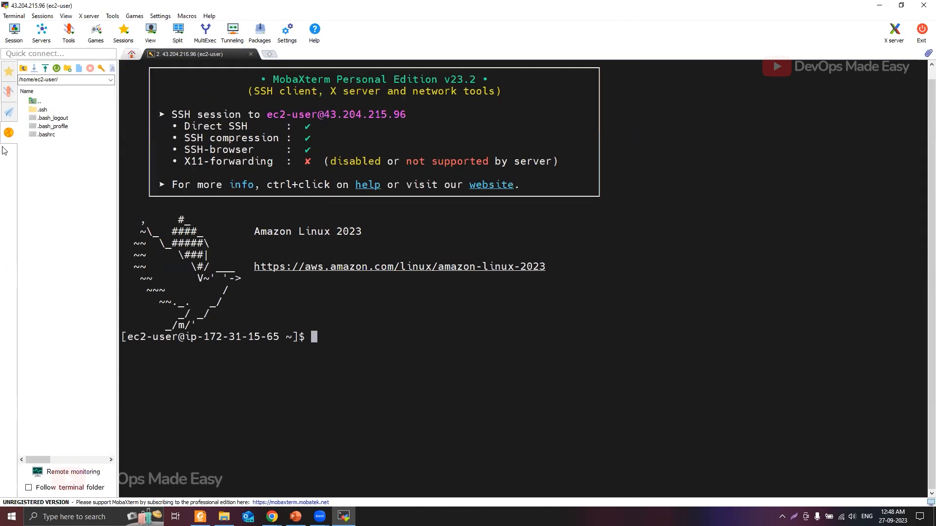
- Run ls -al to list ec2-user's home directory, including hidden .bash files and .ssh
click(66, 80)
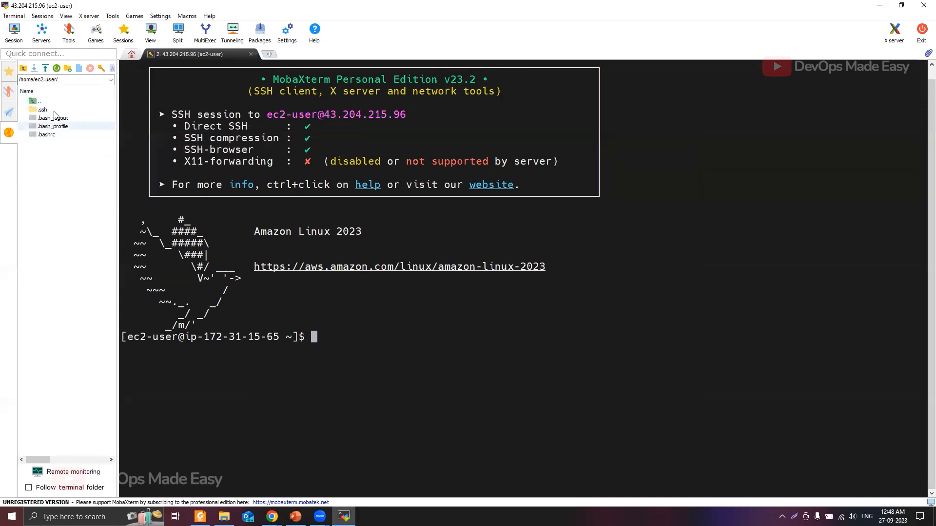
mouse_move(51, 117)
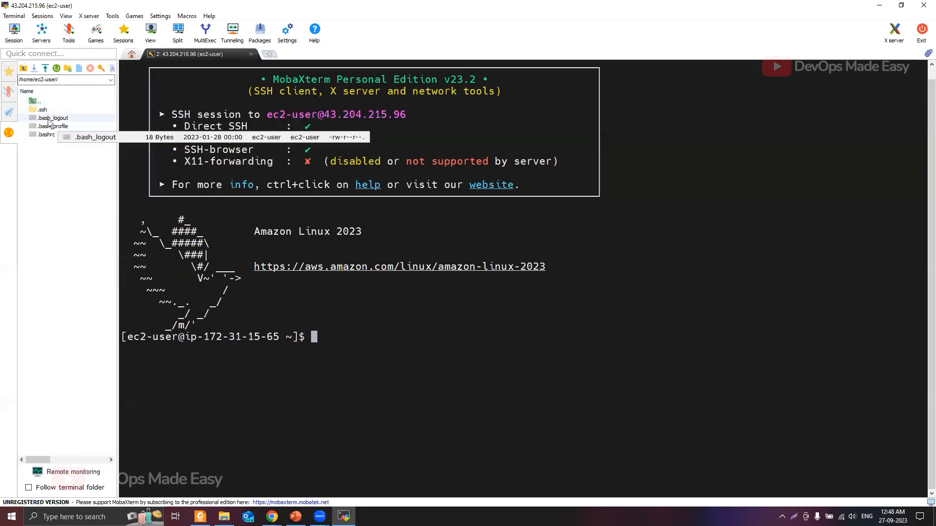
text(ls -al)
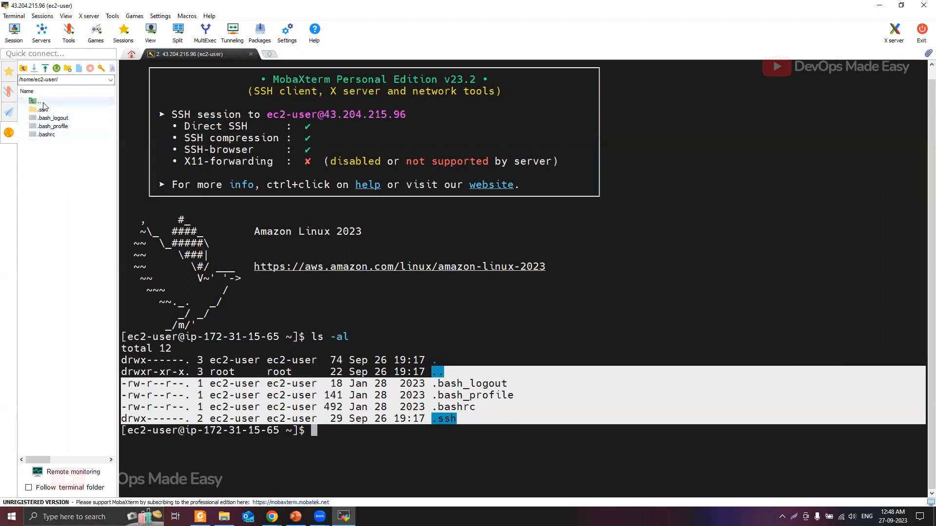
mouse_move(51, 117)
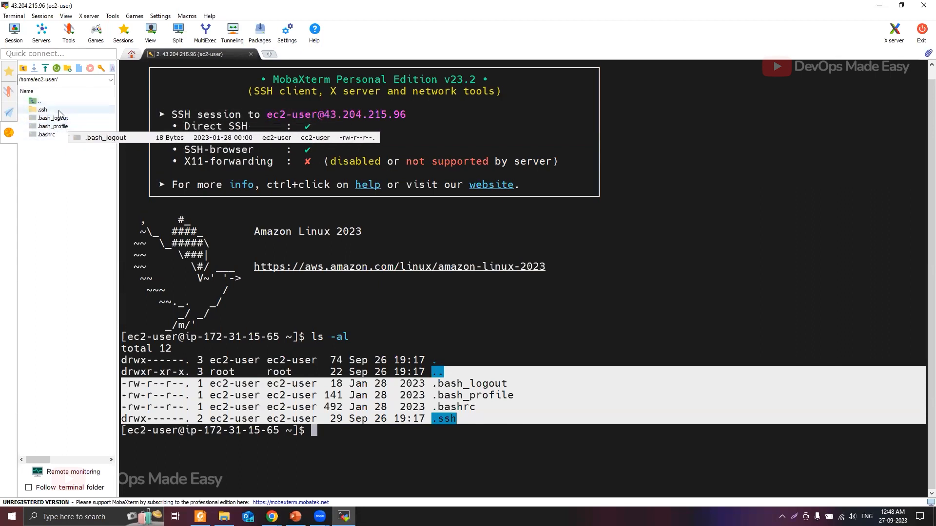
mouse_move(8, 71)
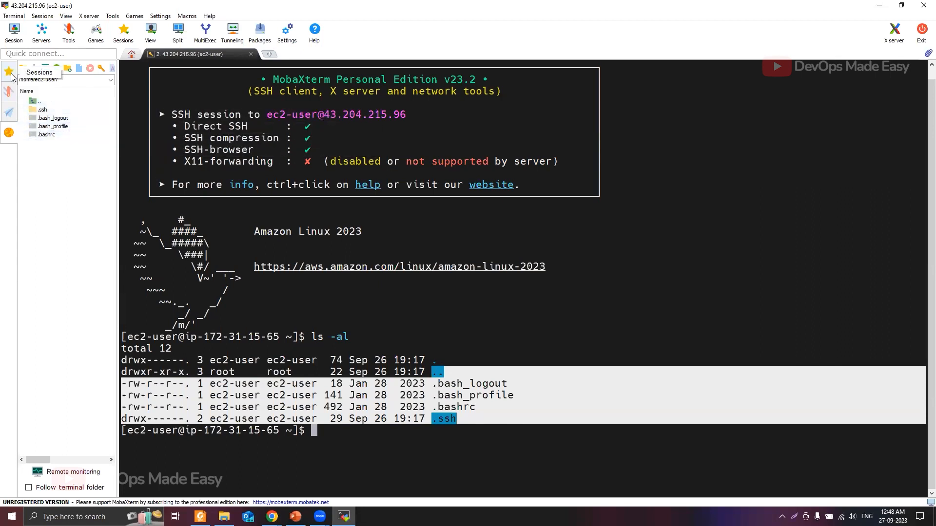
click(9, 72)
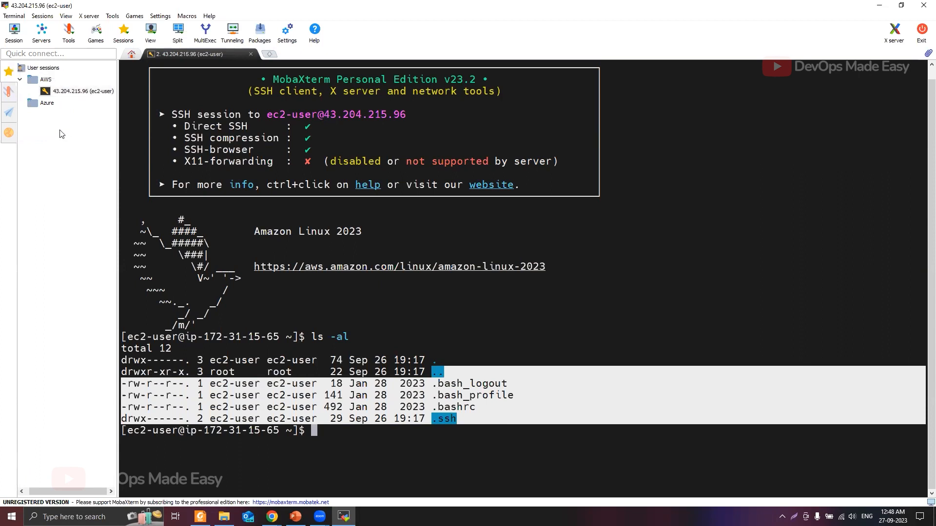
mouse_move(82, 91)
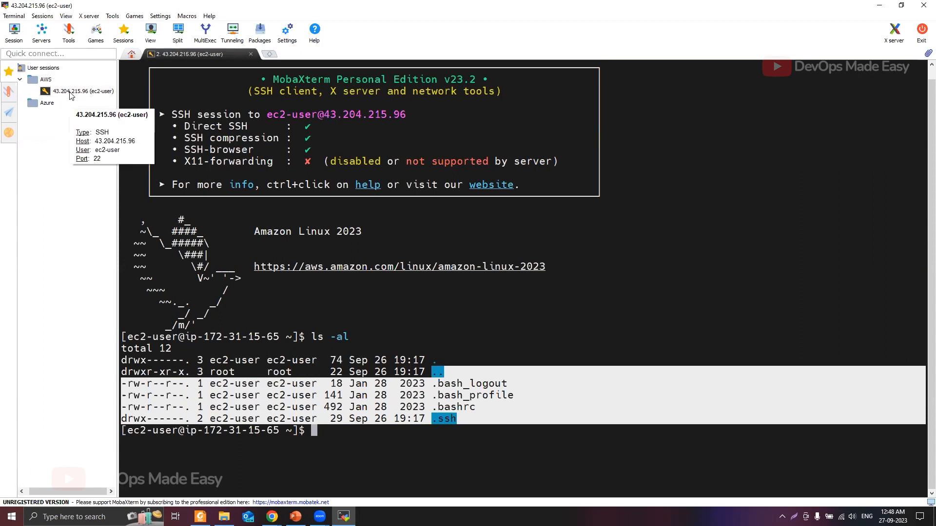
double_click(83, 91)
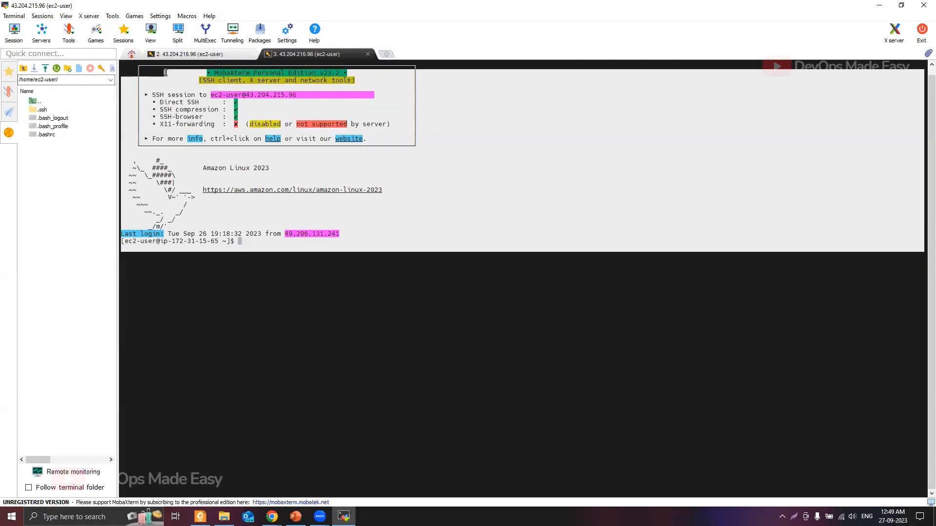
click(191, 54)
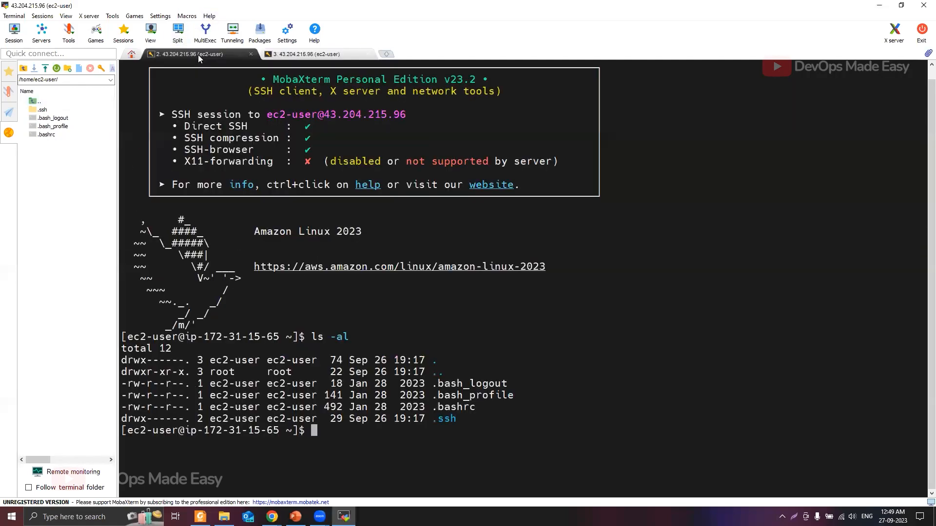
mouse_move(209, 61)
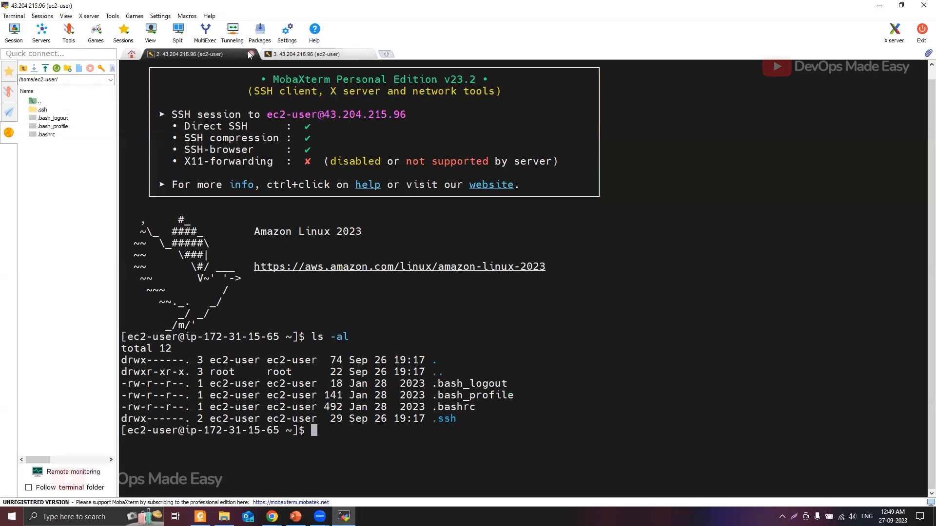
click(249, 54)
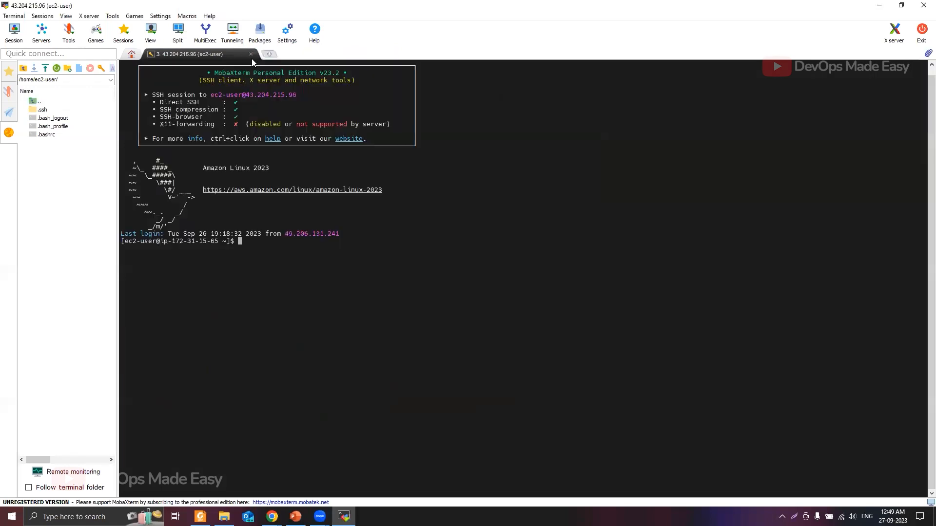
click(250, 54)
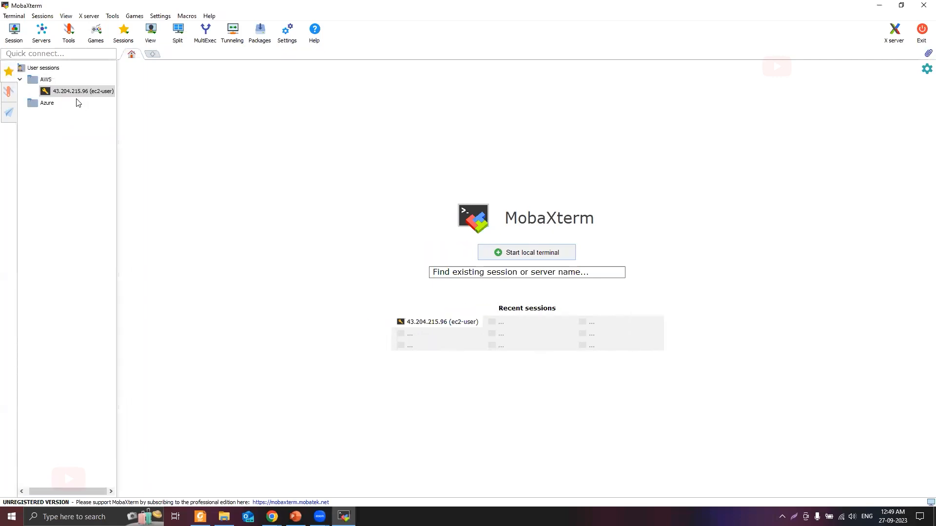
mouse_move(52, 95)
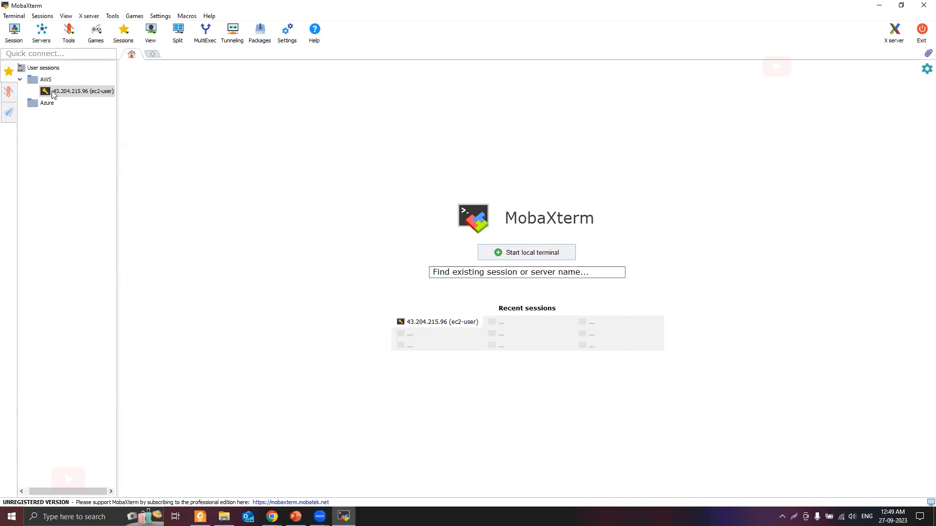
mouse_move(82, 91)
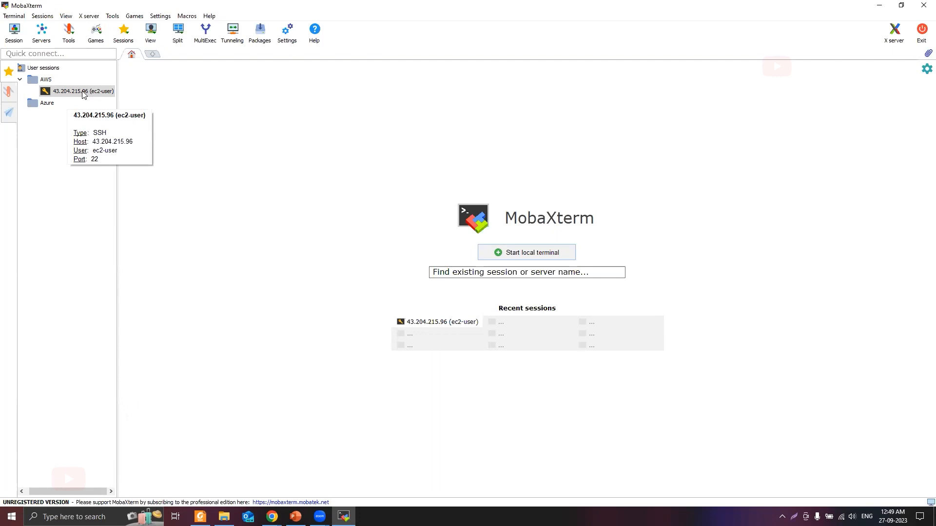
- Change the AWS session's bookmark name to 'test-instance' and save the session settings
right_click(77, 90)
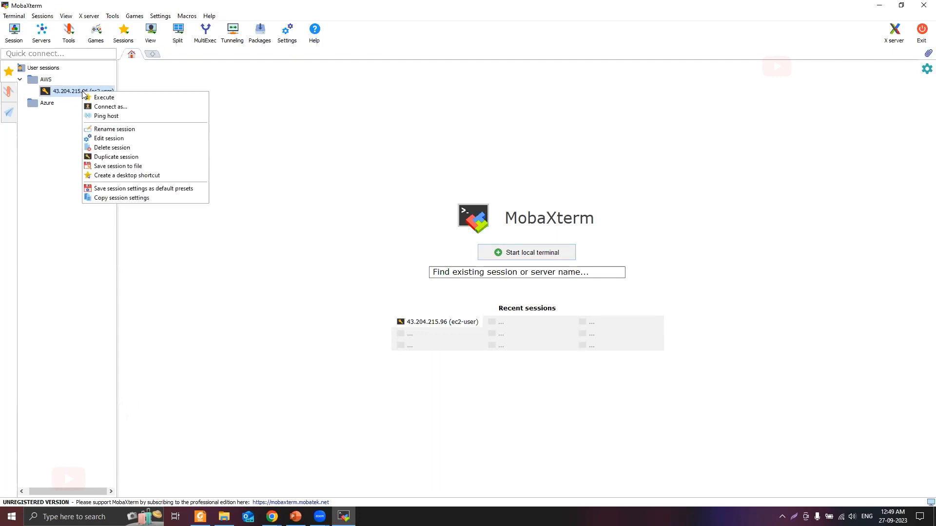
mouse_move(76, 96)
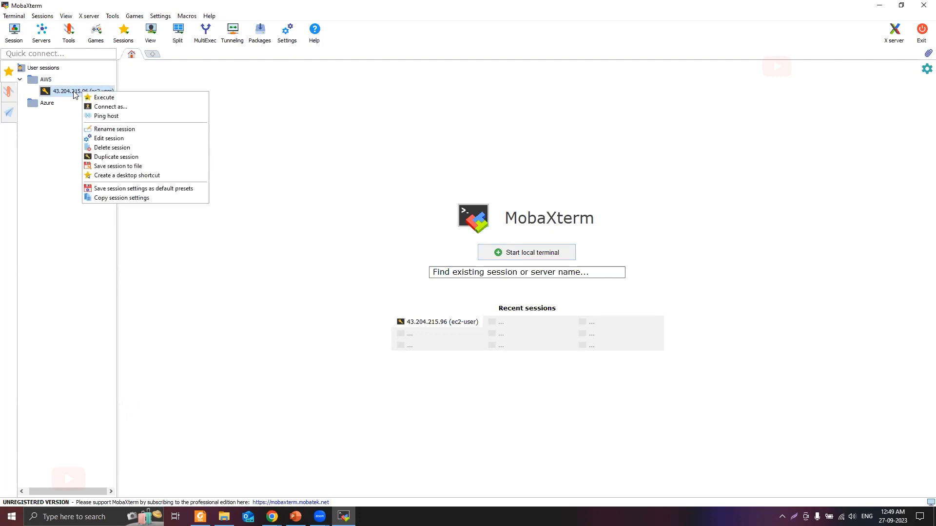
click(108, 138)
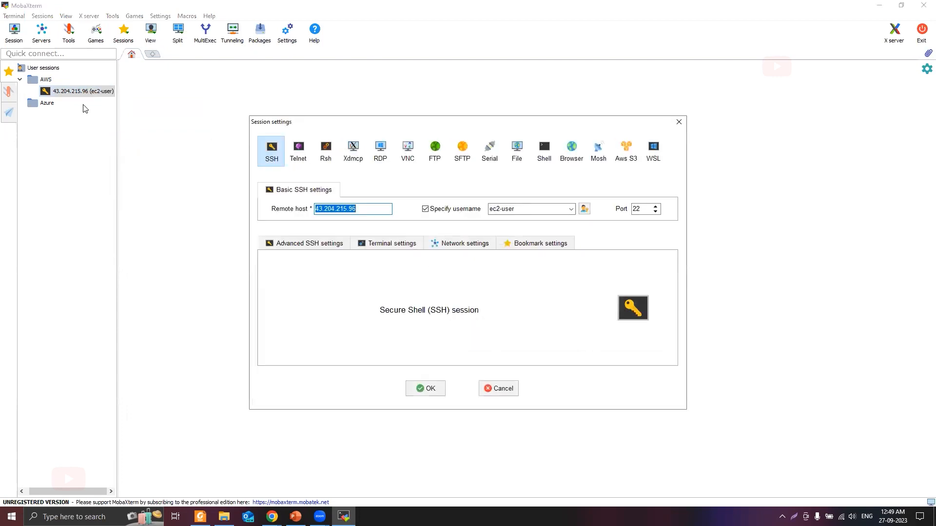
click(539, 242)
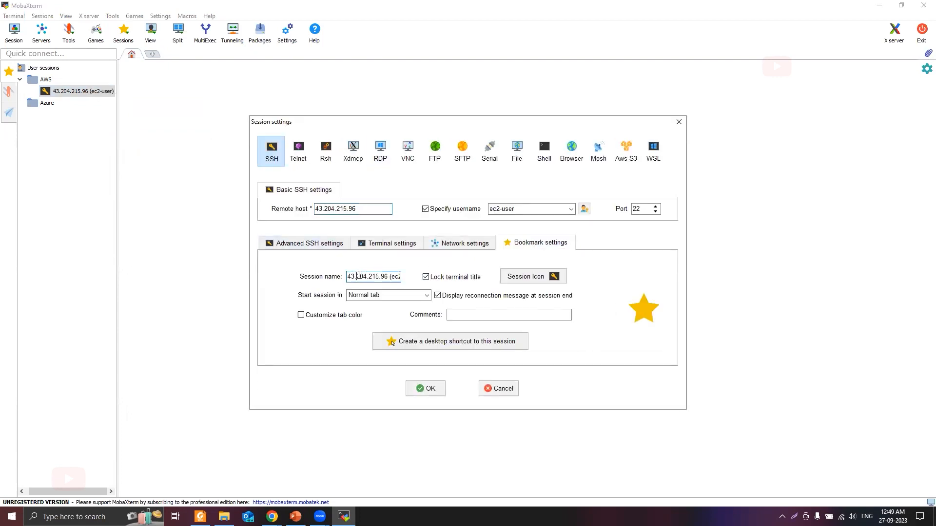
text(te)
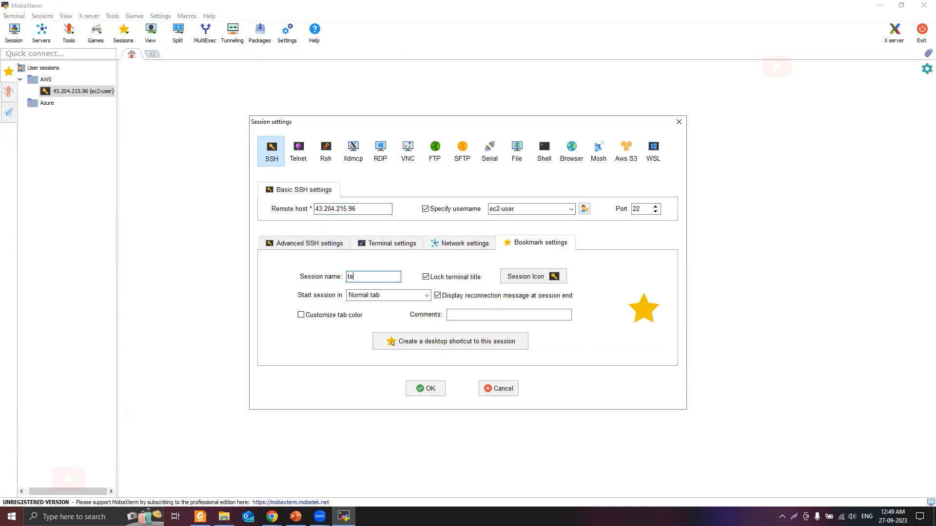
text(st-ins)
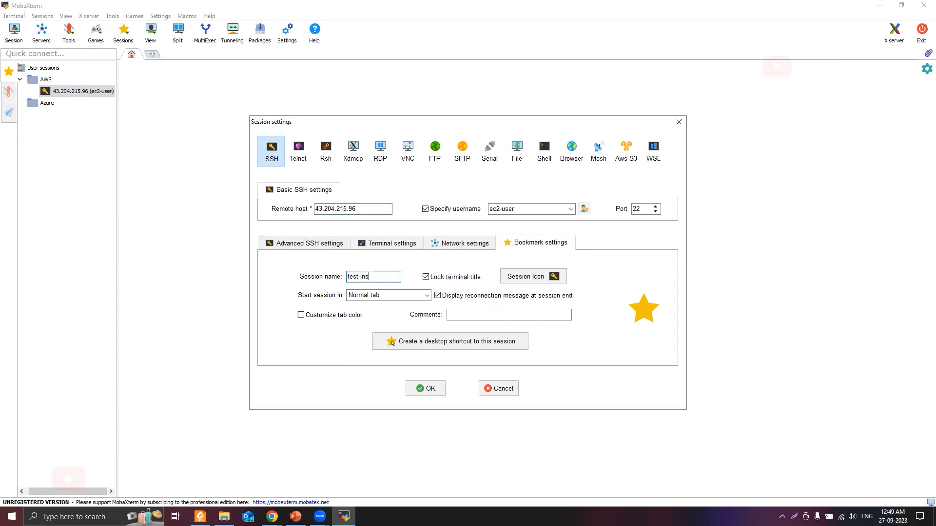
text(tance)
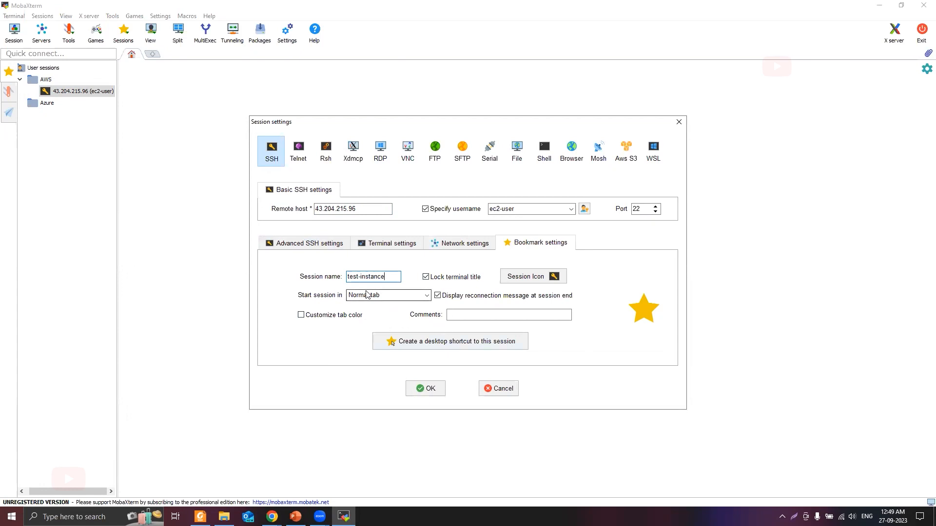
mouse_move(425, 388)
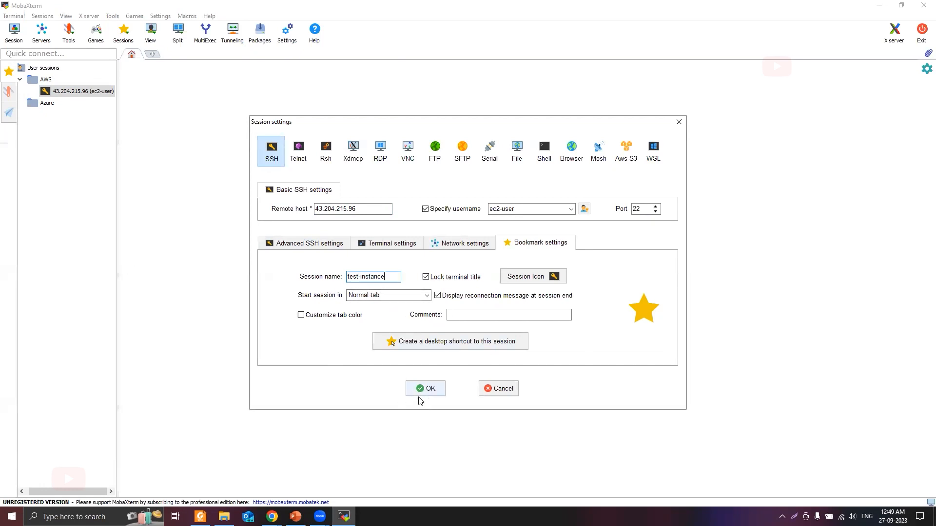
click(425, 388)
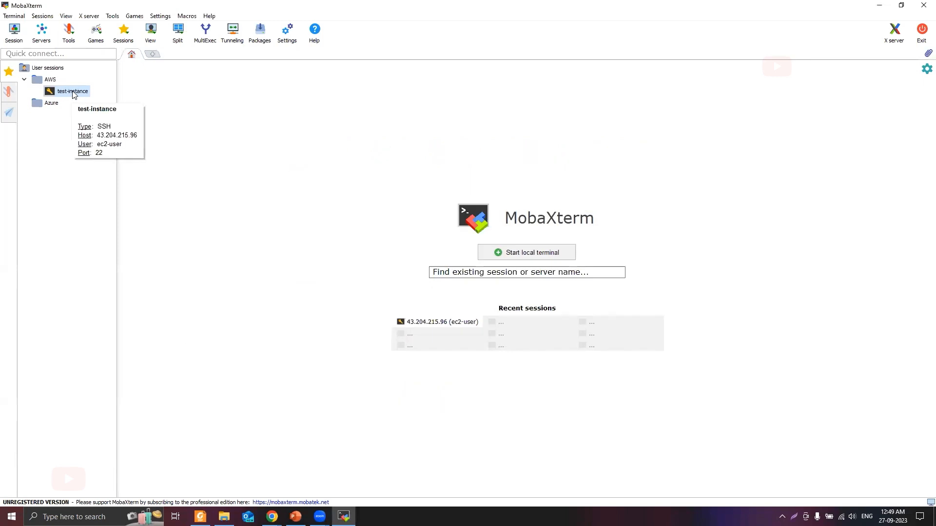
mouse_move(74, 95)
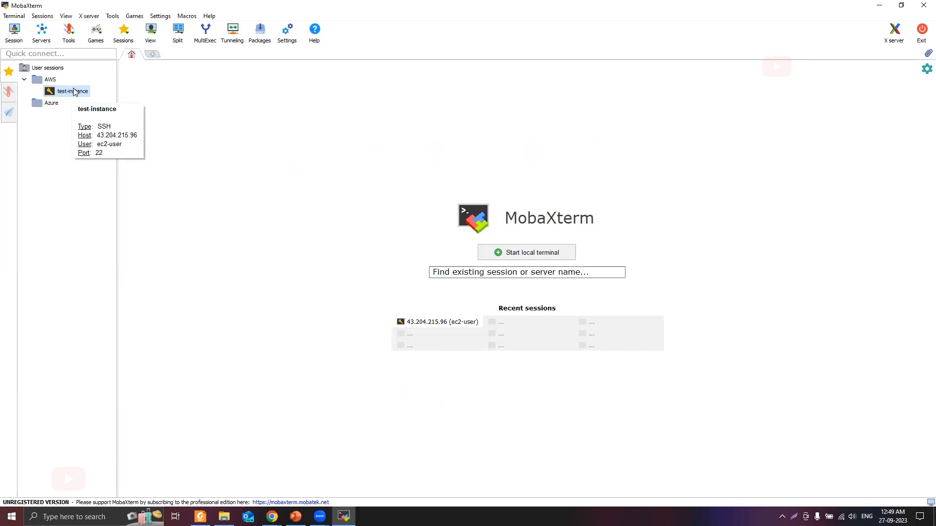
- Launch the test-instance session to connect to the EC2 instance
double_click(72, 91)
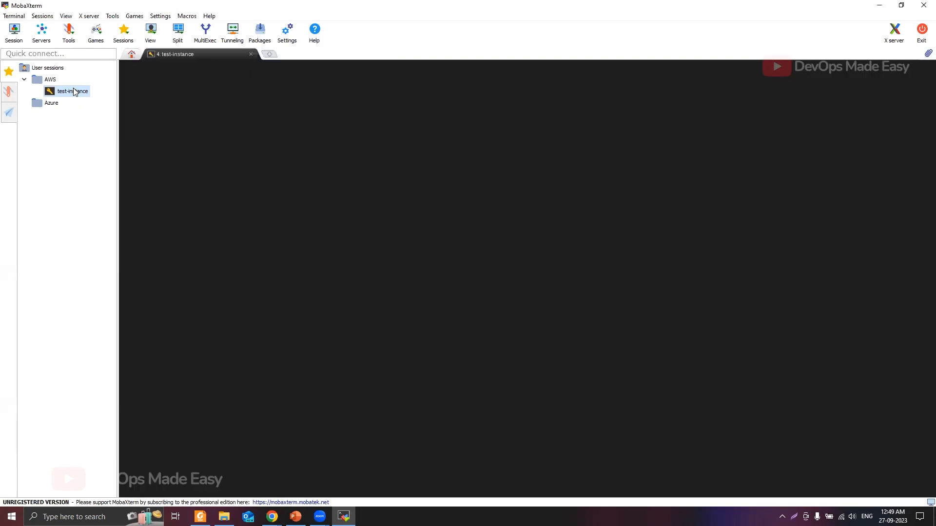
double_click(71, 91)
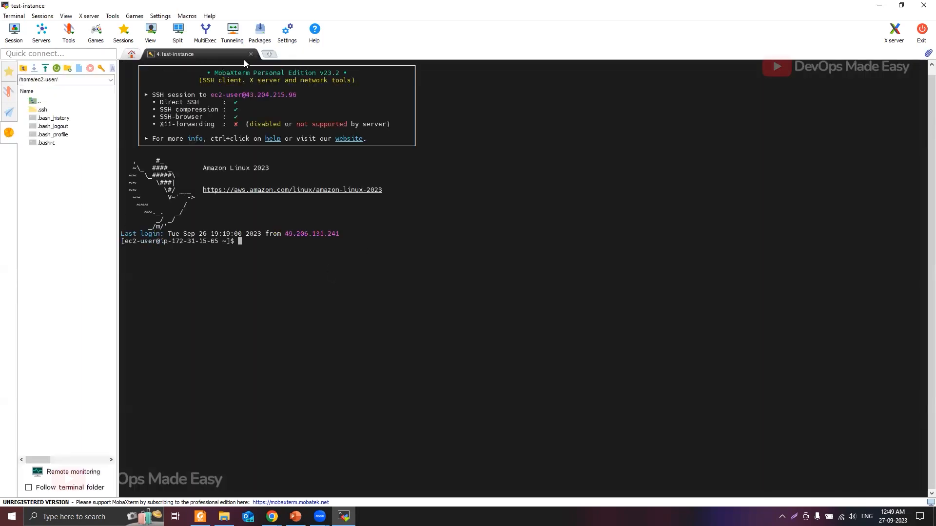
click(53, 118)
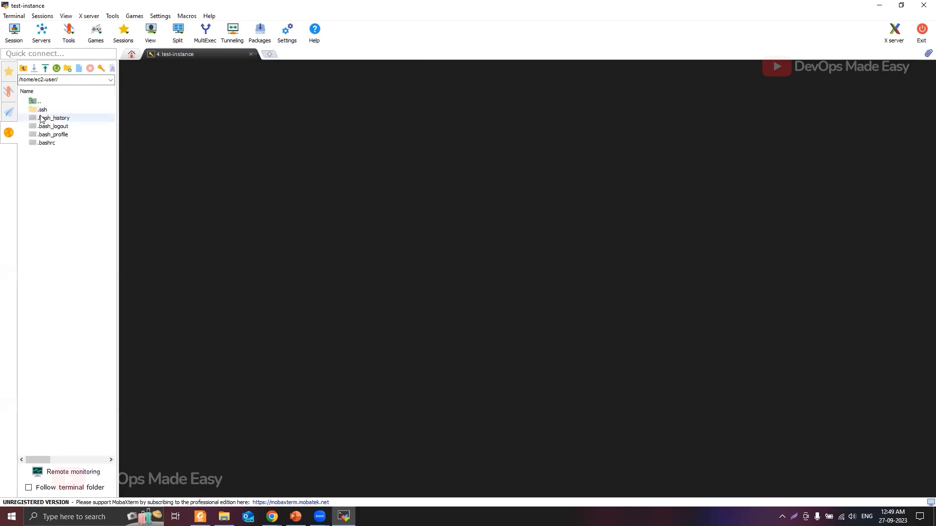
- Reconnect test-instance from its session settings, then close and confirm ending the running session
right_click(72, 90)
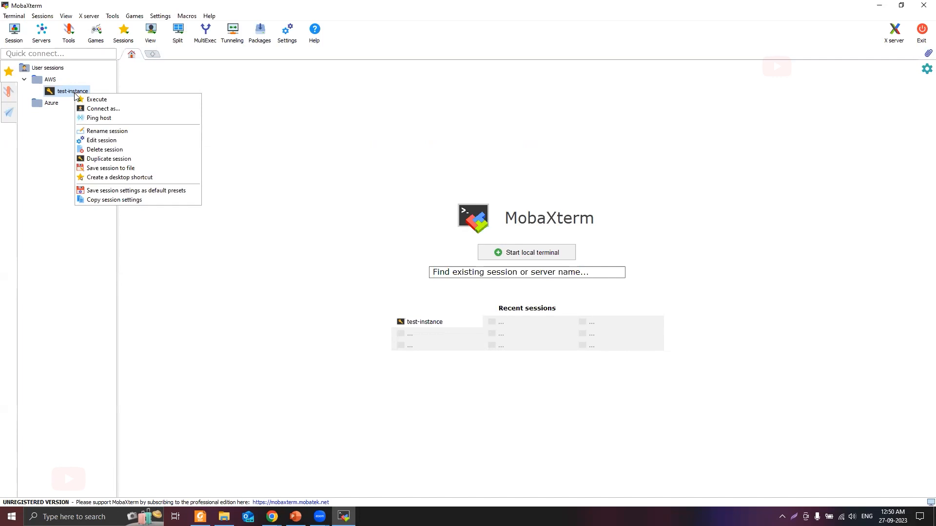
mouse_move(101, 141)
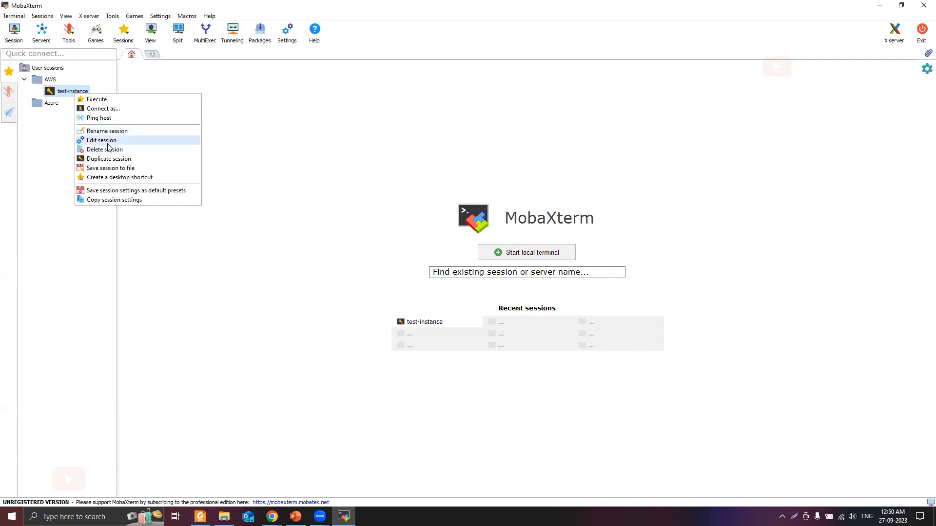
click(101, 140)
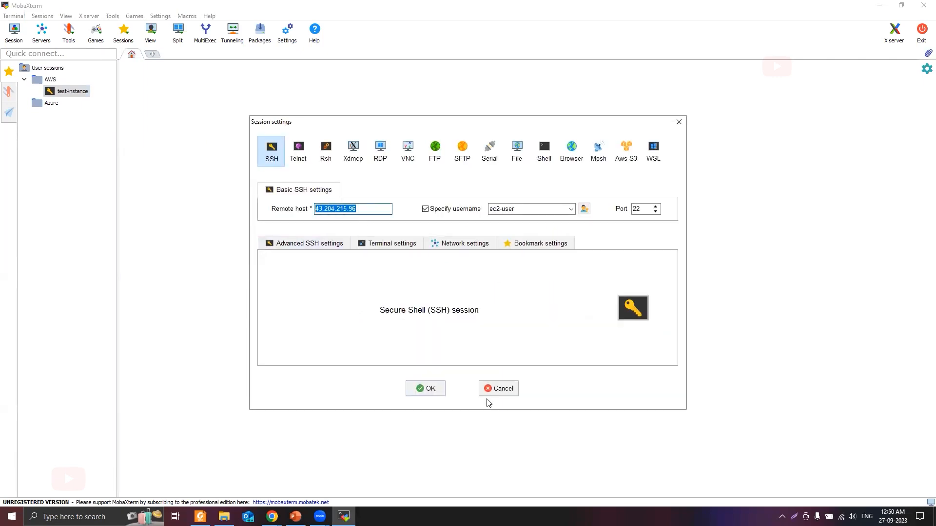
click(425, 388)
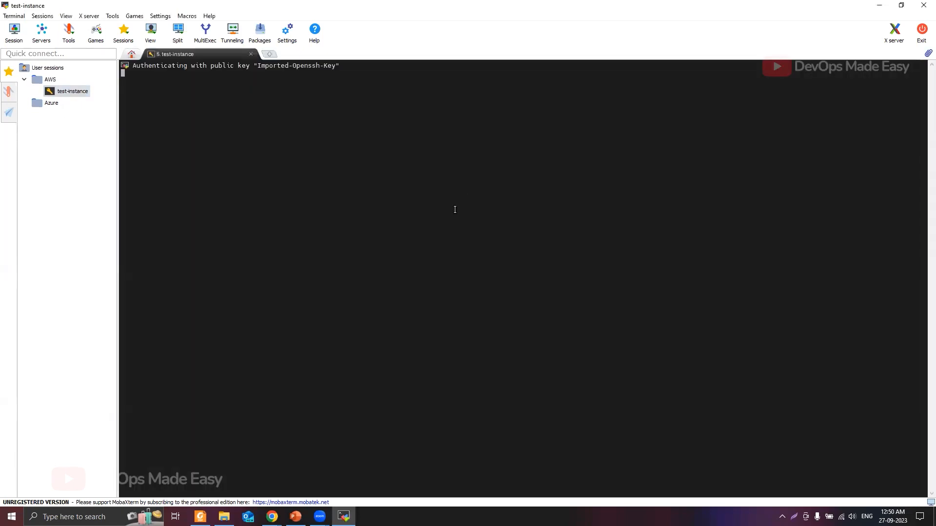
click(251, 54)
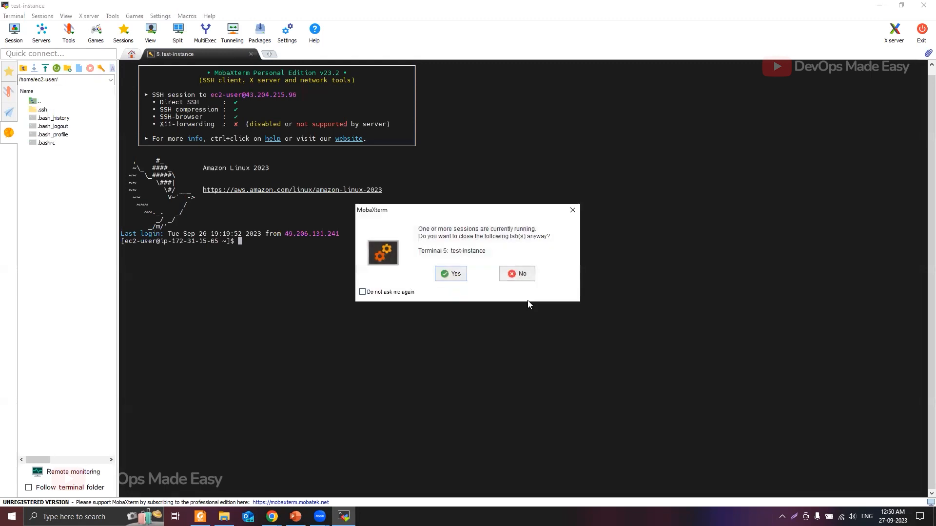
click(451, 273)
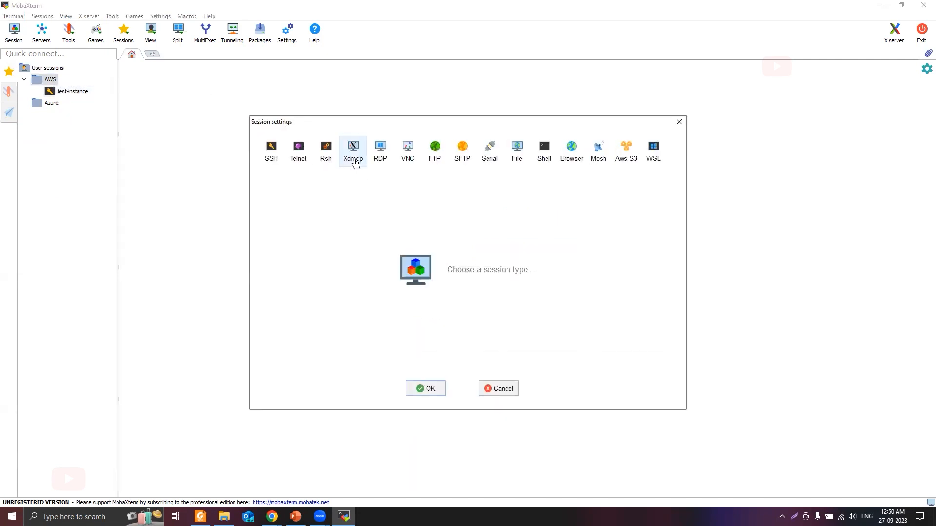
click(380, 149)
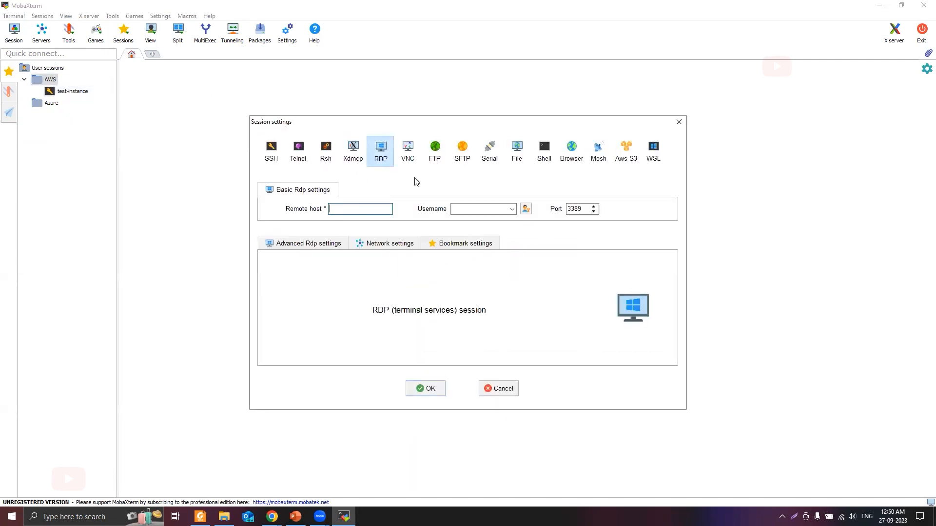
mouse_move(455, 206)
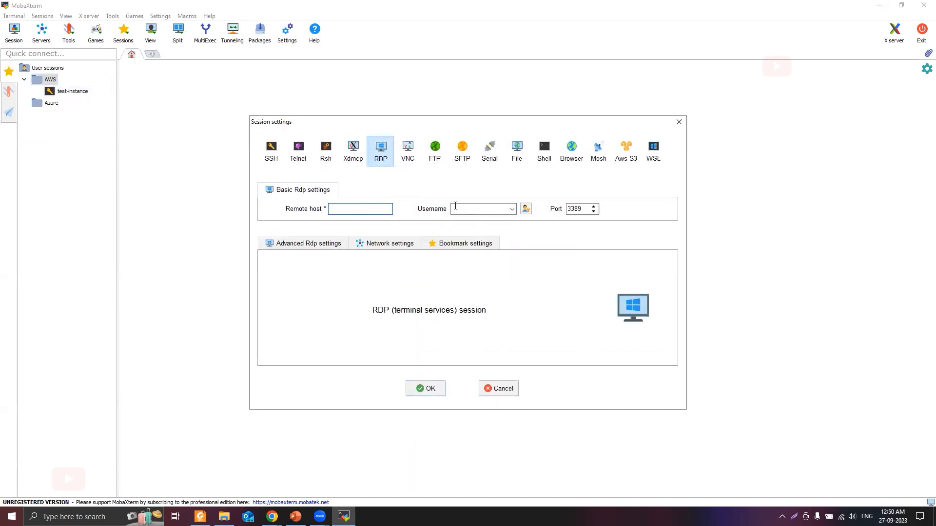
click(481, 208)
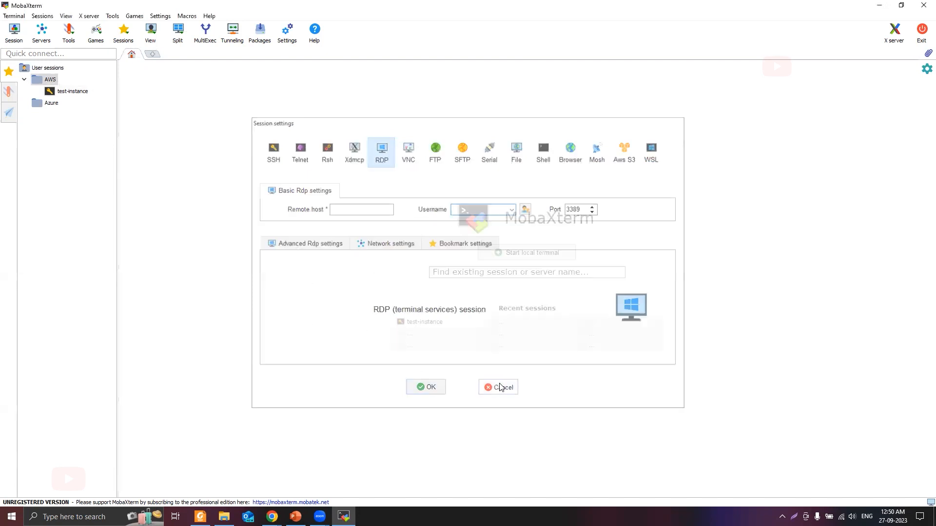
click(497, 387)
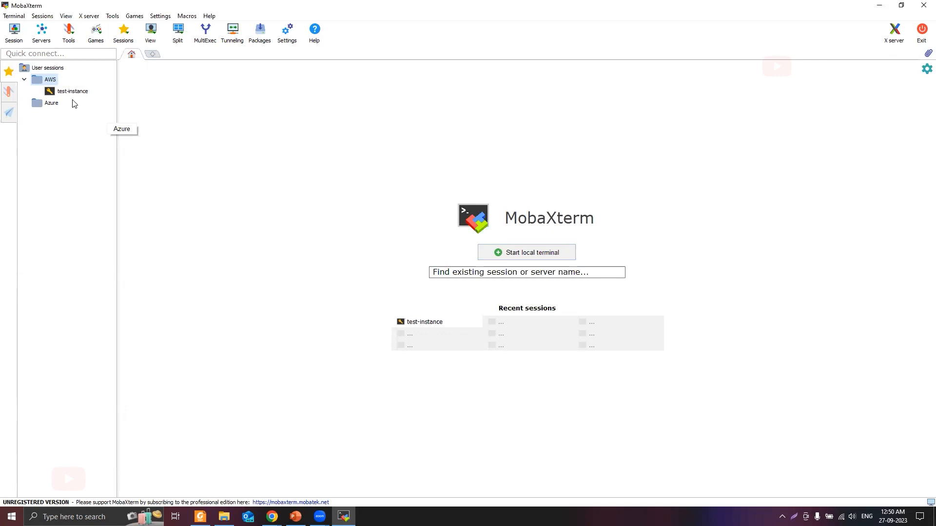
mouse_move(301, 281)
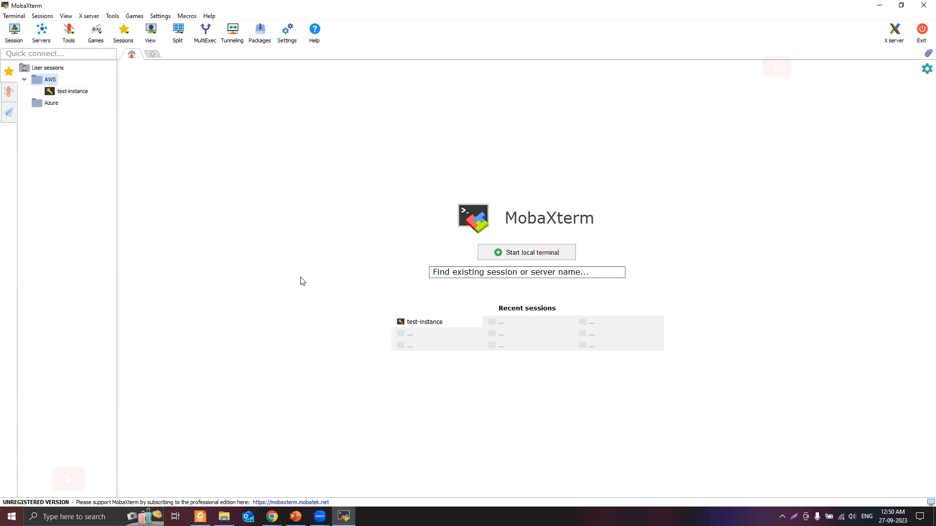
mouse_move(337, 226)
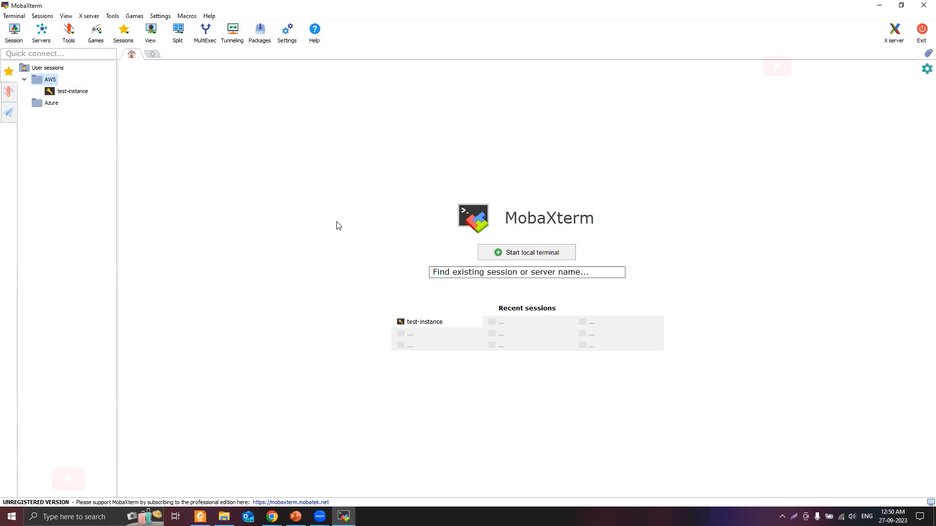